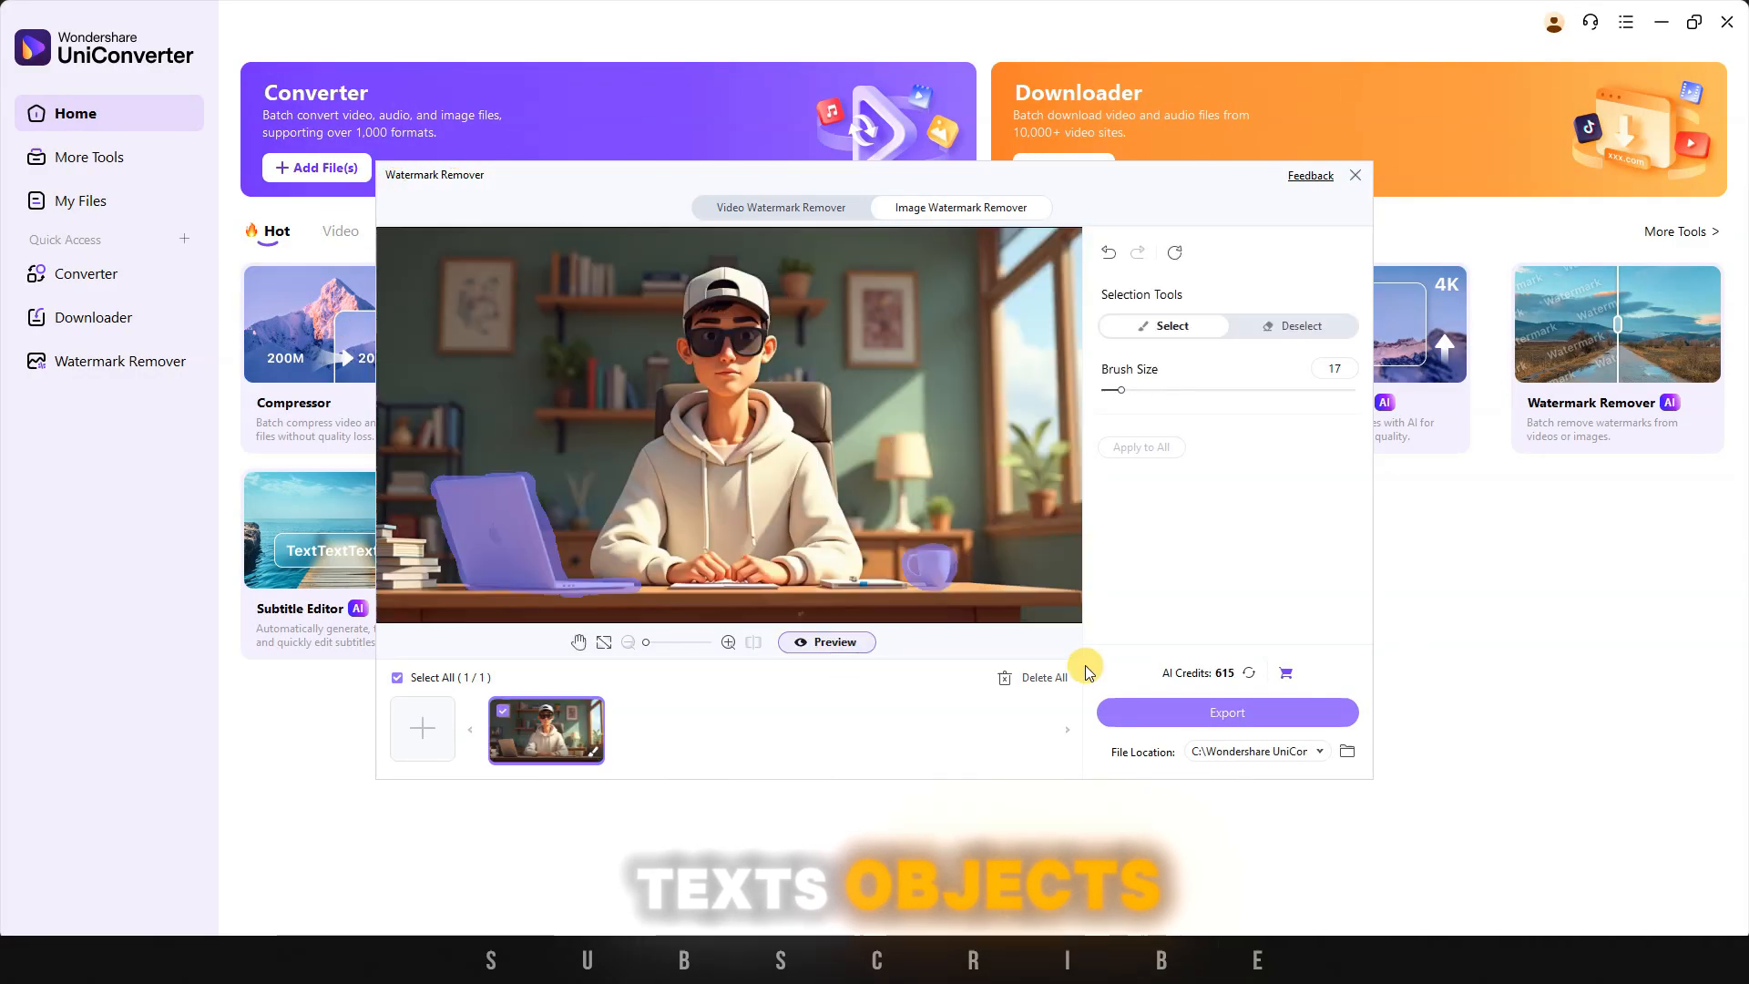
- Close the Watermark Remover window and return to the Home page of tools
click(826, 641)
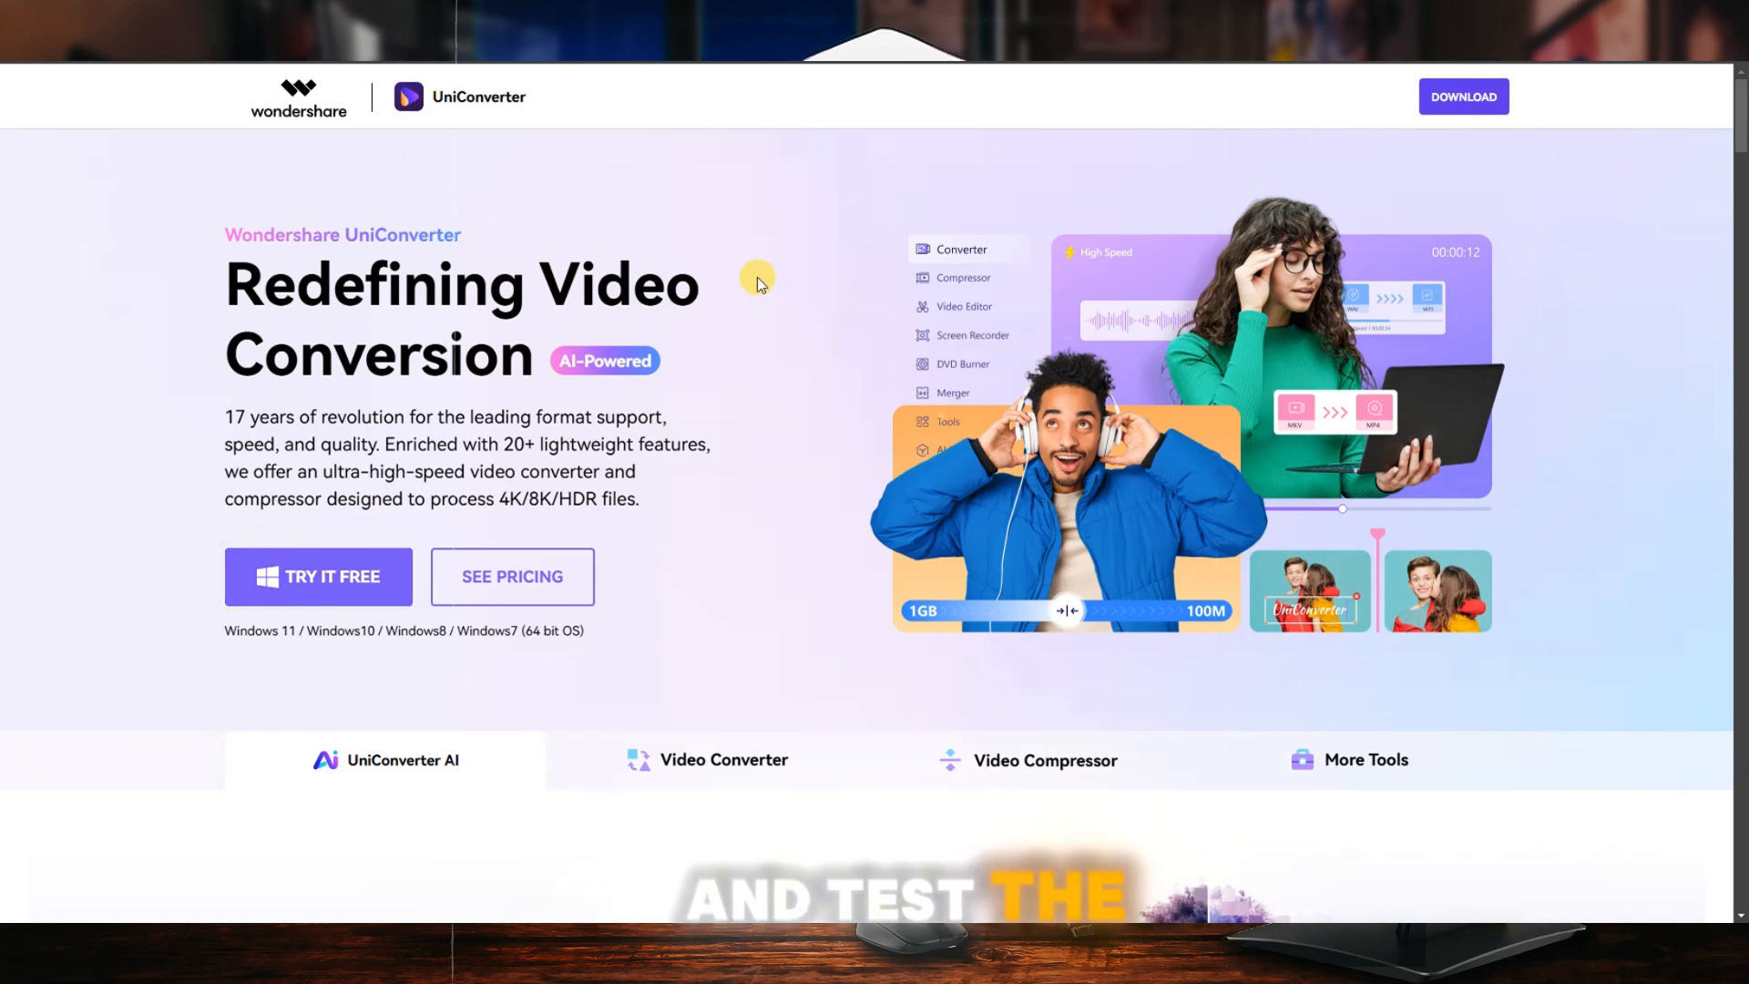
scroll(down, 3)
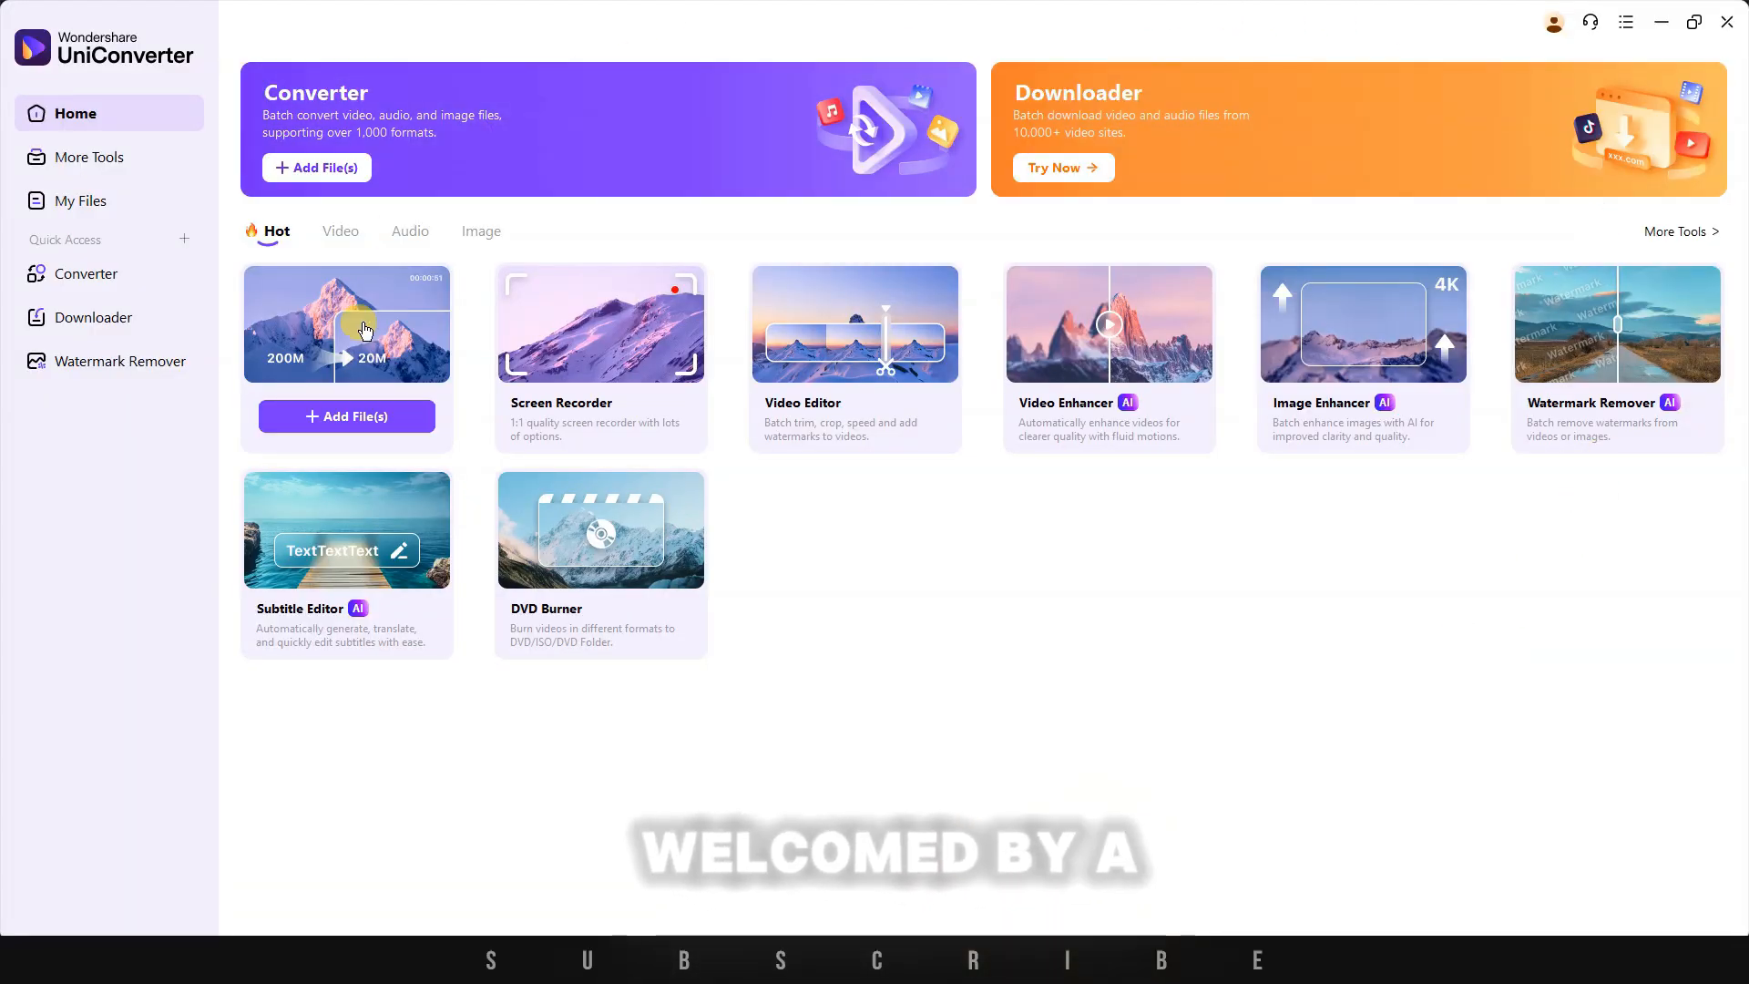
mouse_move(362, 772)
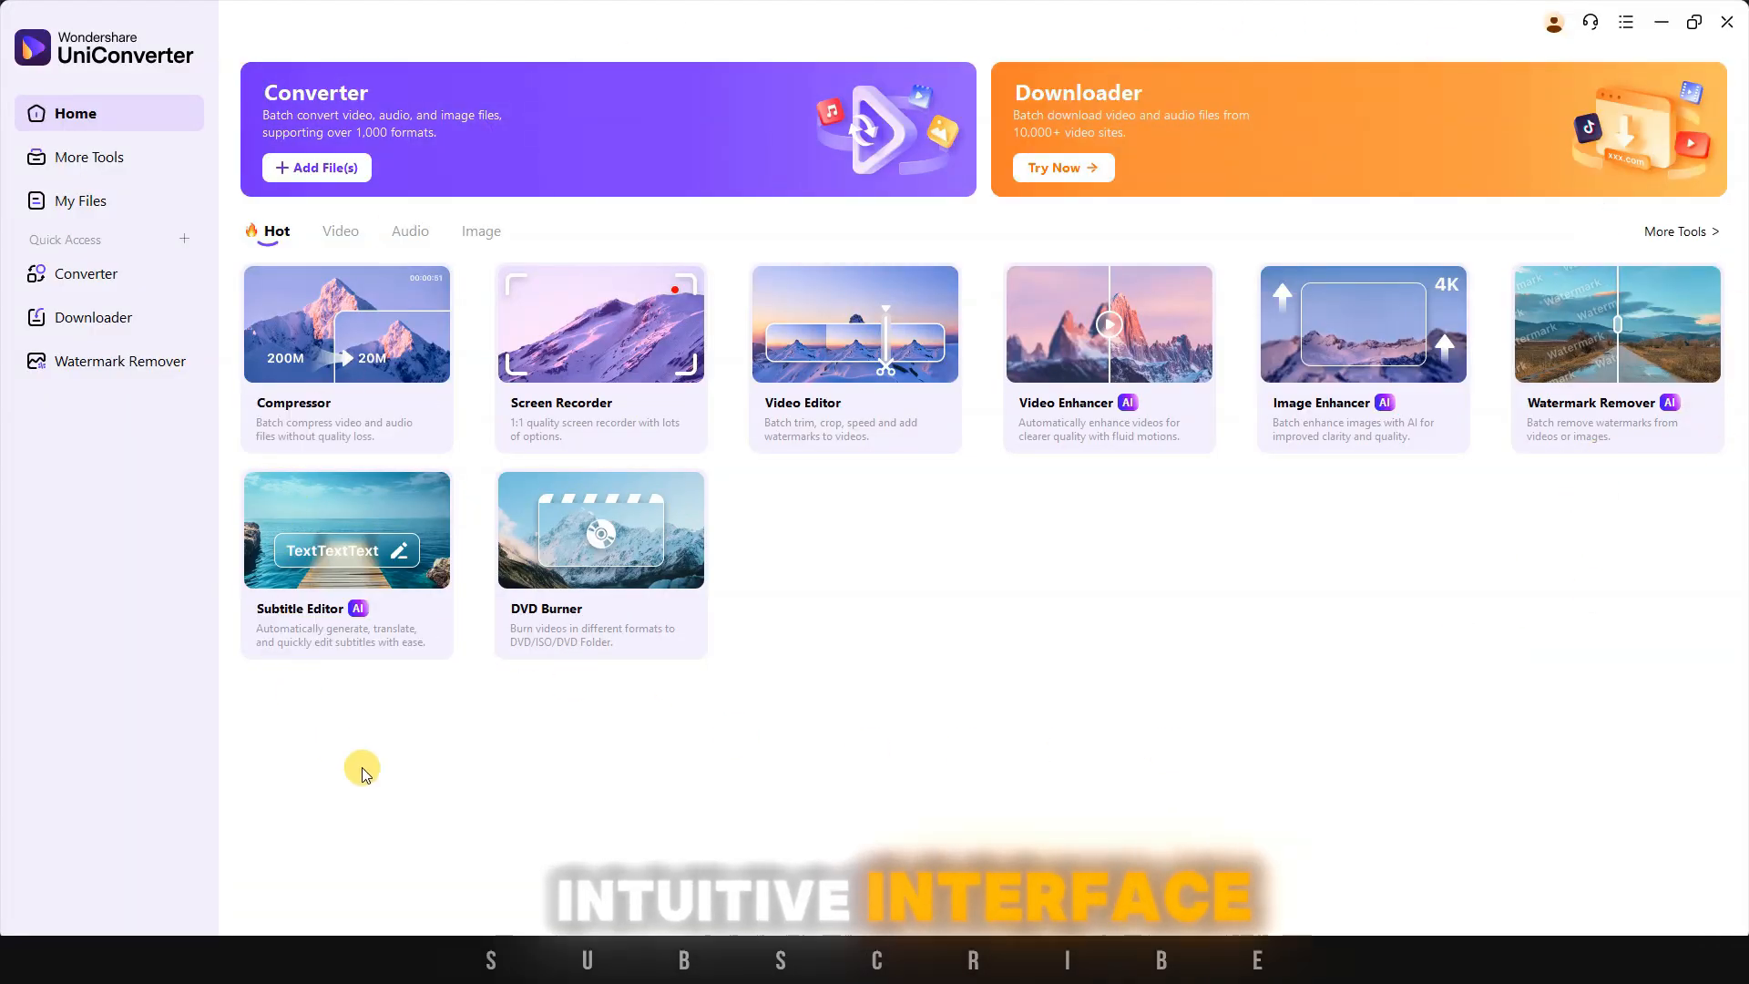
mouse_move(81, 239)
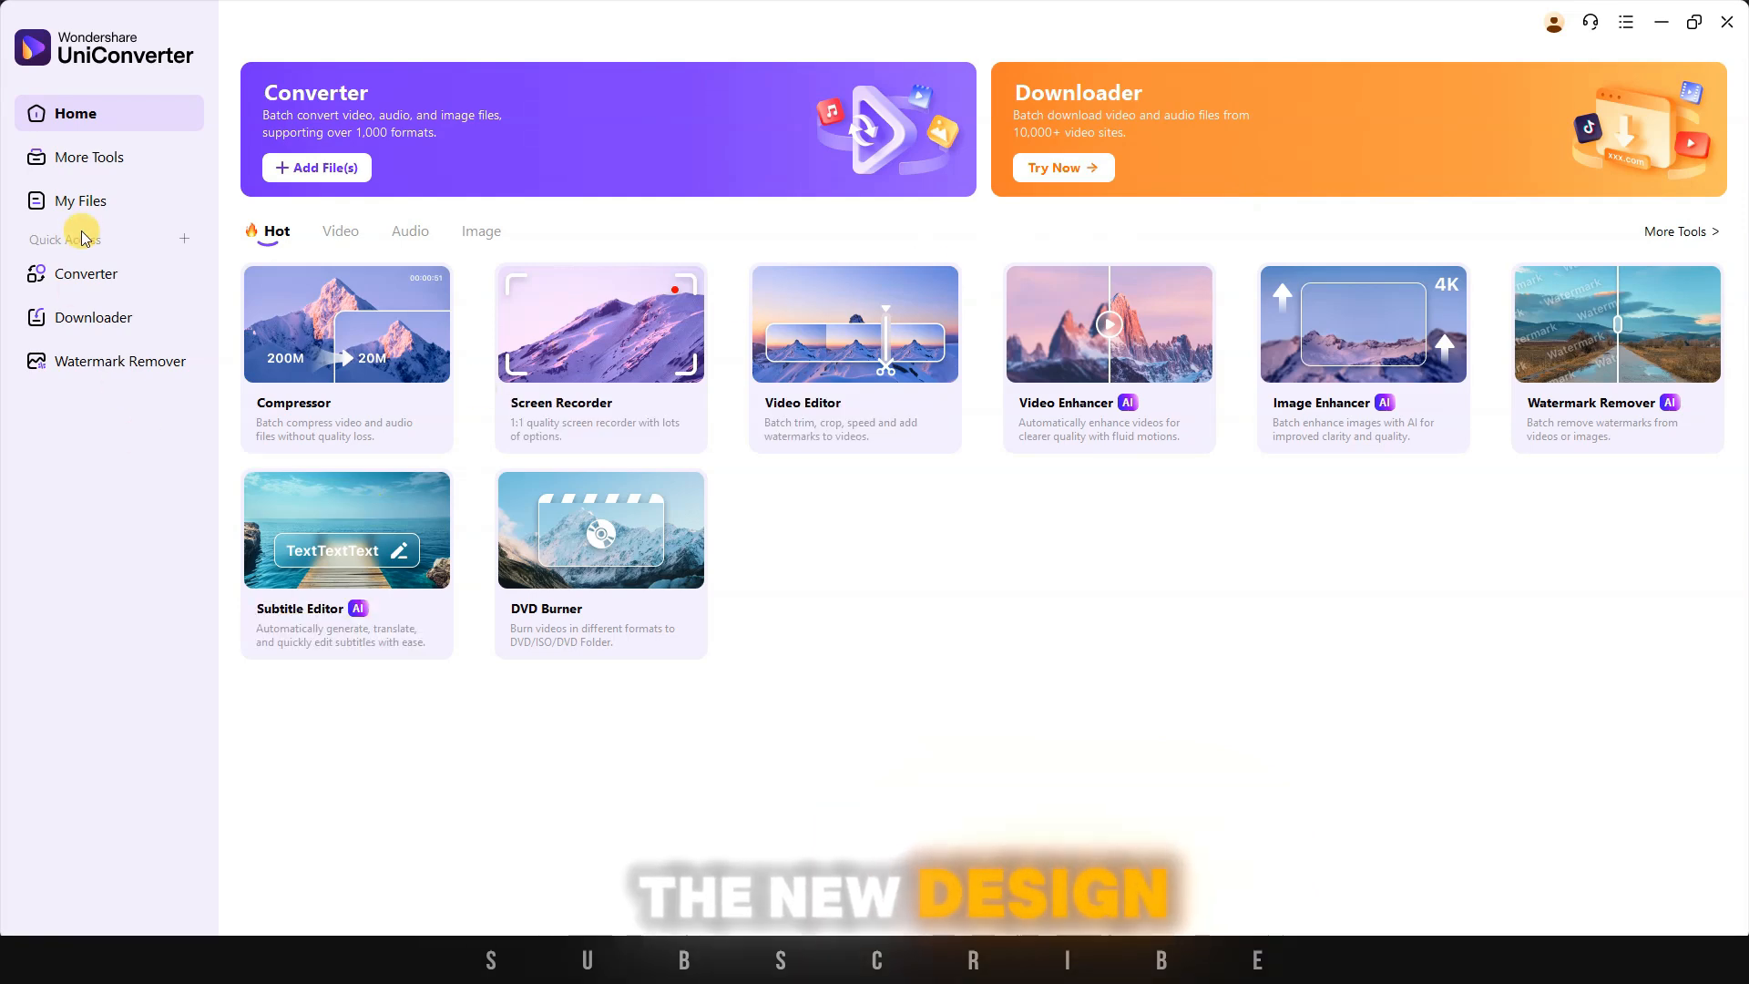
click(81, 201)
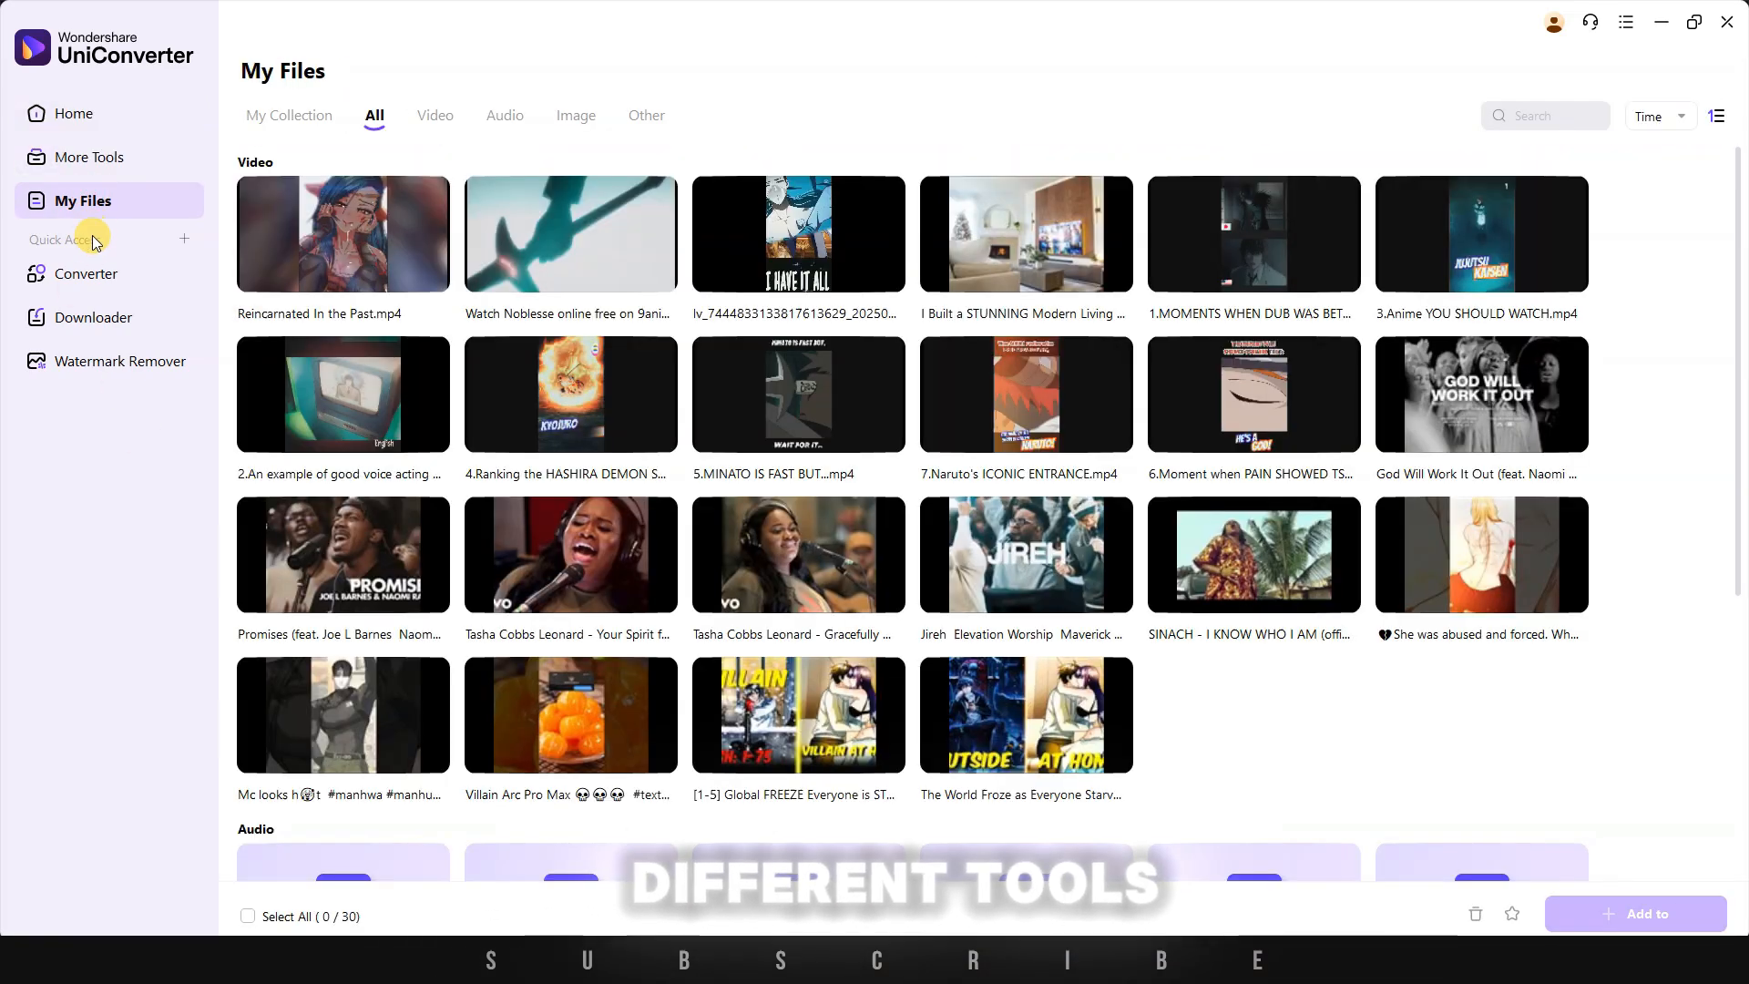
click(96, 317)
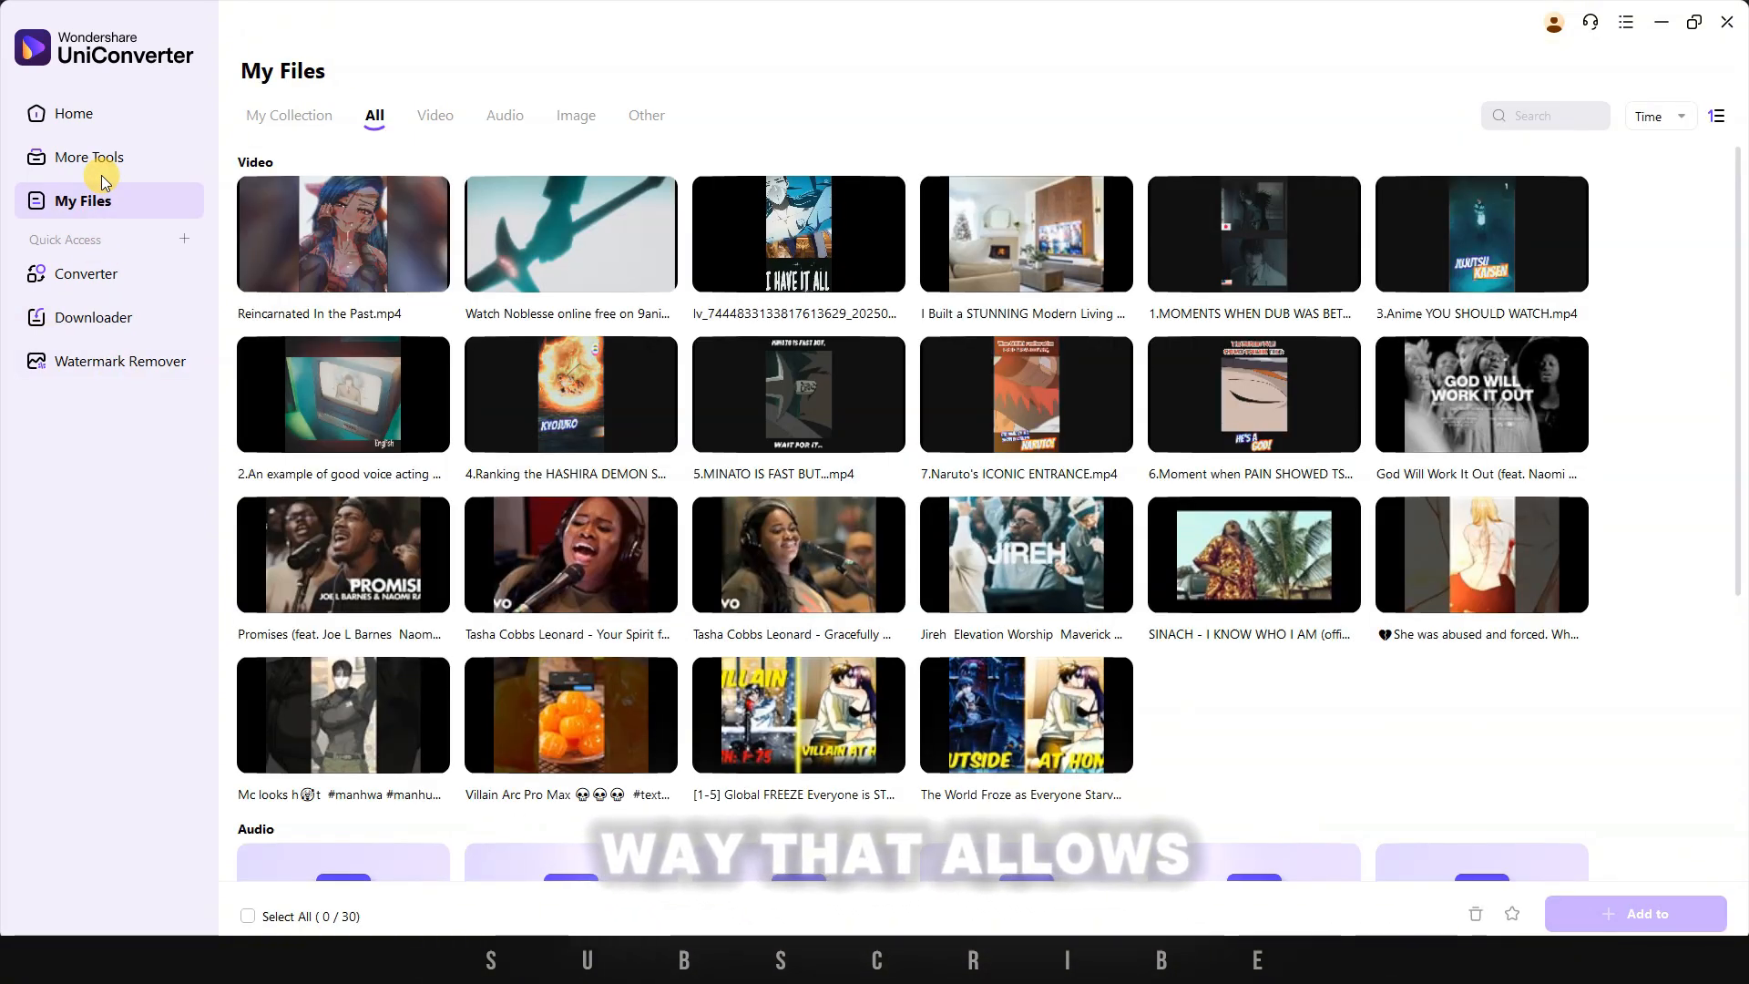
mouse_move(88, 164)
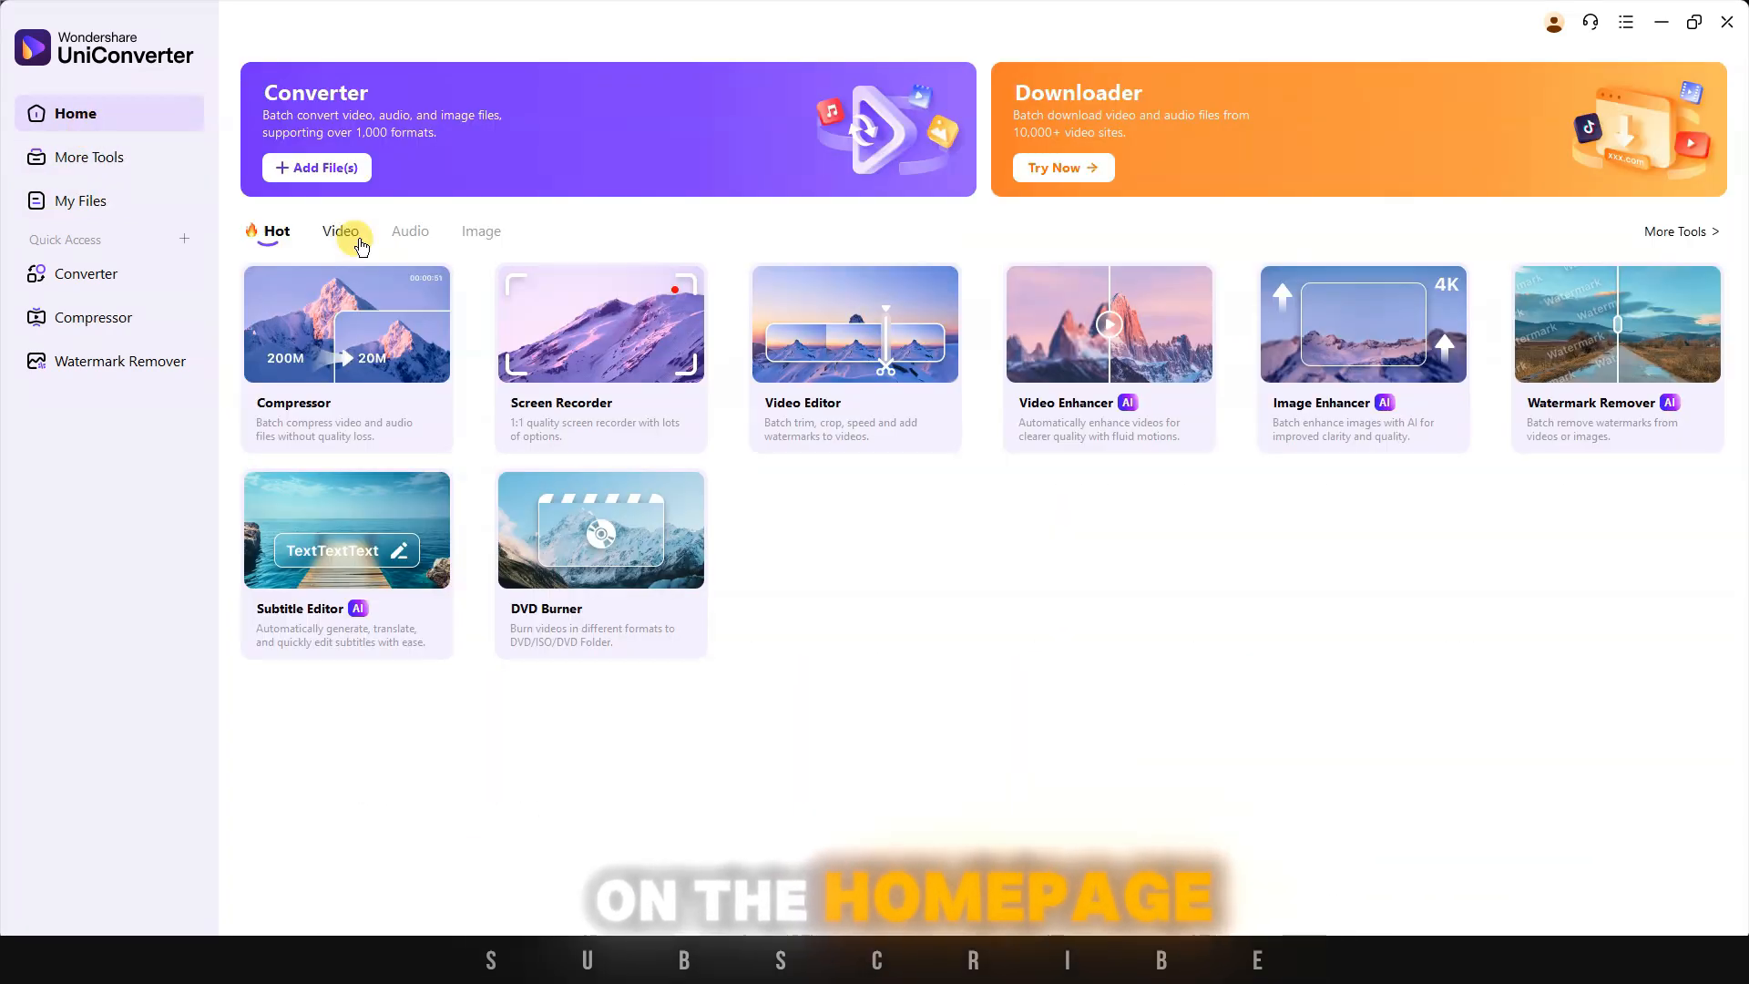
- Browse the Video and Image tool categories and open the image background removal tool
click(340, 231)
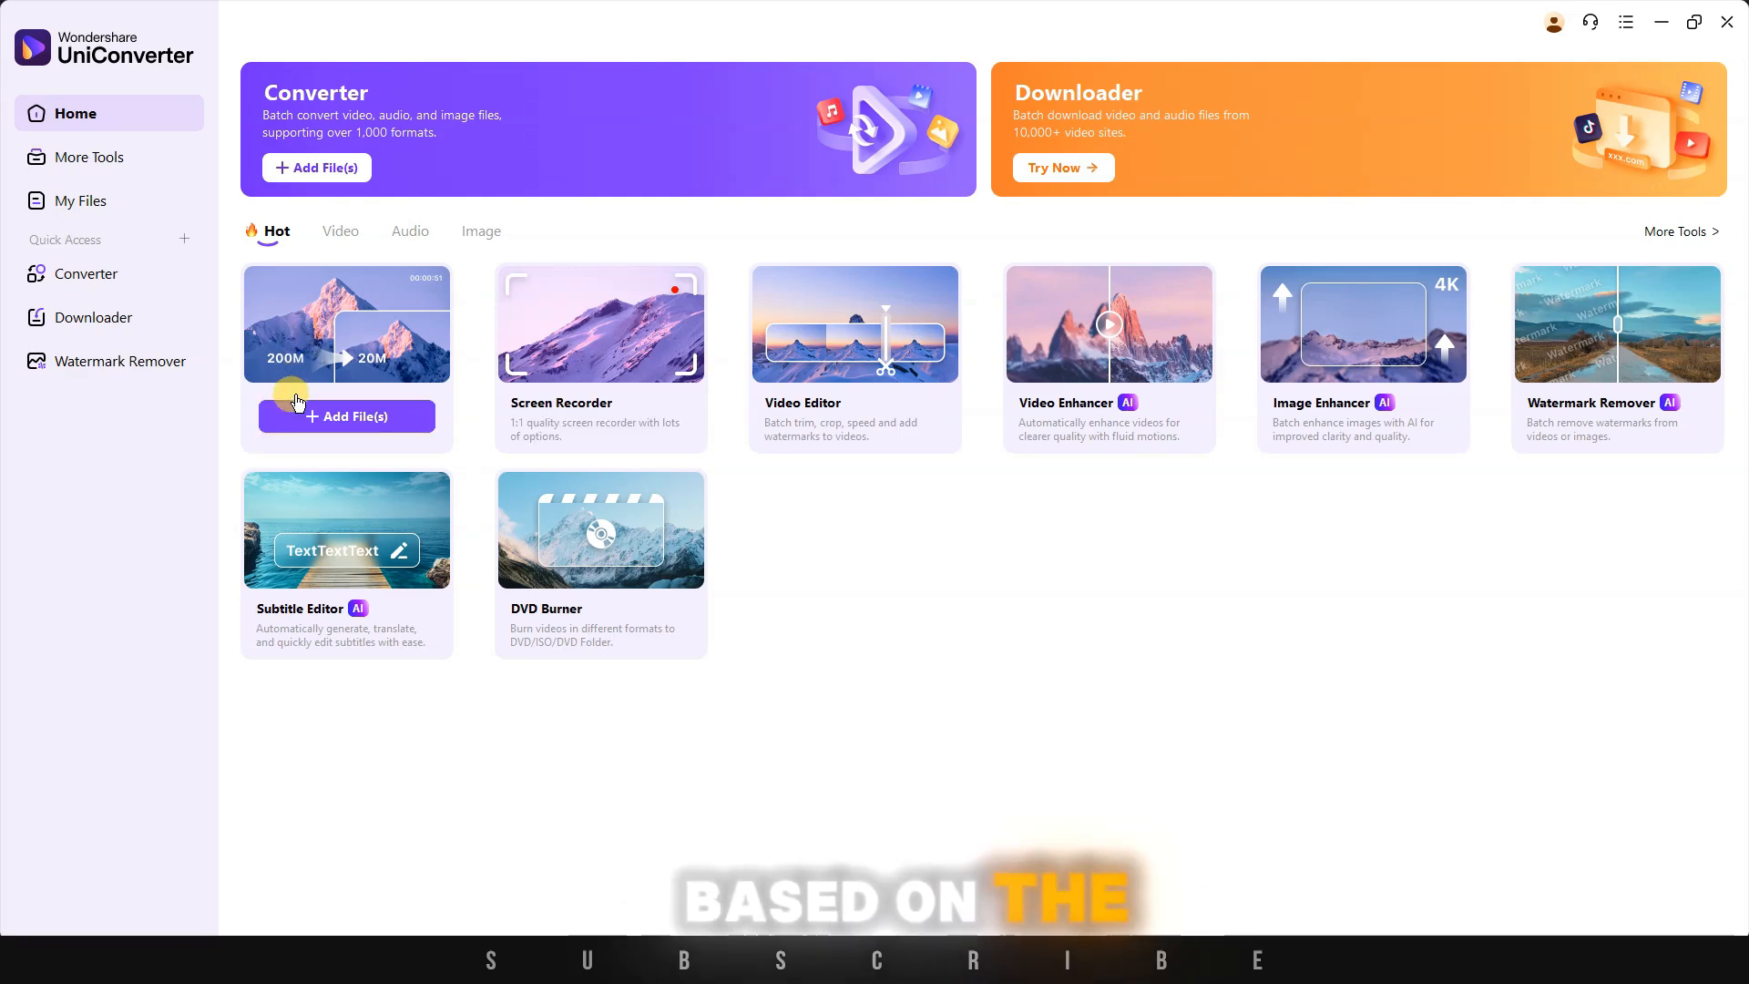
click(339, 231)
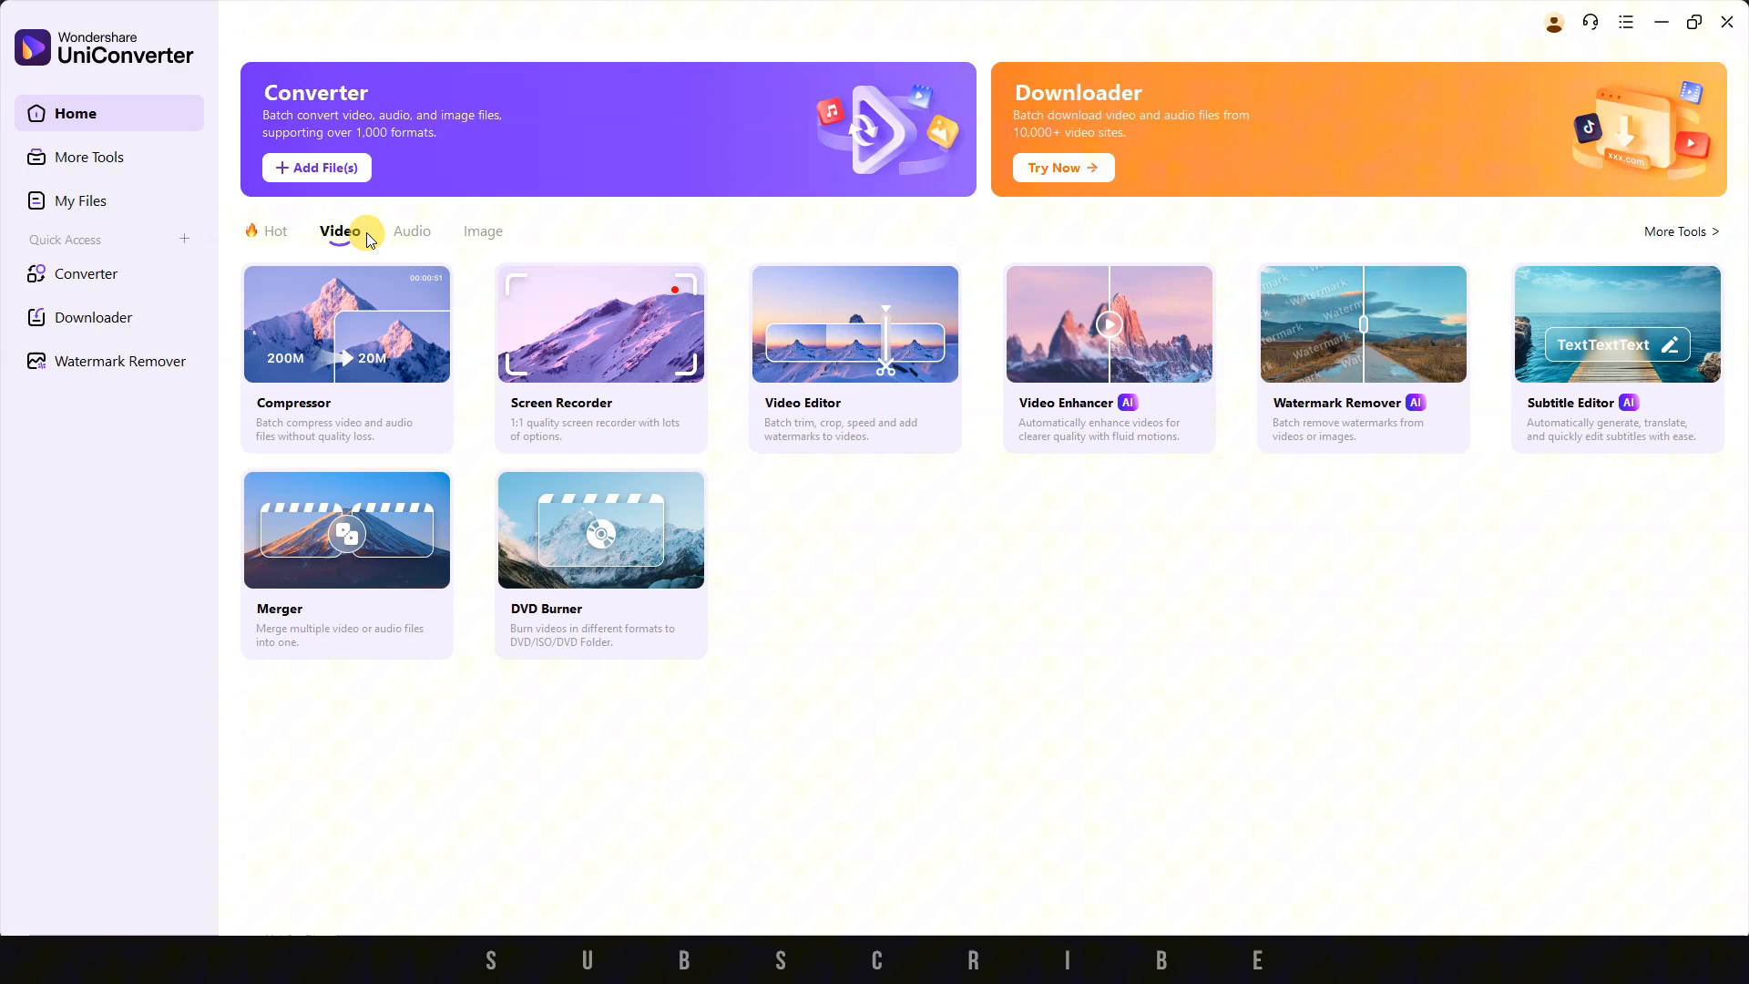
click(481, 231)
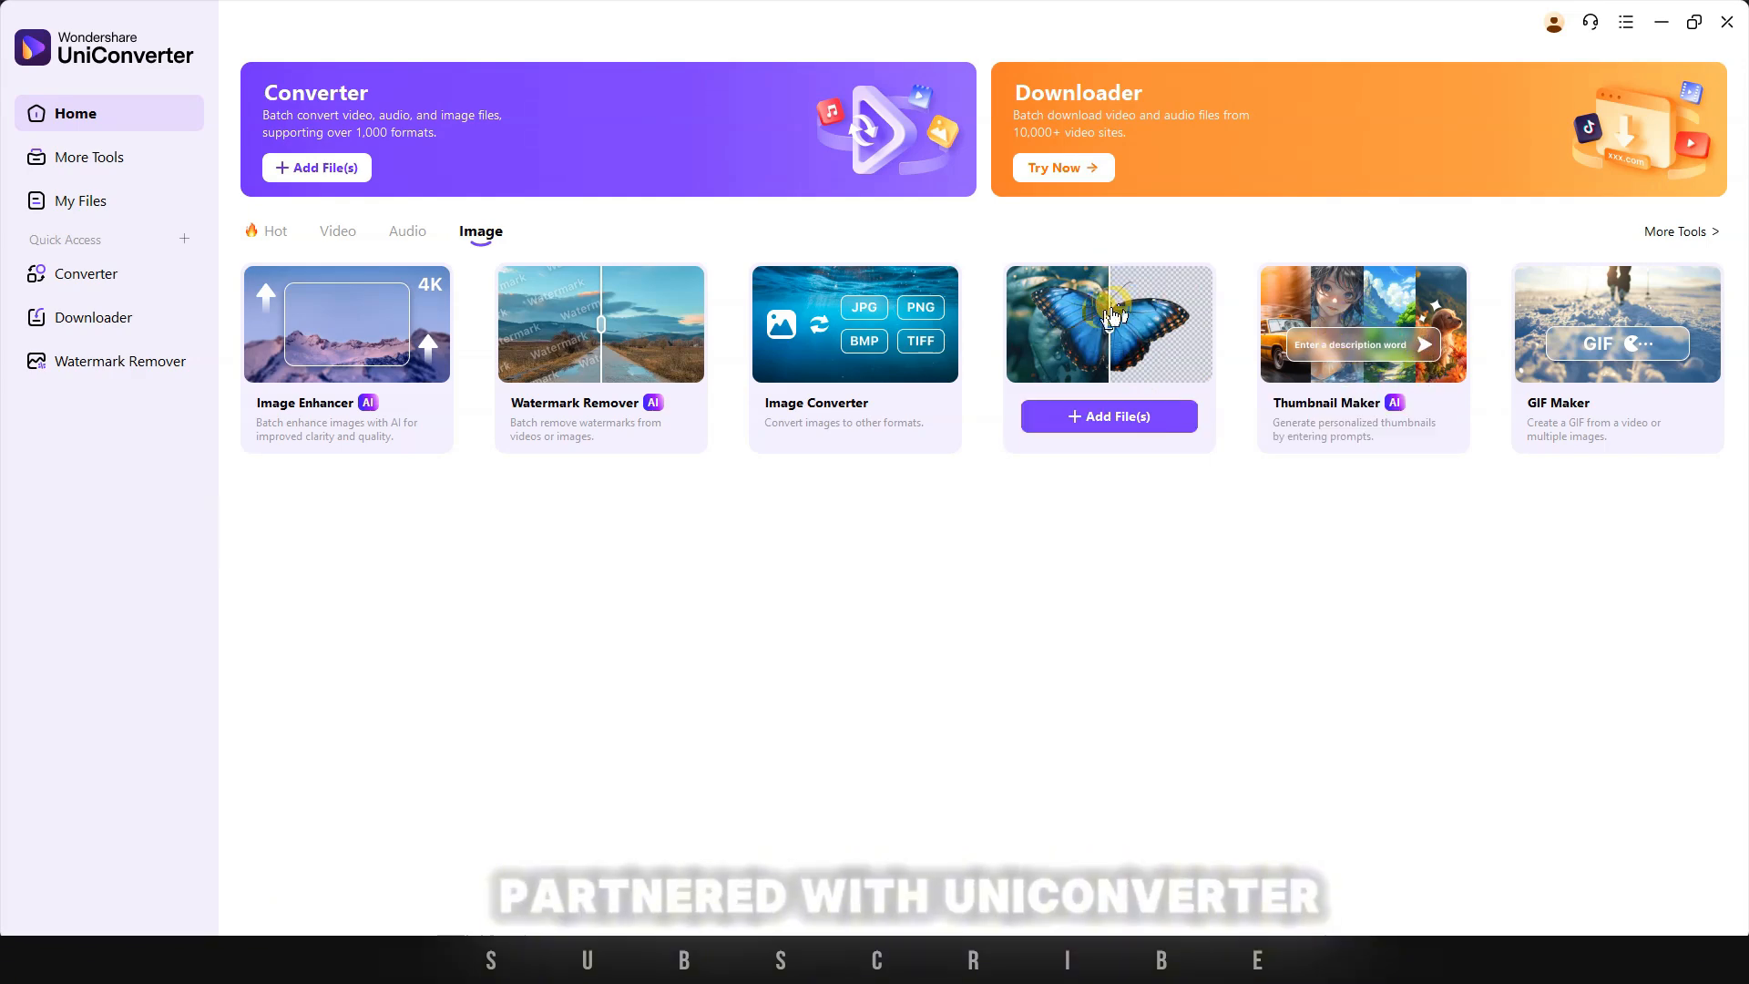
click(274, 231)
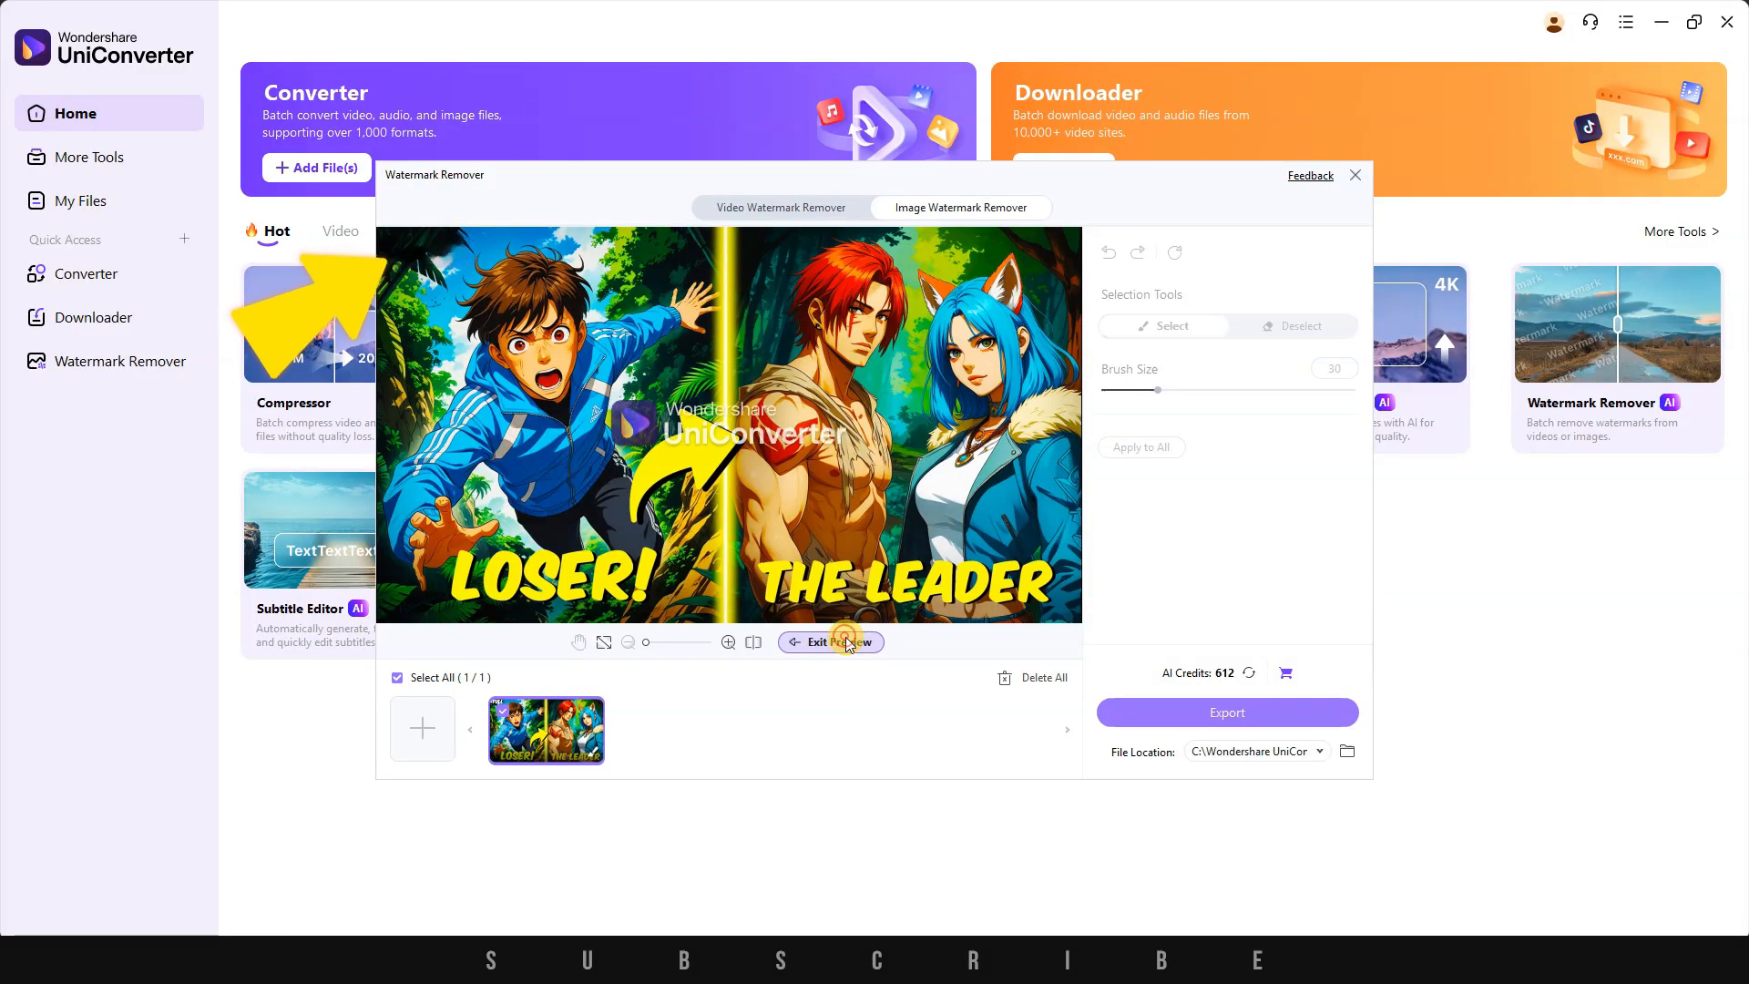
- Mark the video's watermark area, choose the Standard Model and preview the removal result
click(828, 642)
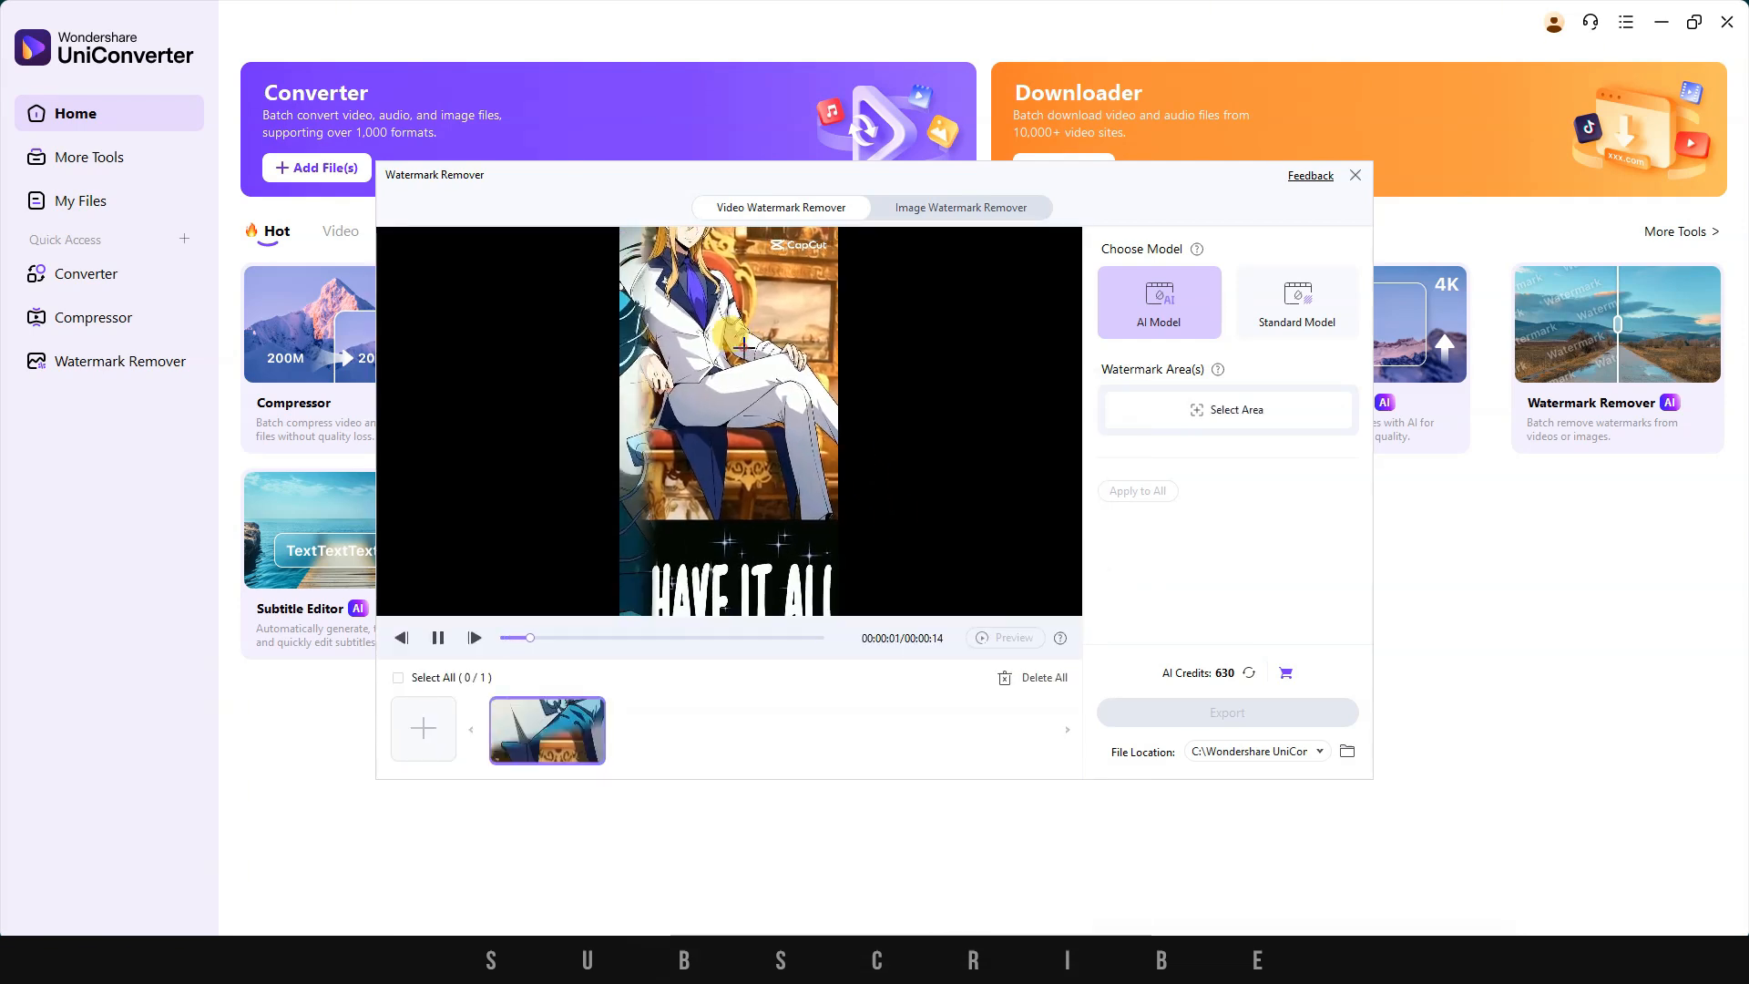
click(437, 637)
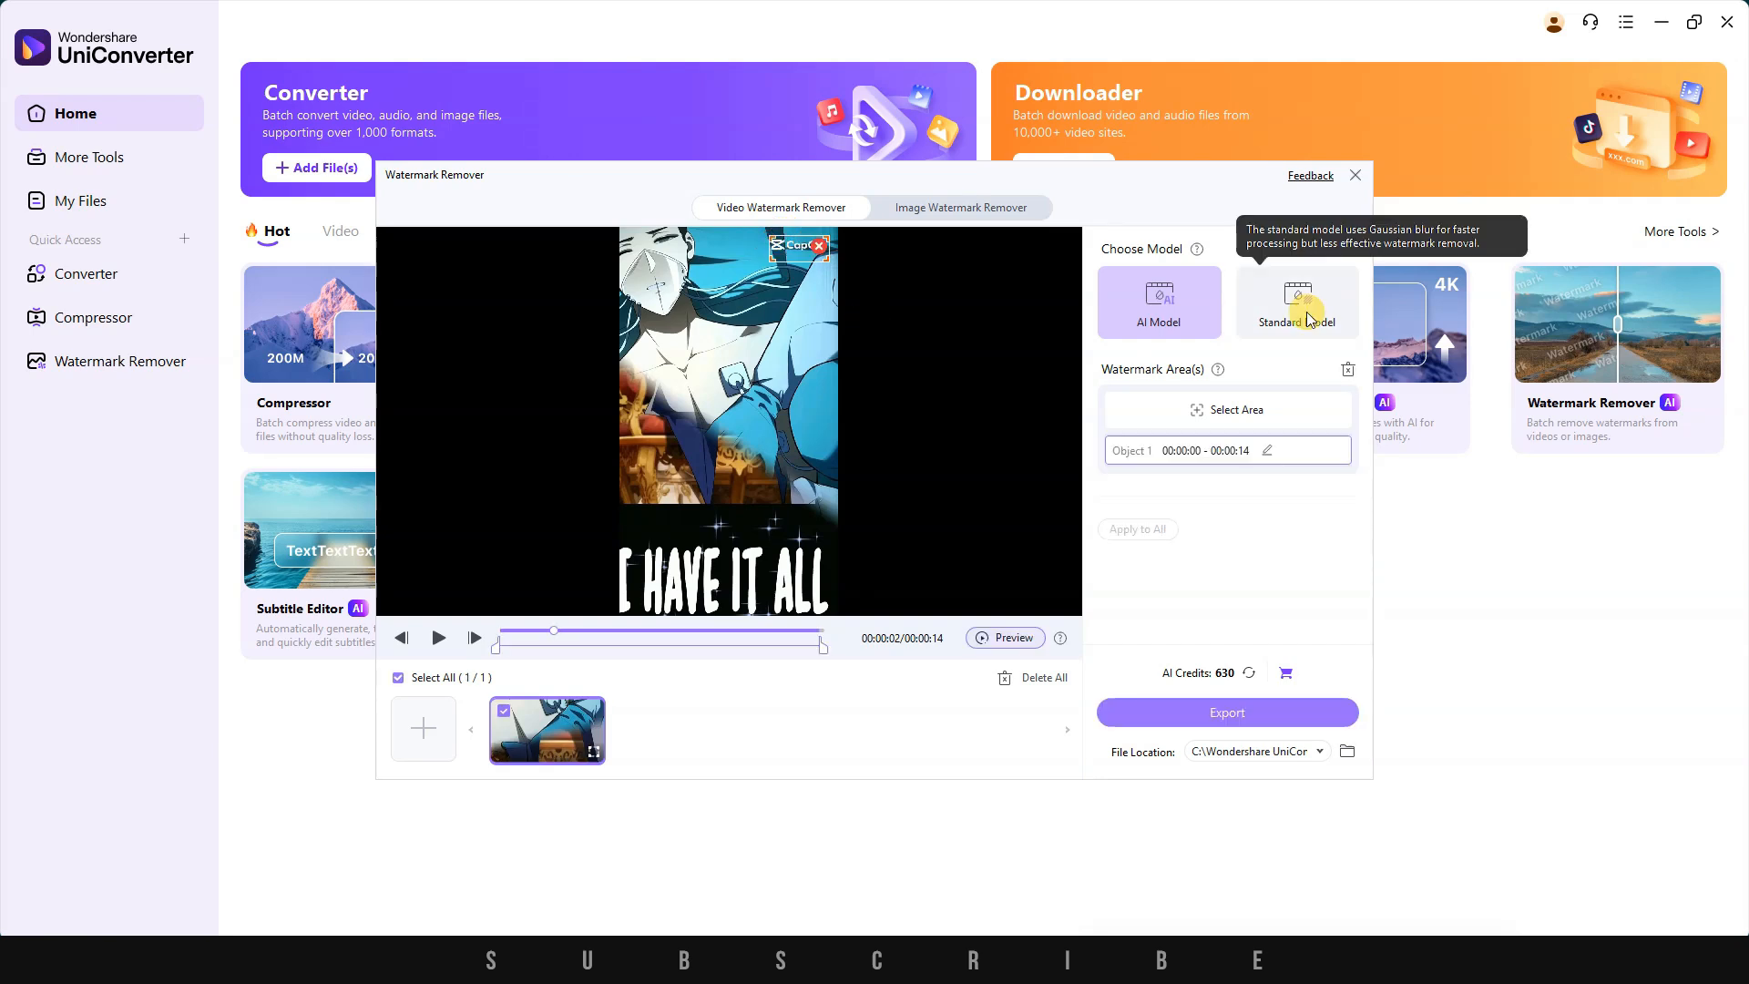
click(1158, 303)
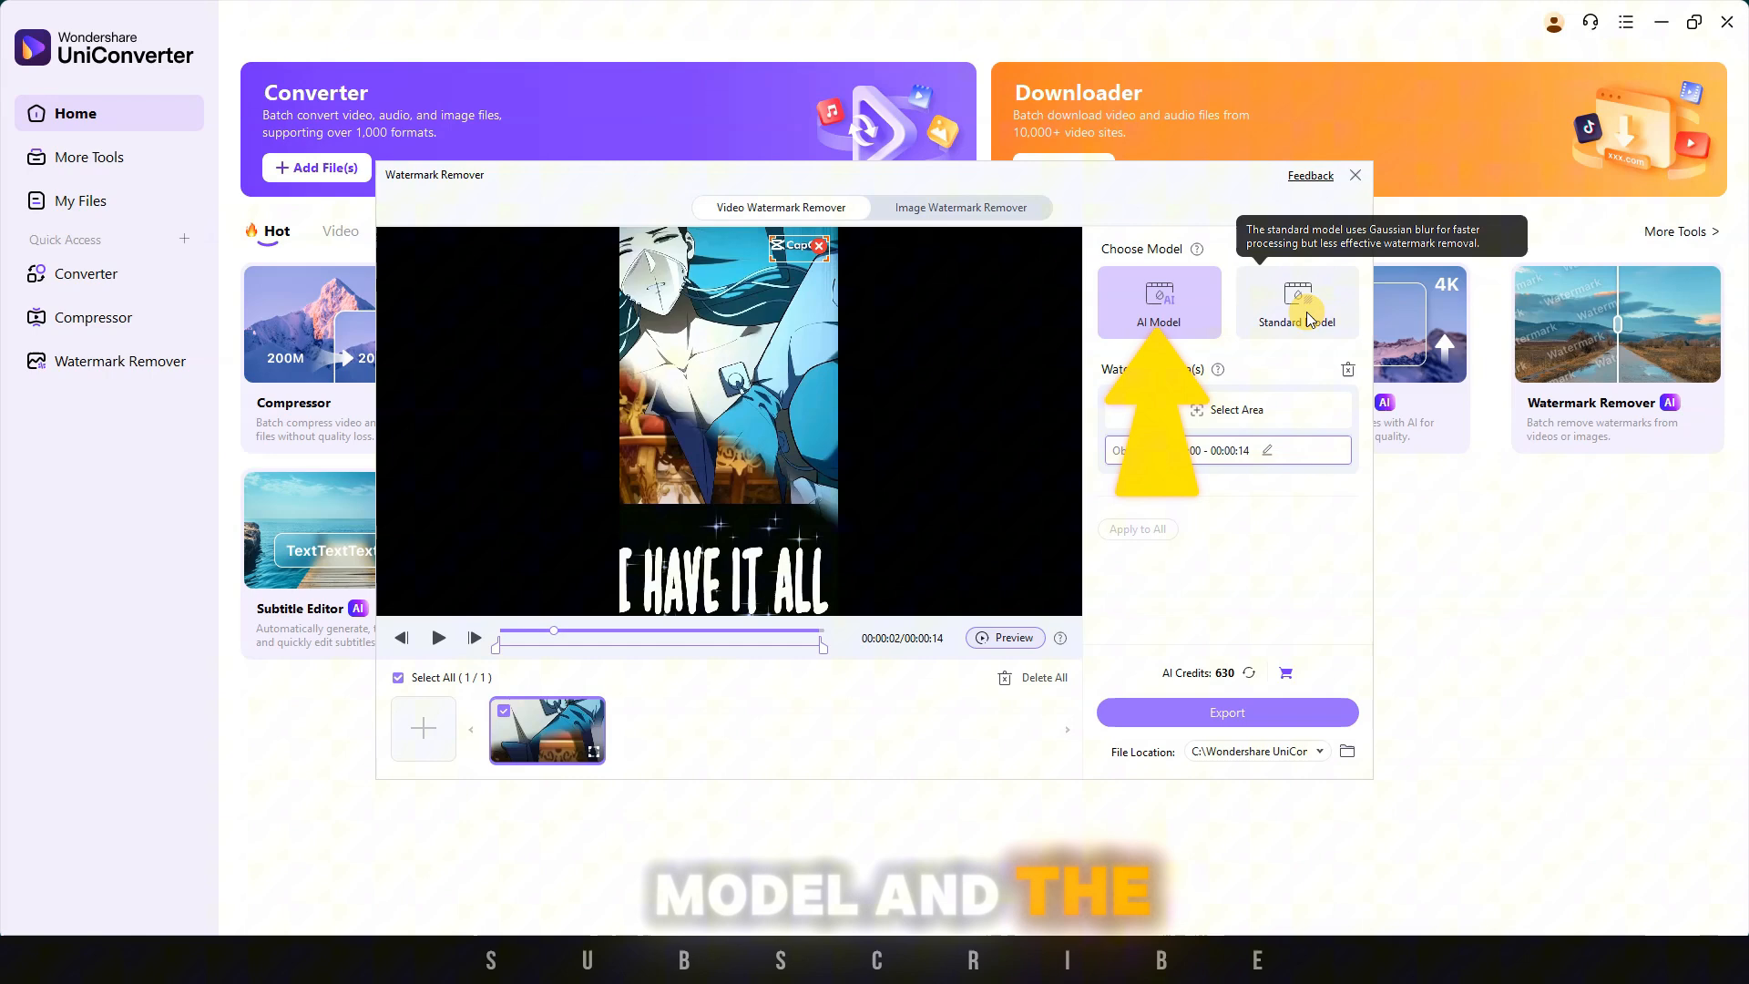
click(1296, 301)
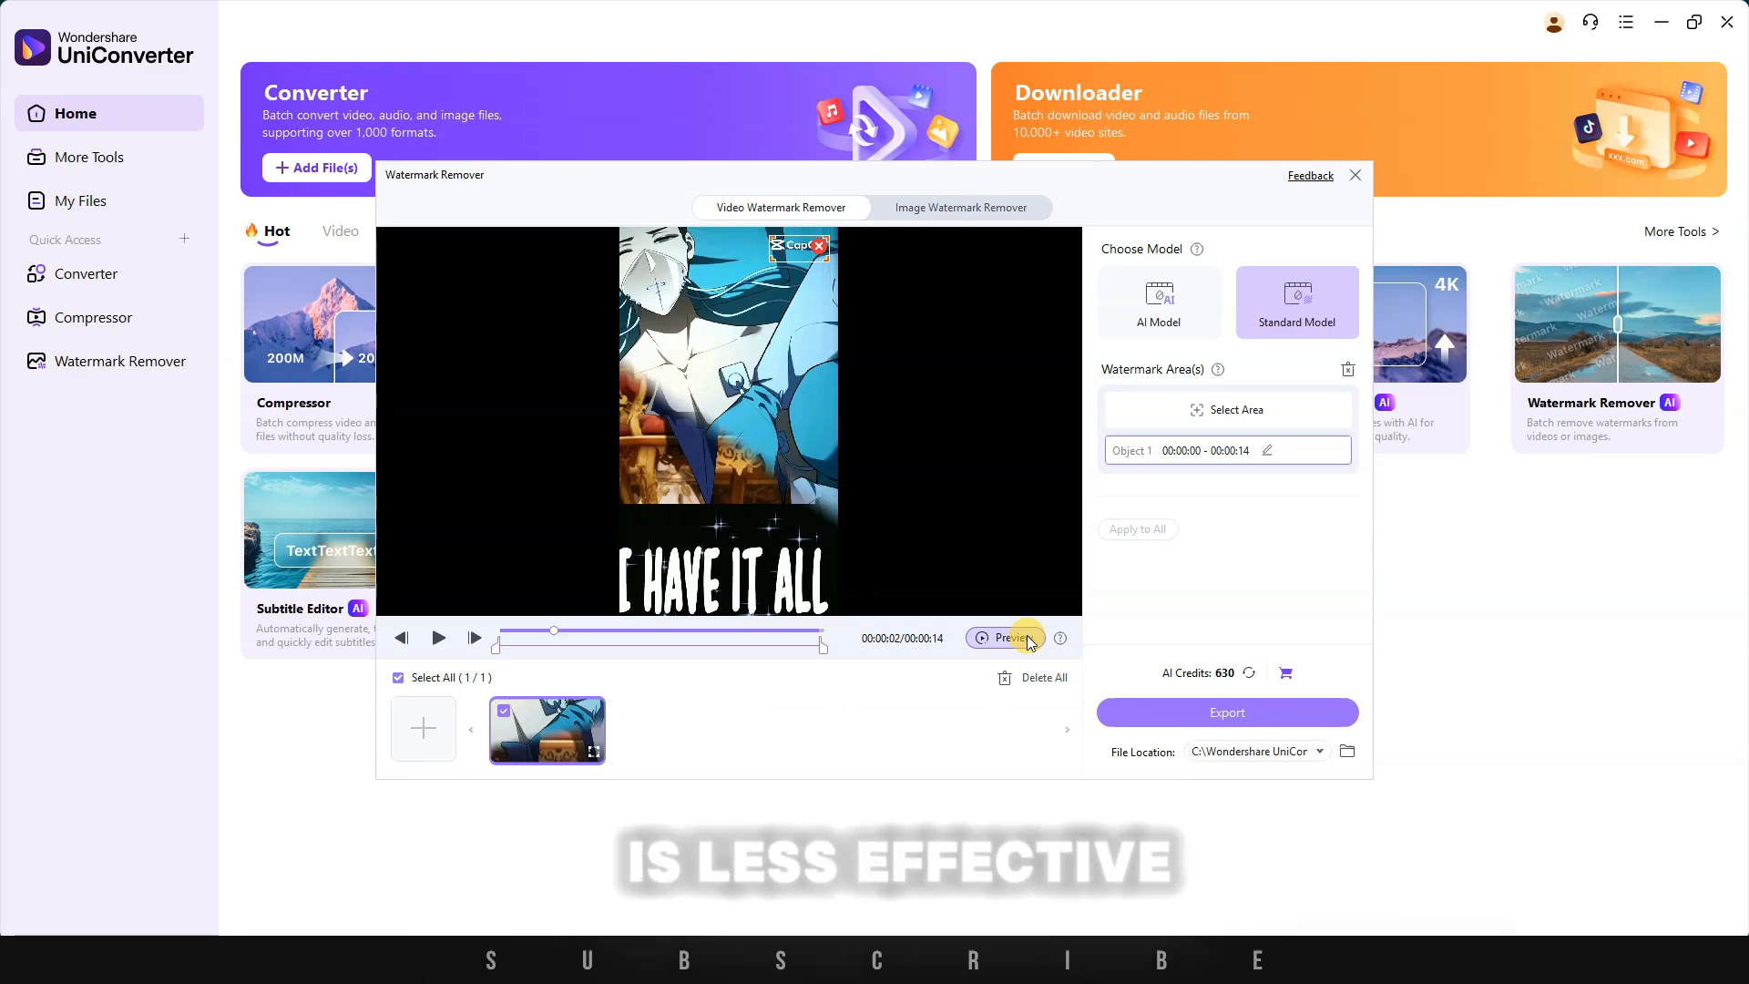
click(1004, 636)
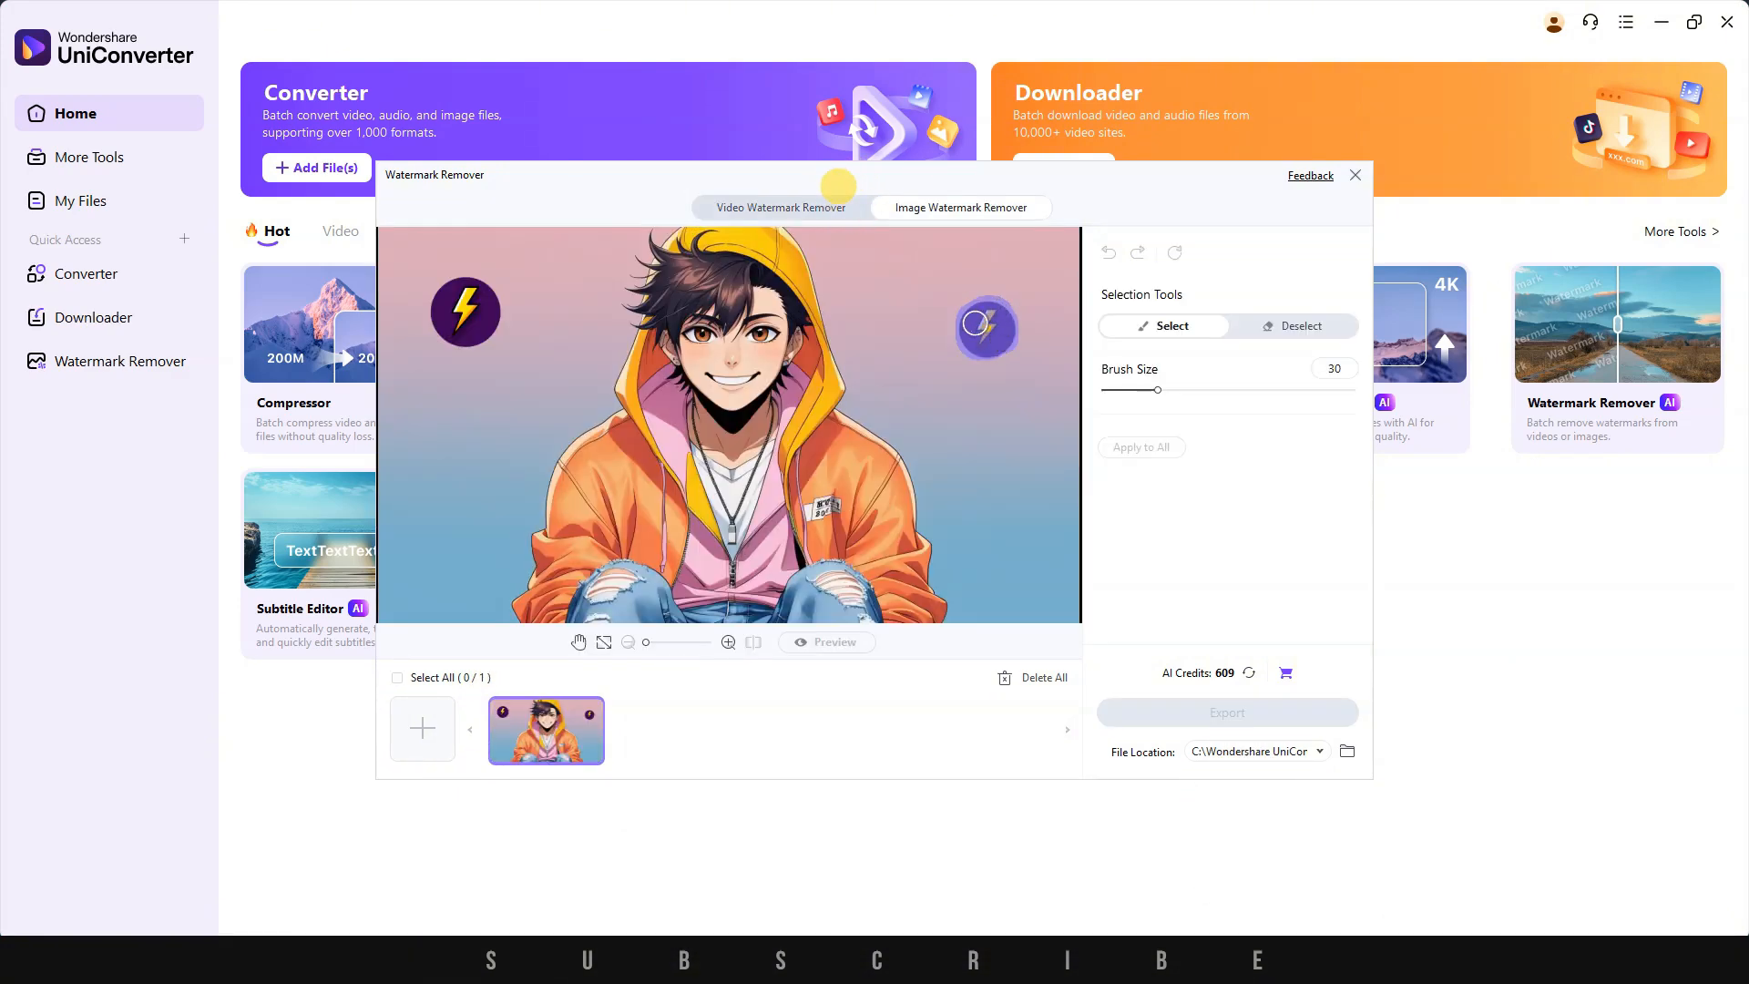
- Mark the watermark on the microphone video, preview and compare the cleaned result, then exit the preview
click(397, 677)
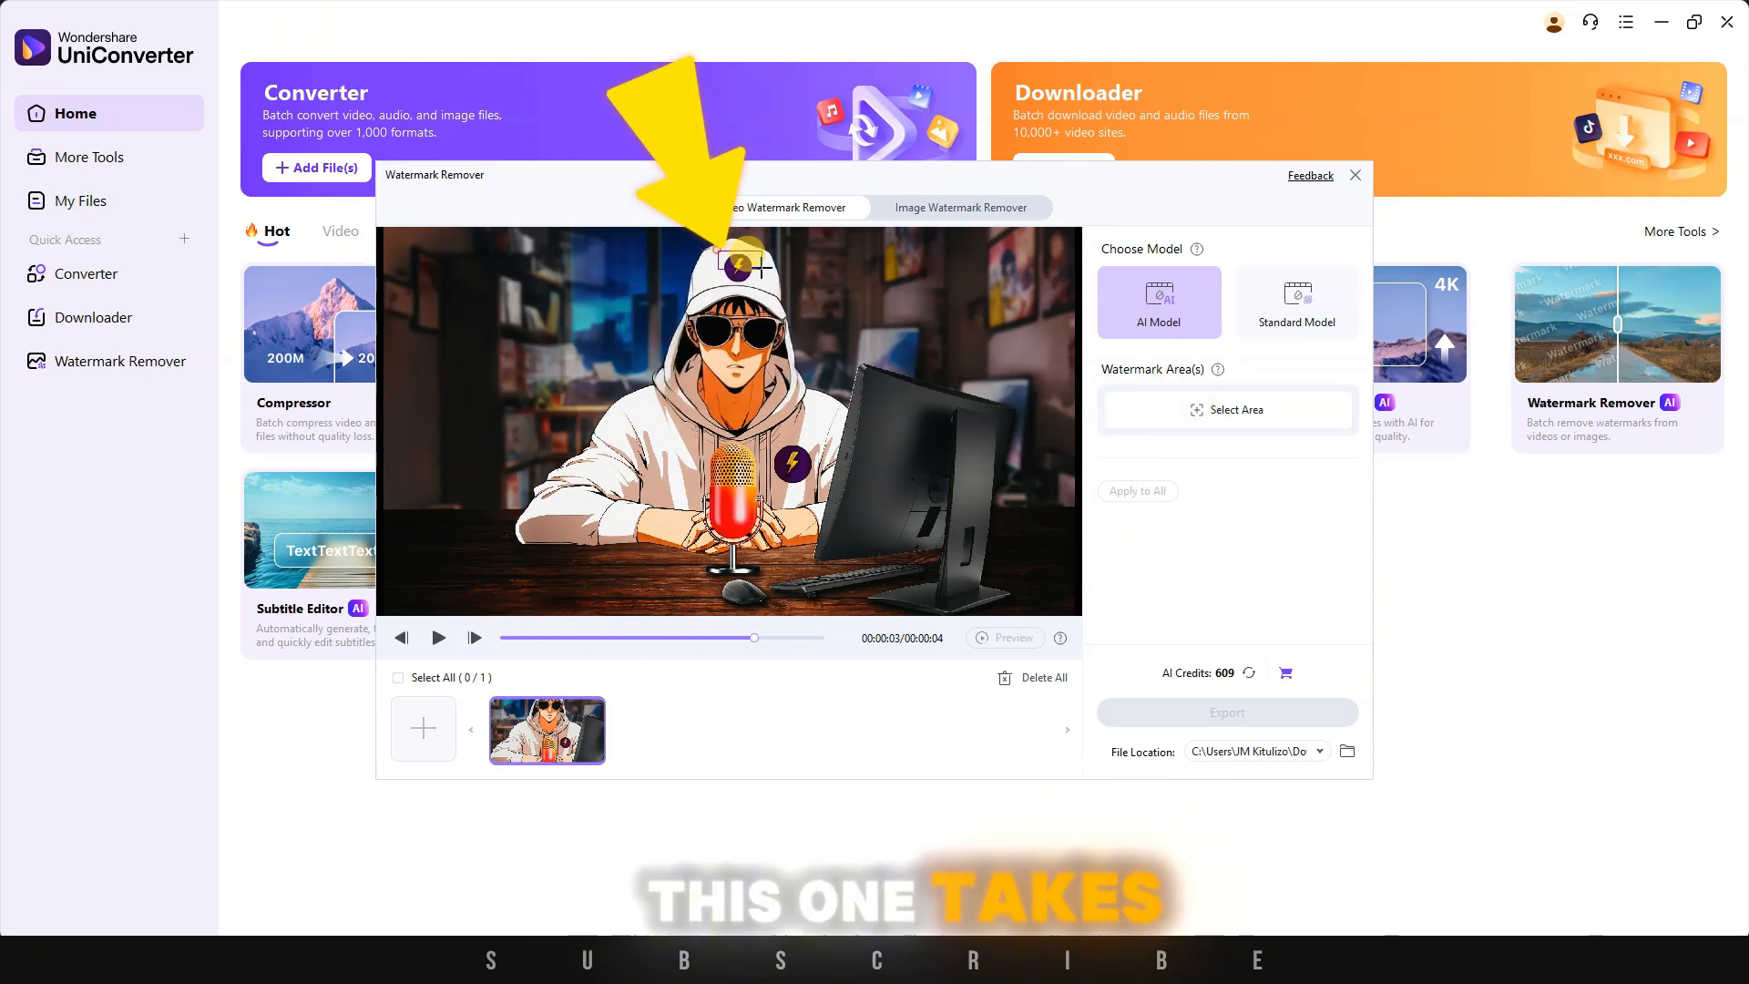
click(1004, 637)
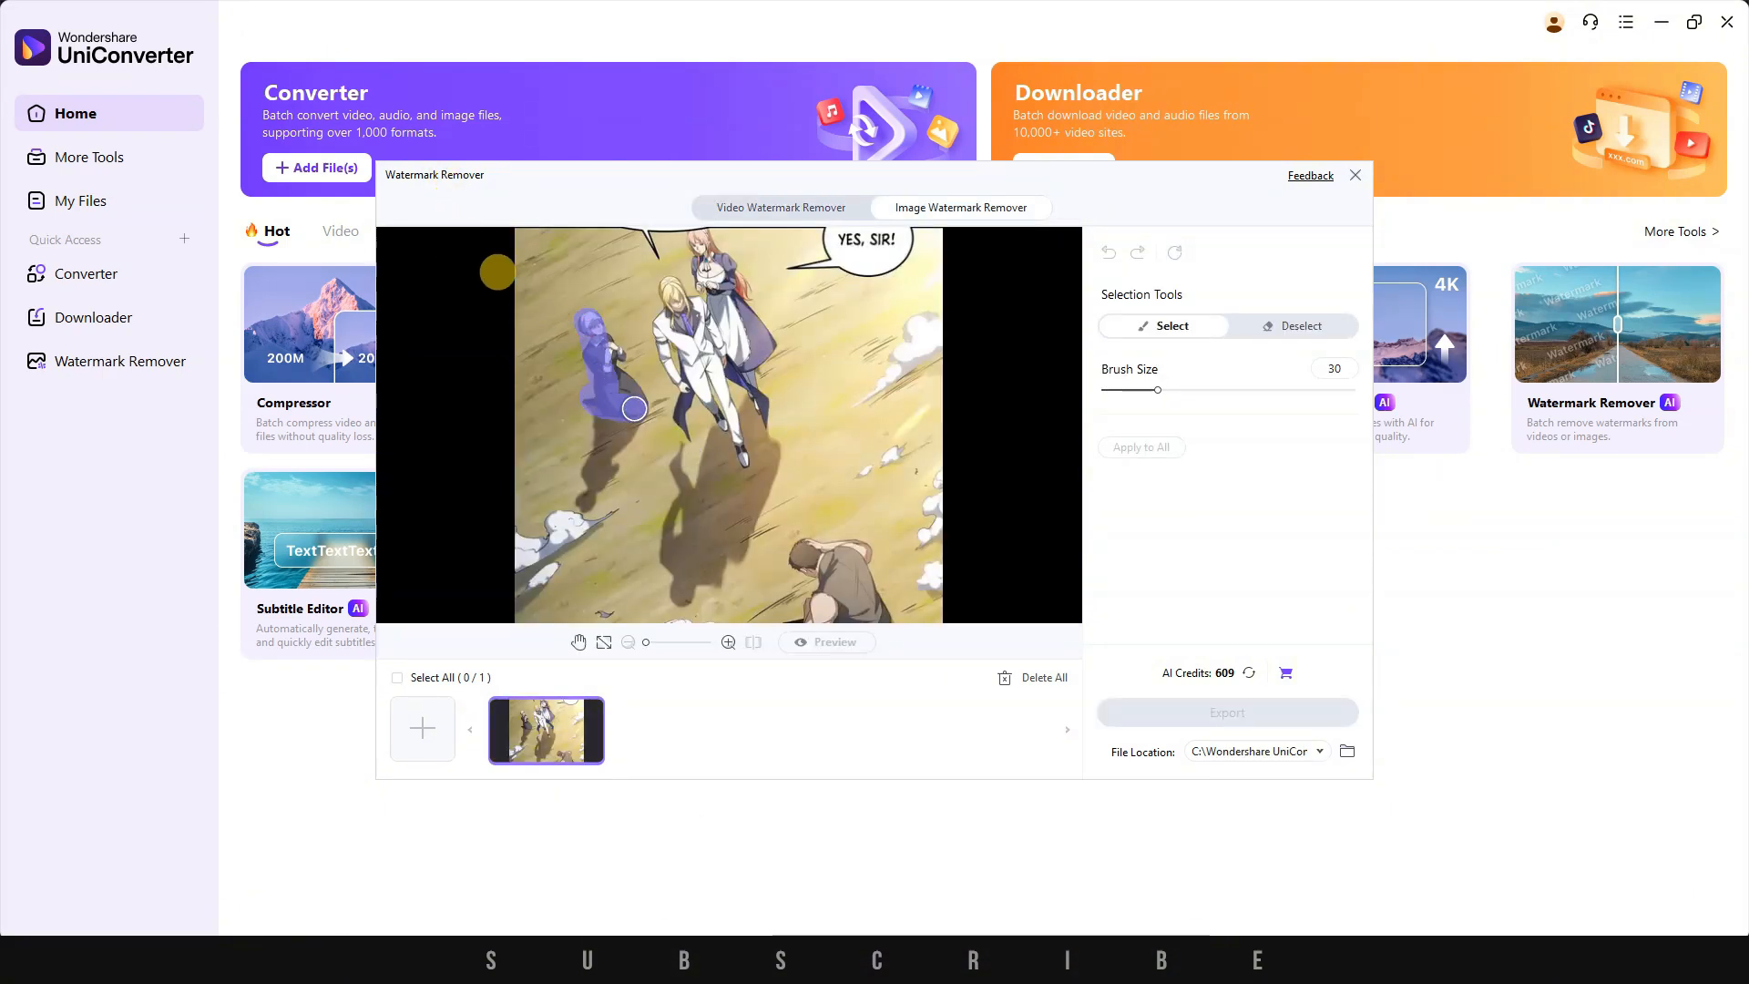
click(826, 641)
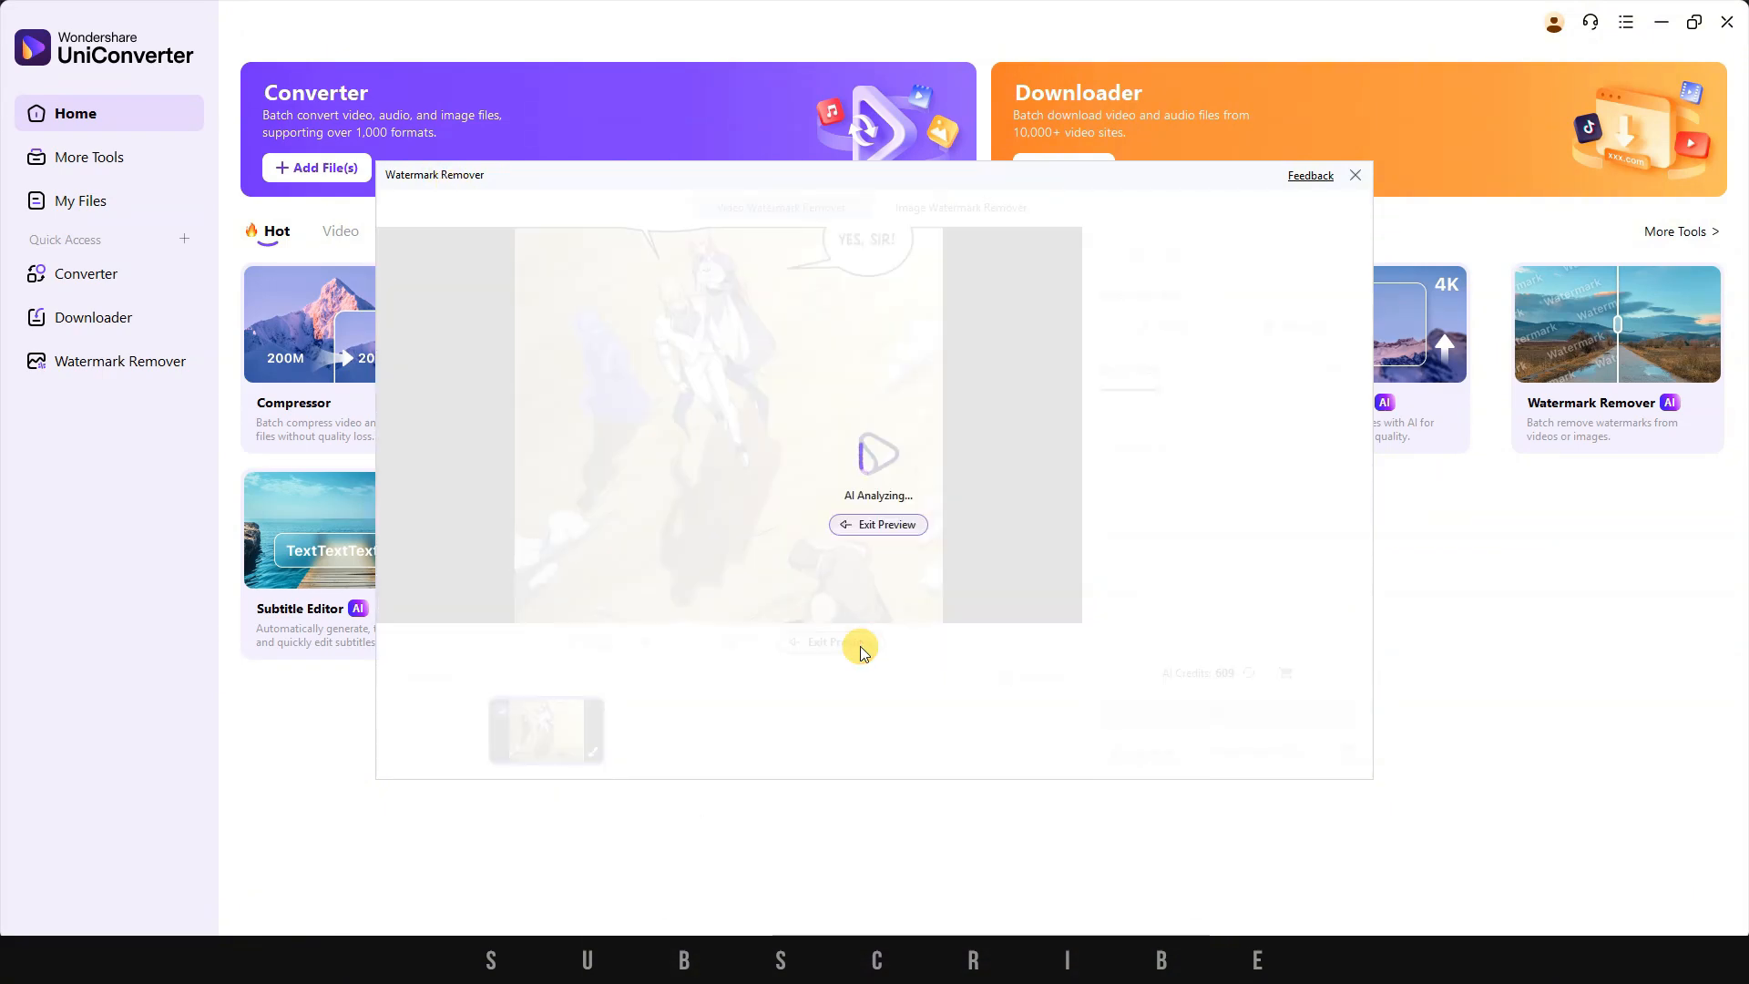
click(826, 641)
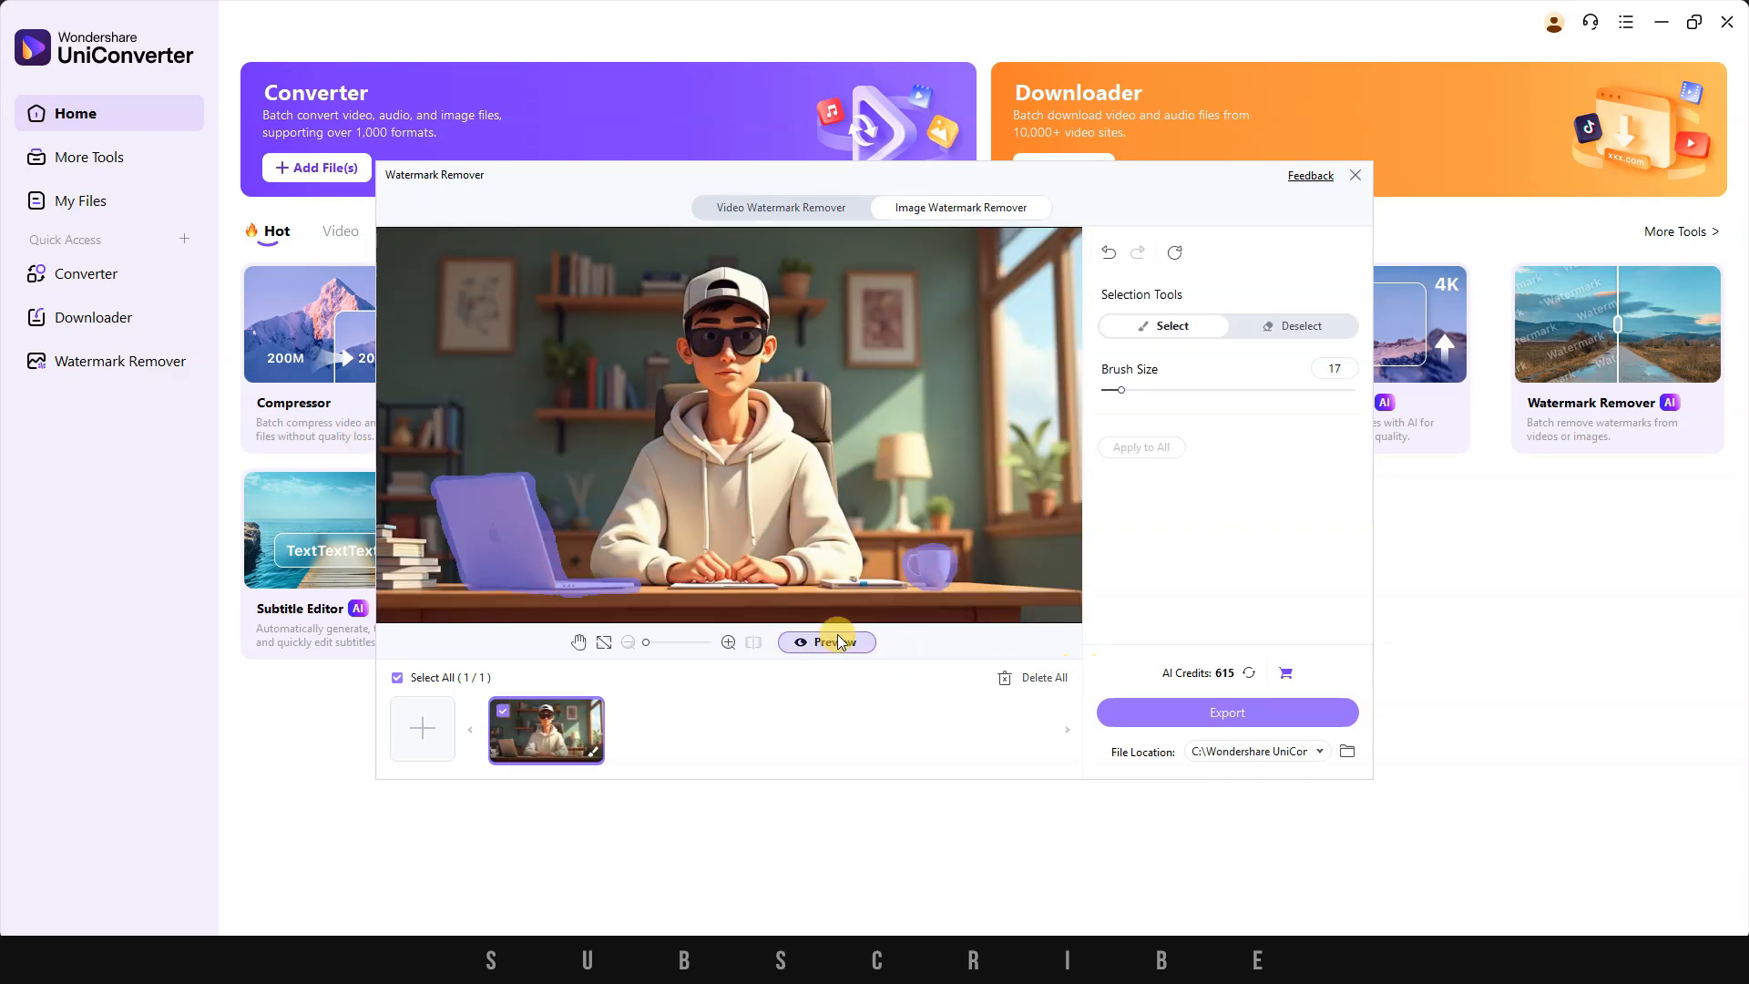
click(826, 641)
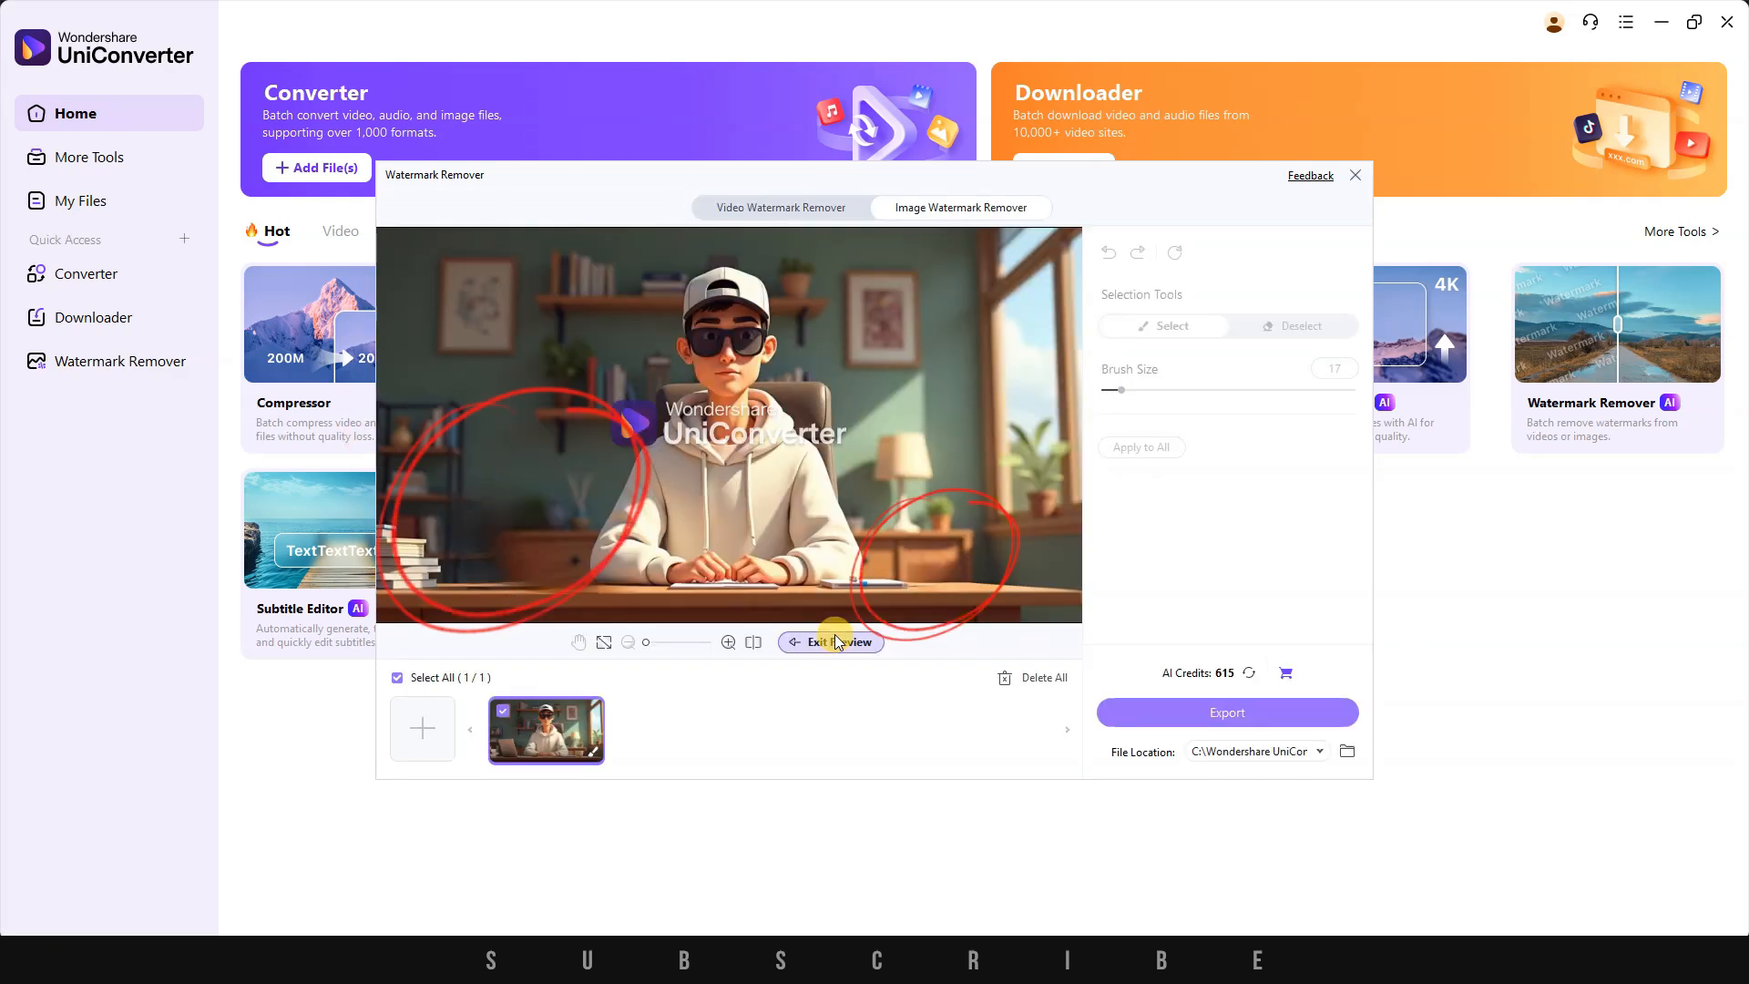
click(828, 642)
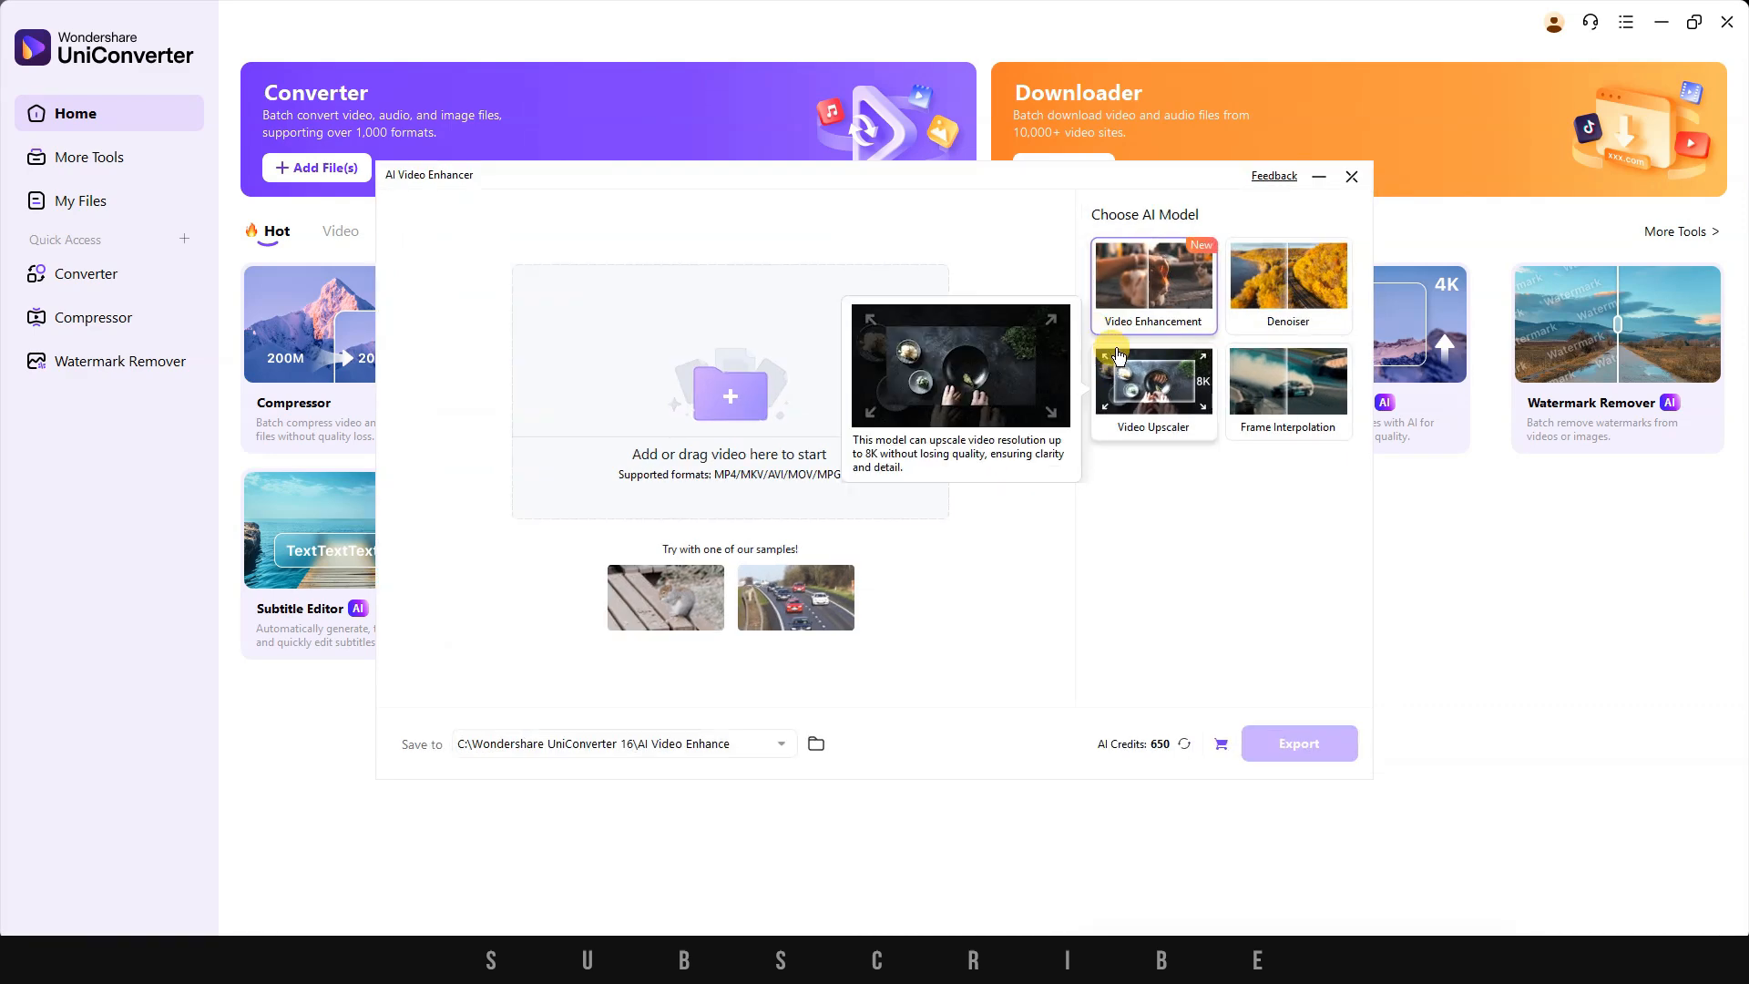
mouse_move(1287, 284)
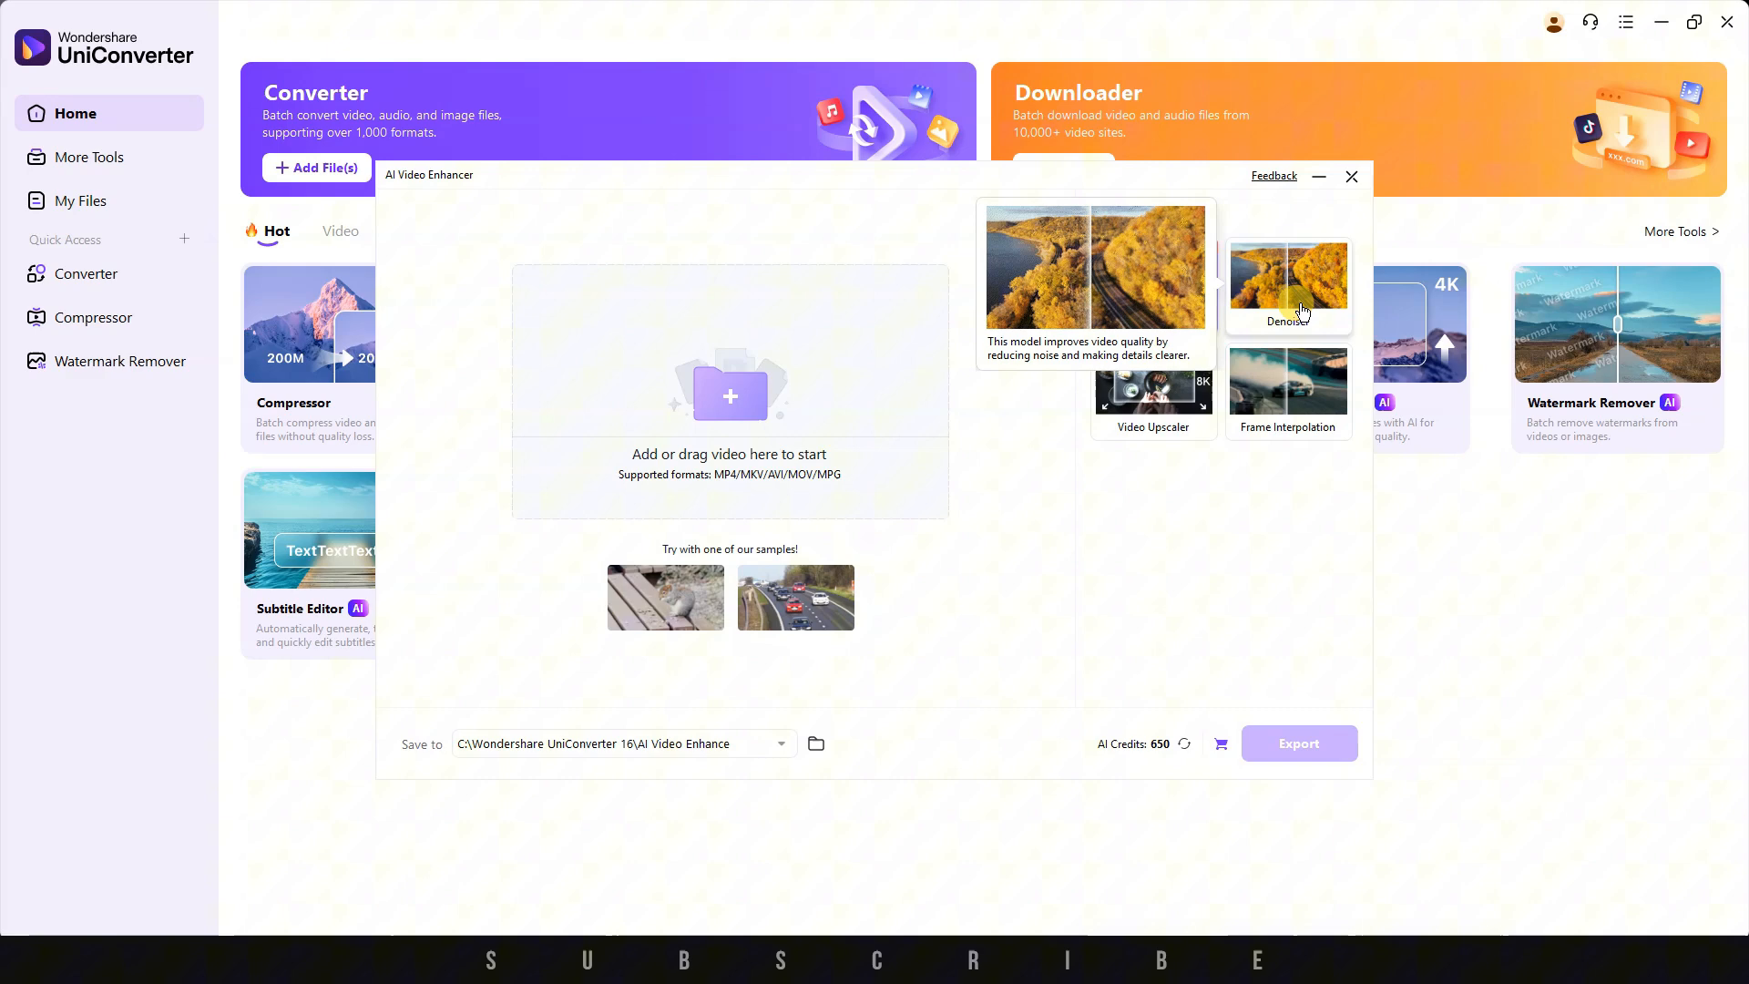
mouse_move(1287, 385)
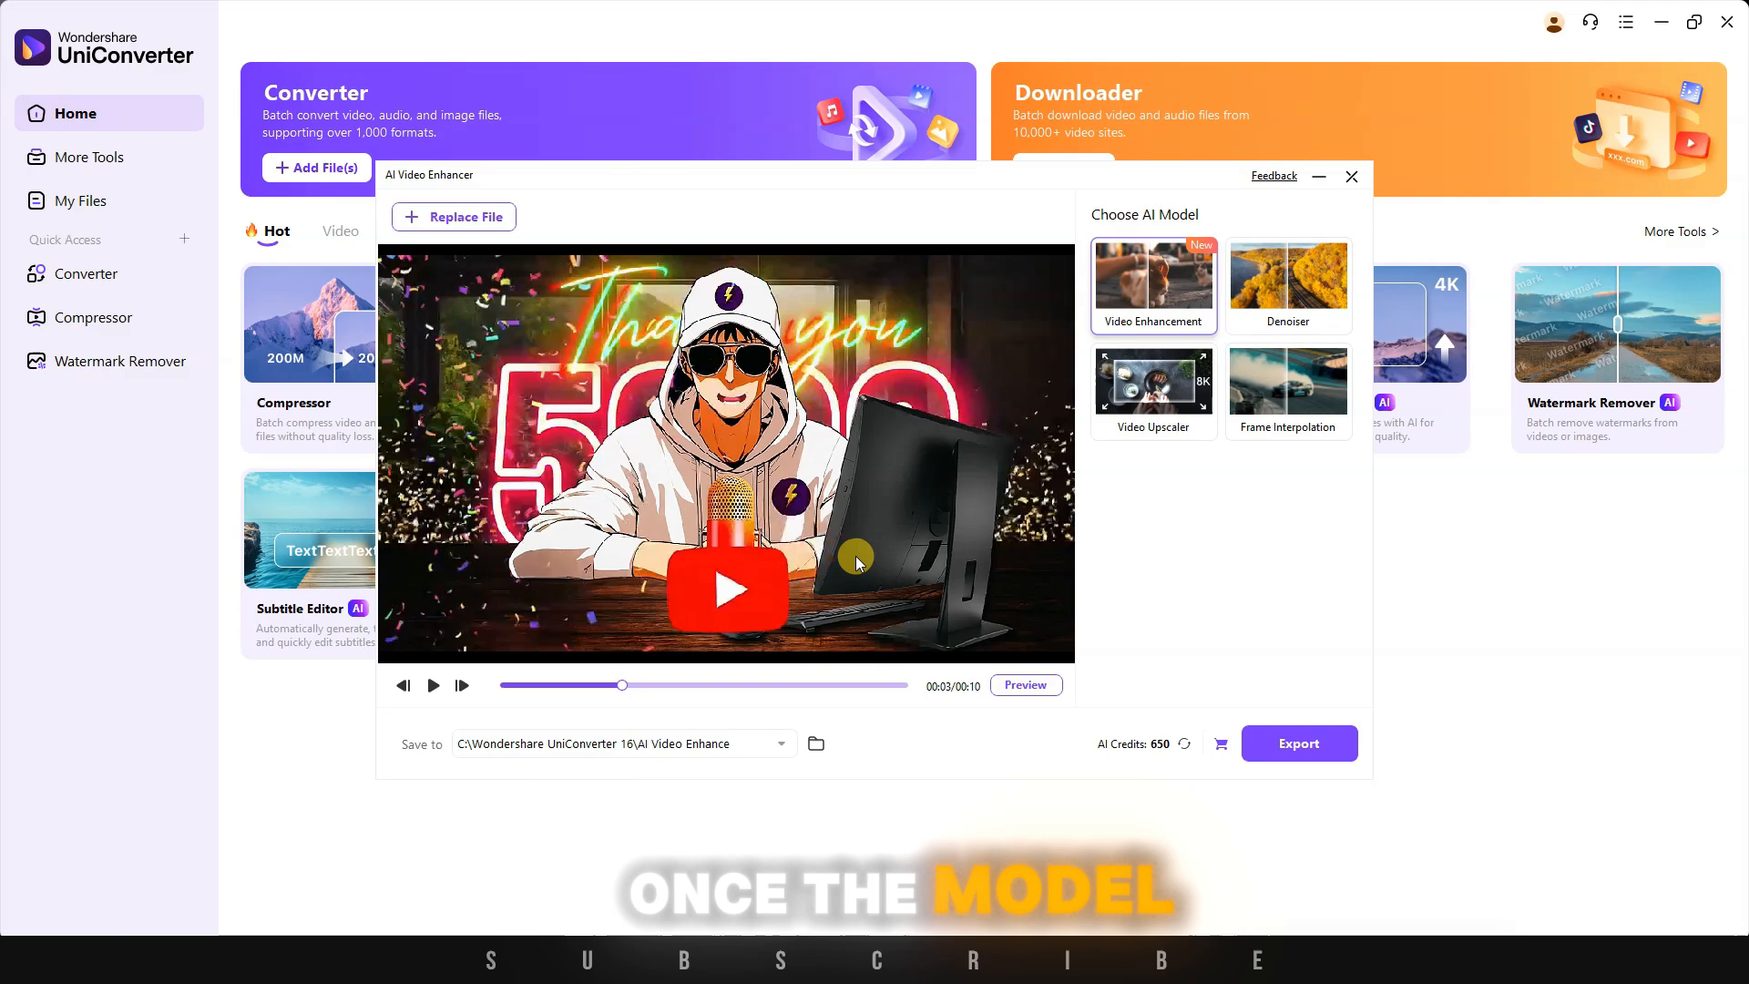
- Play the enhanced microphone-scene video, start its export and move to the Converter
click(1023, 684)
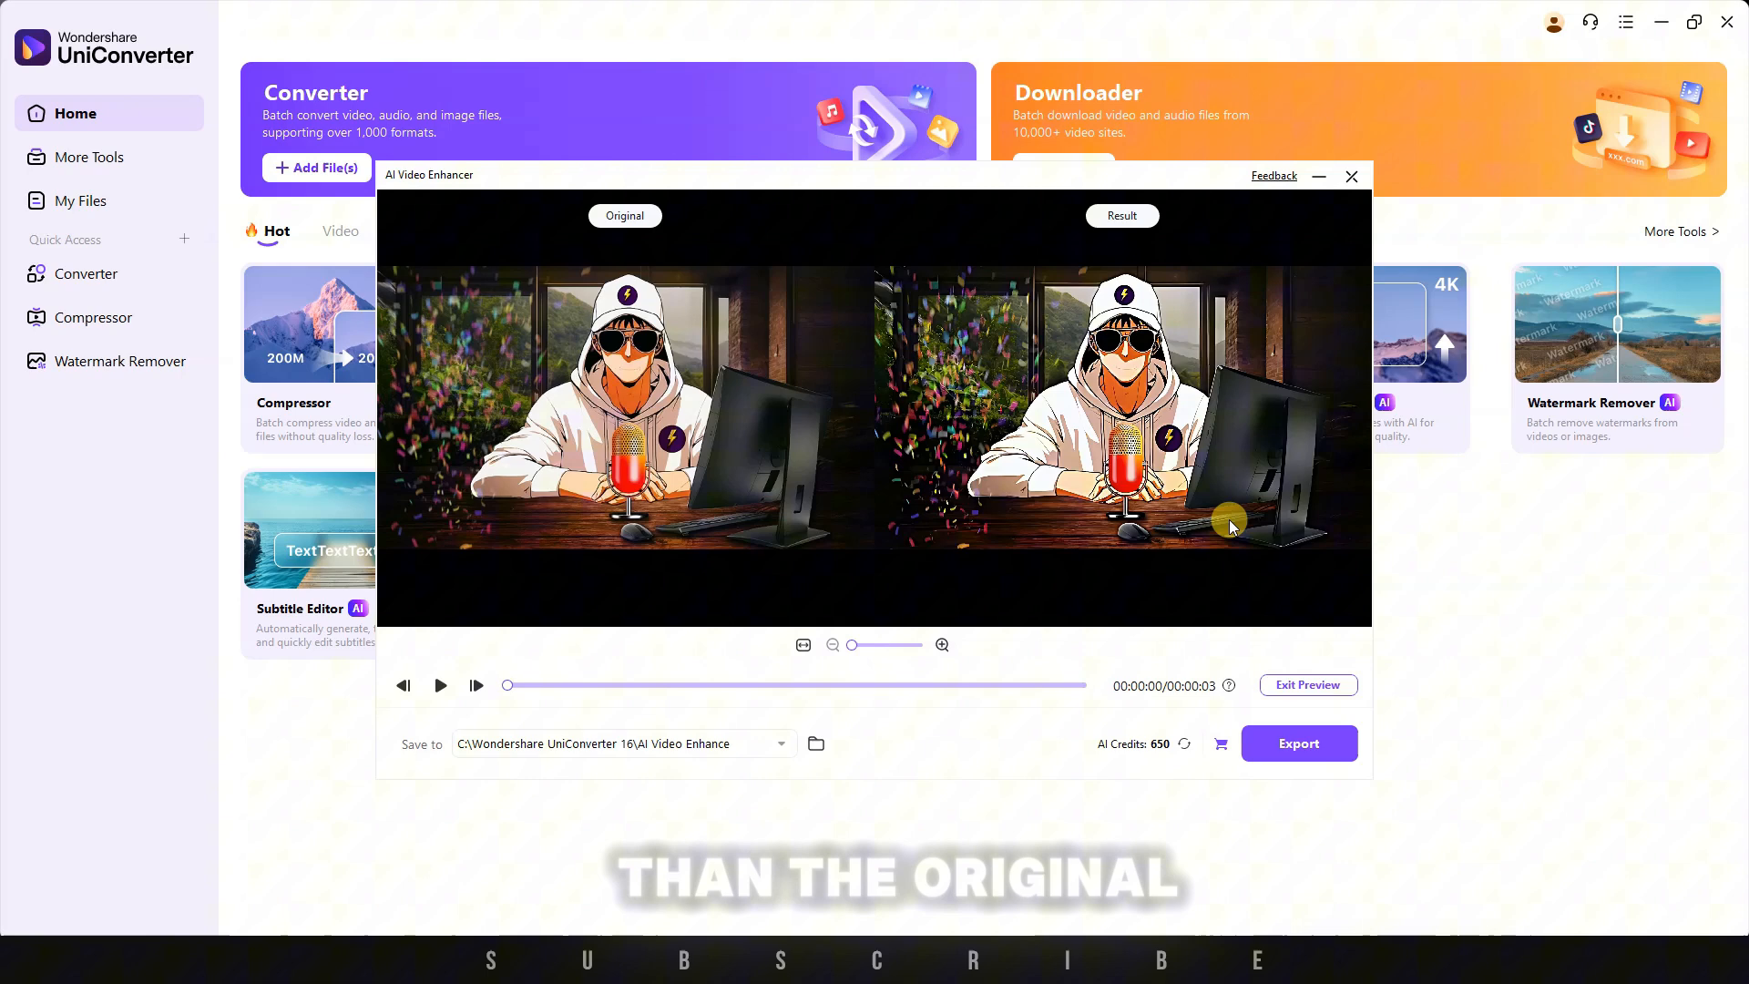
click(1297, 743)
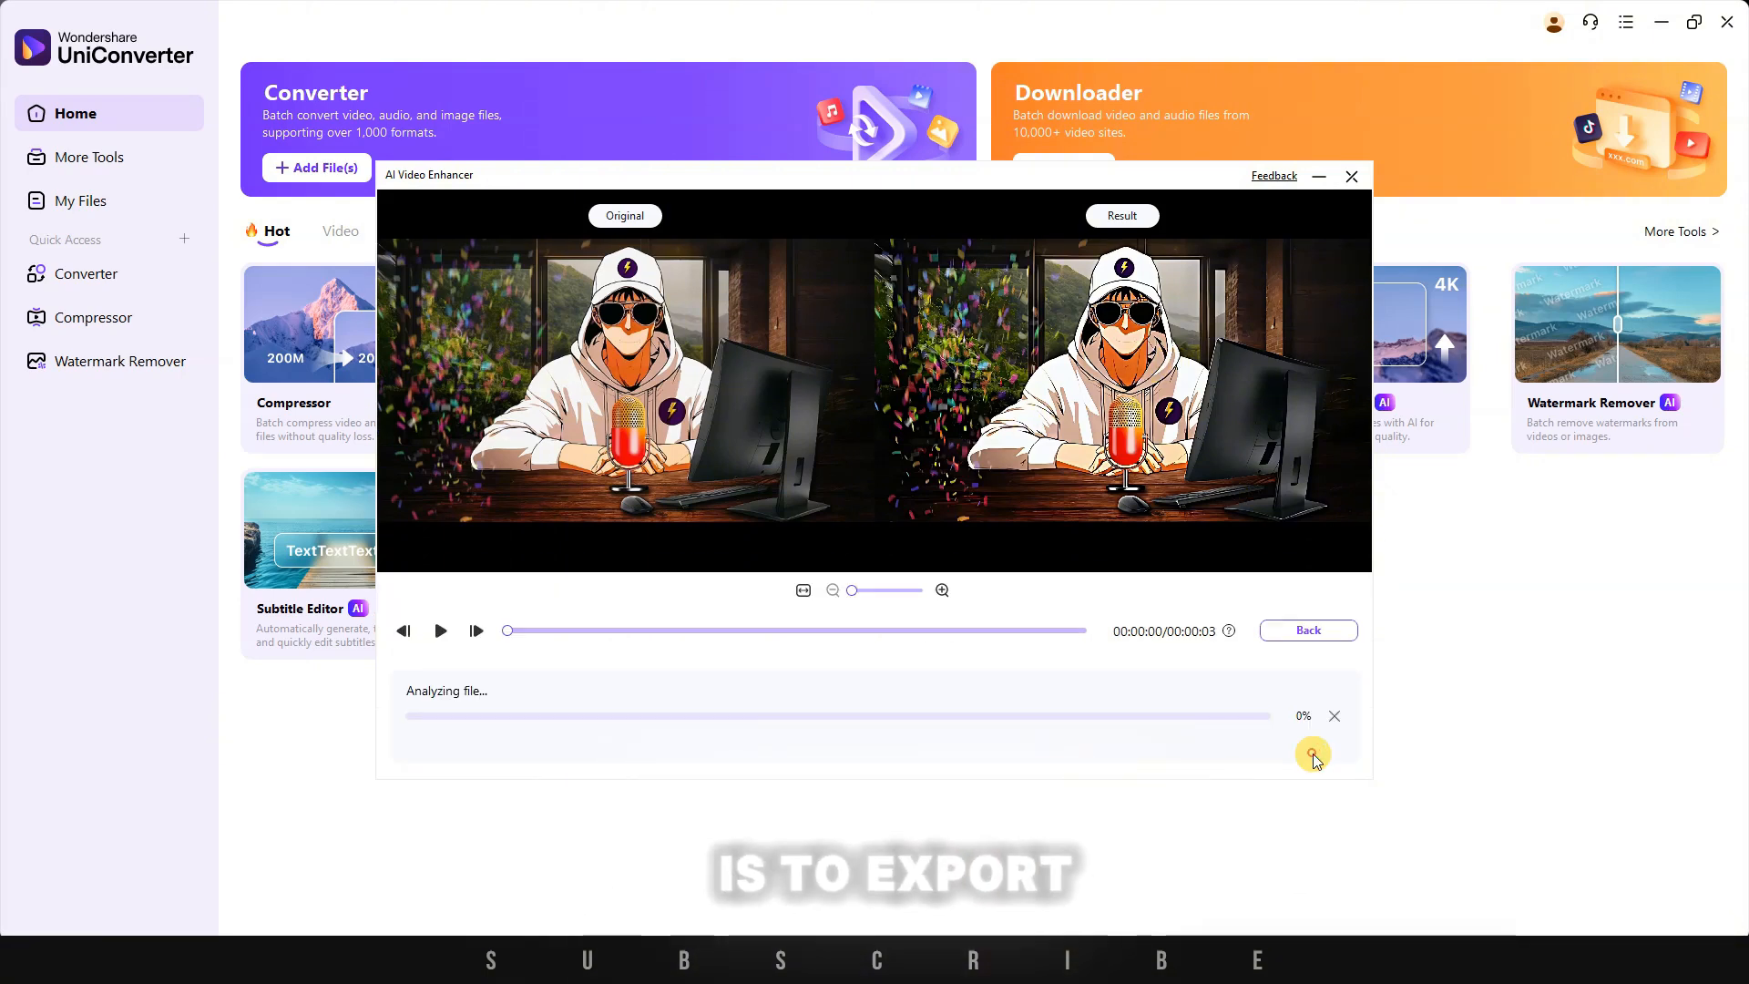
click(89, 273)
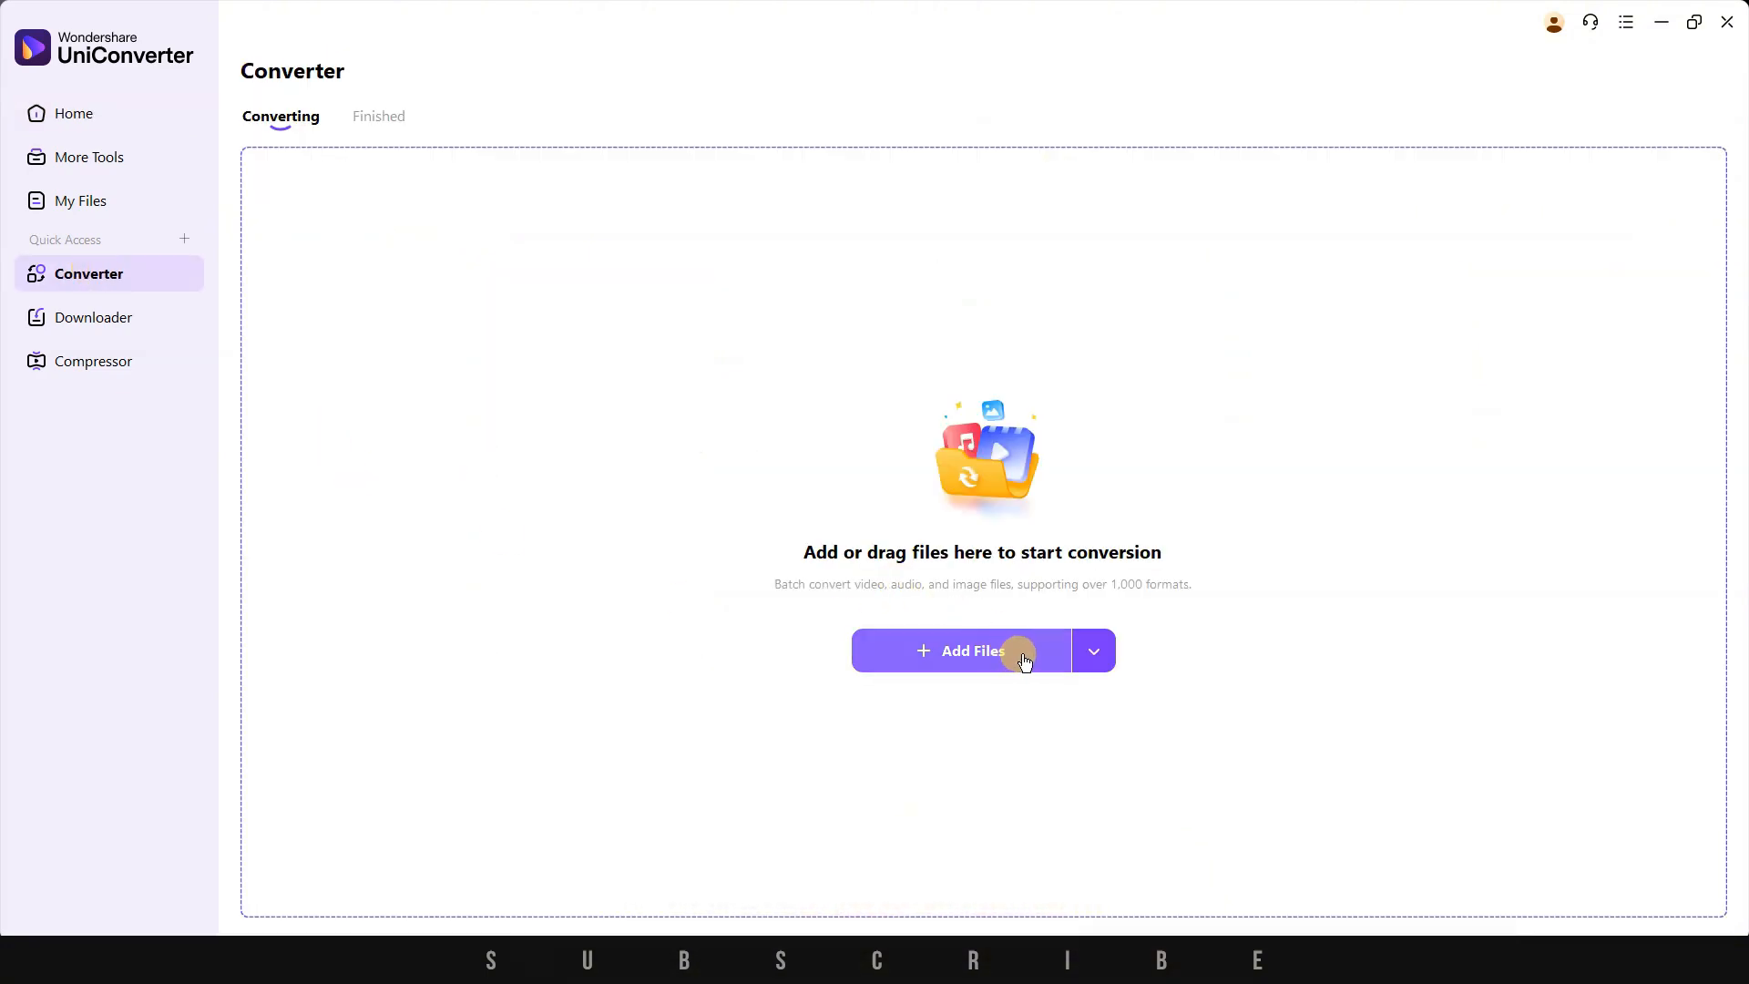
- Add the WEBM manhwa recap video to the conversion list with an MP4 1920x1080 target
click(1092, 651)
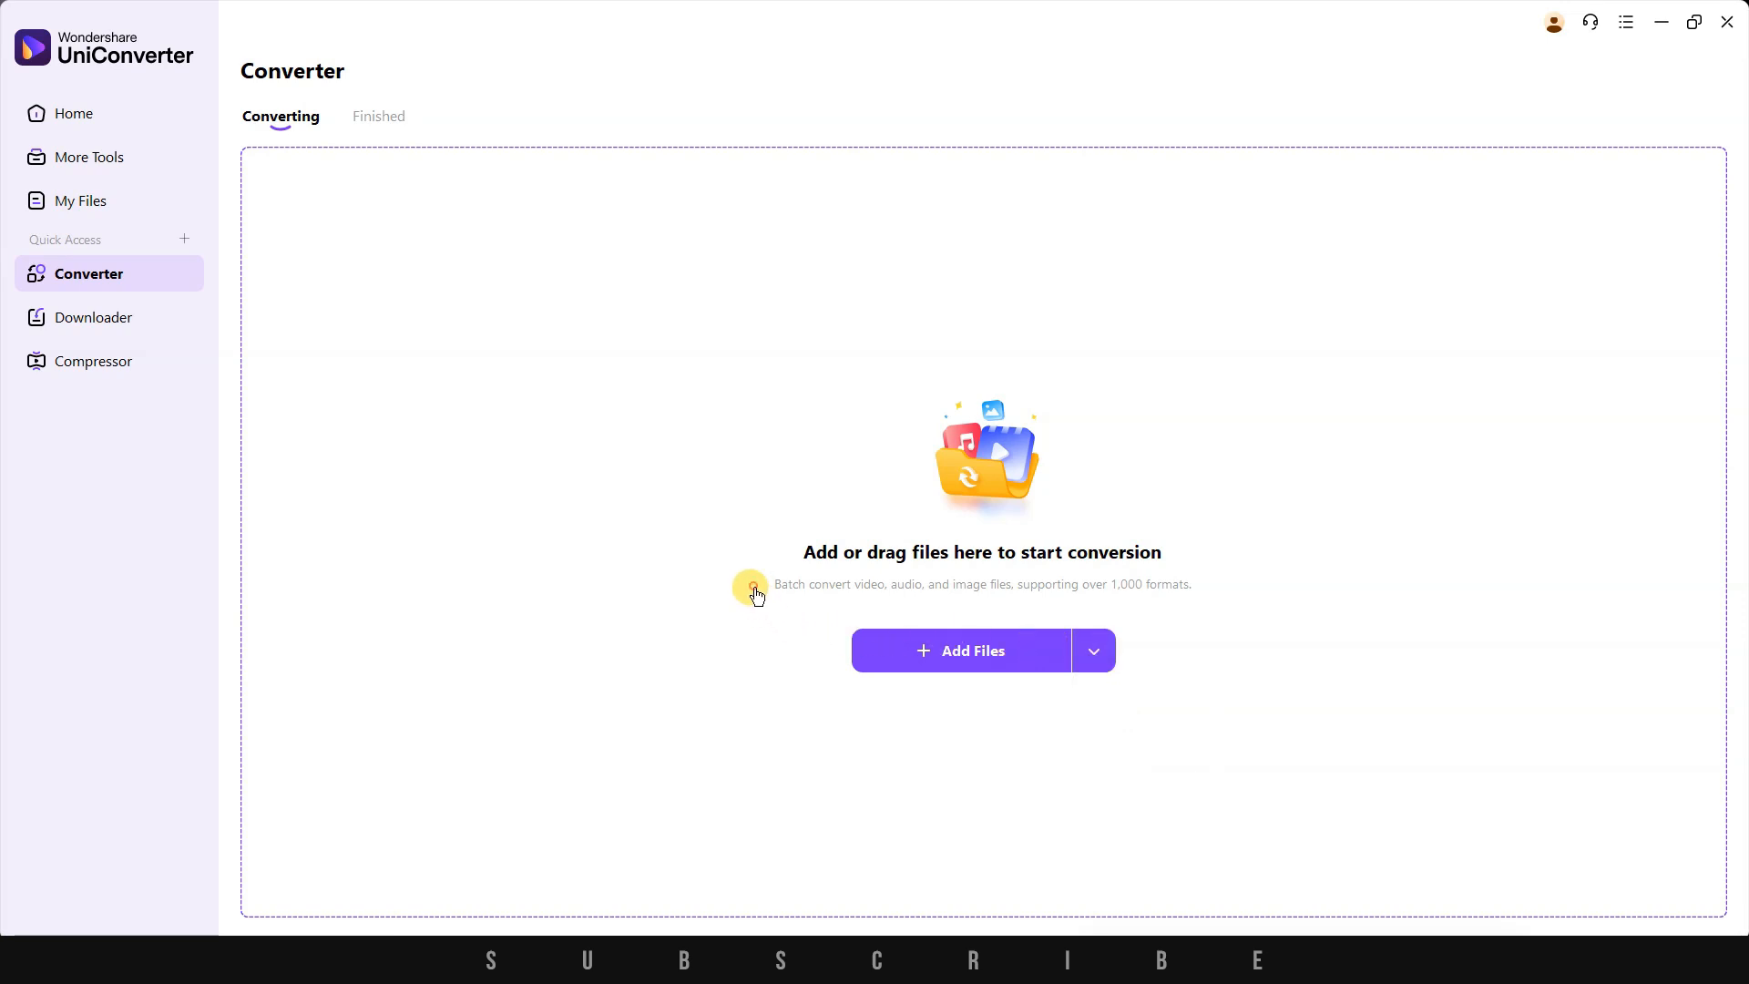
click(973, 650)
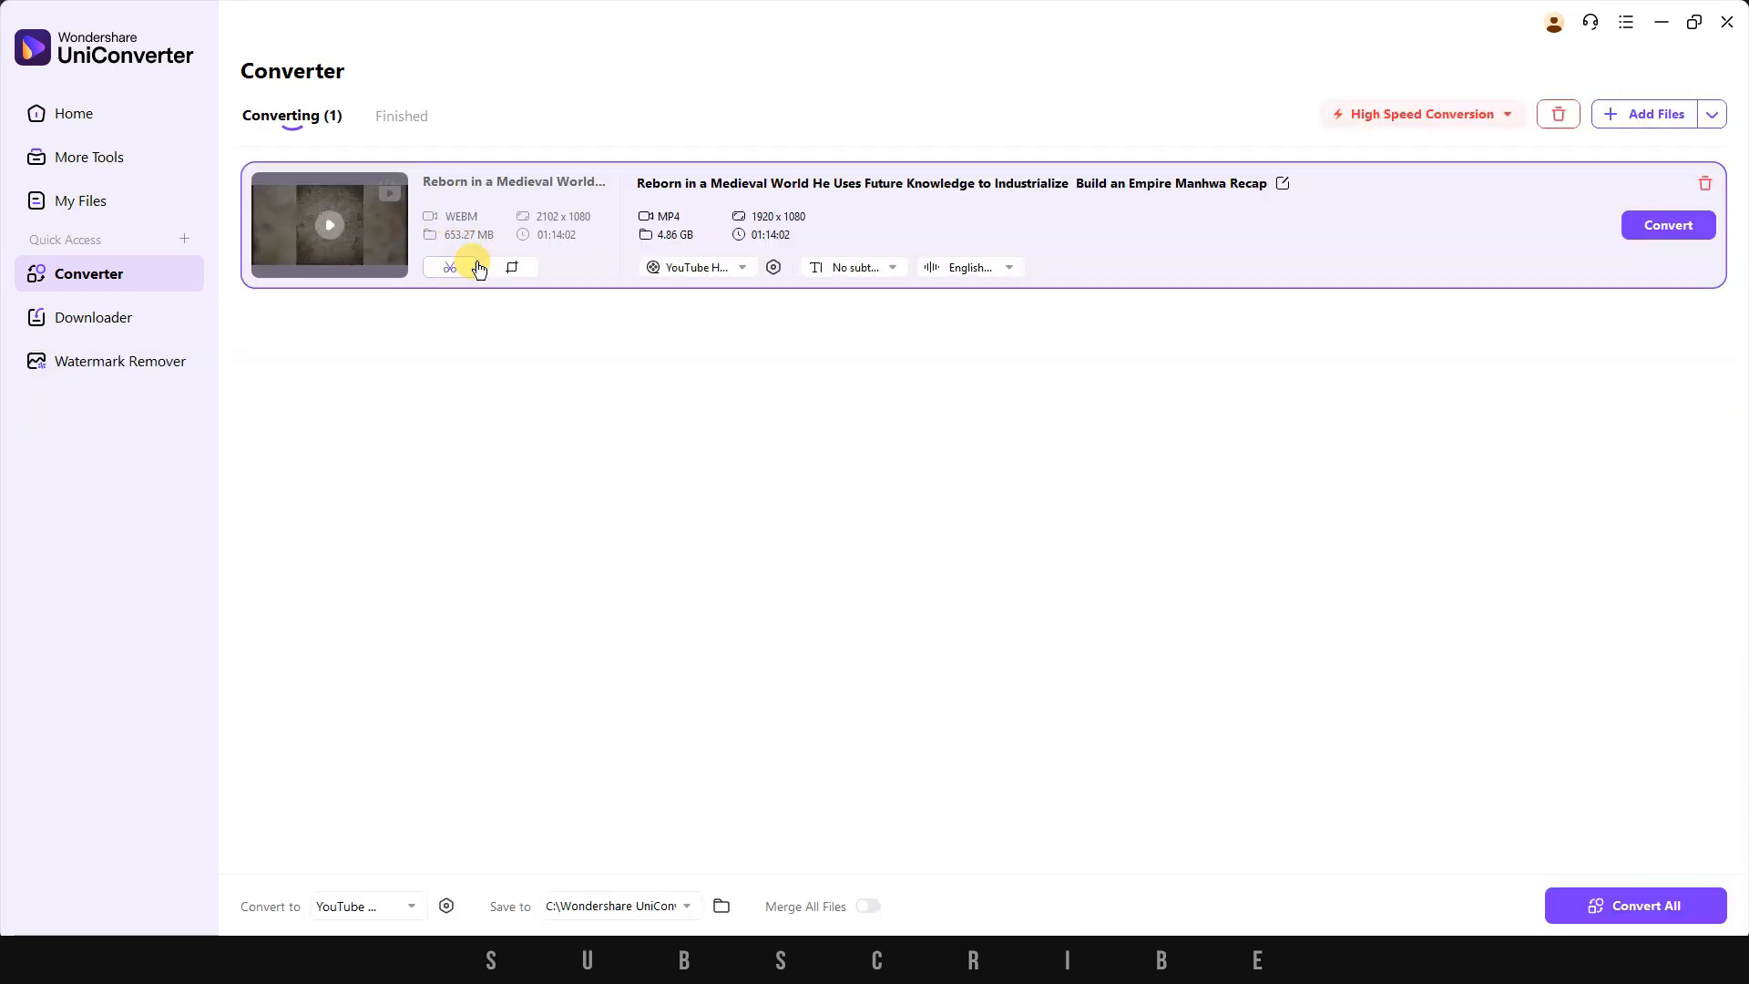
- Split the Medieval World video at the playhead, delete the middle section and confirm the trim as separate clips
click(448, 266)
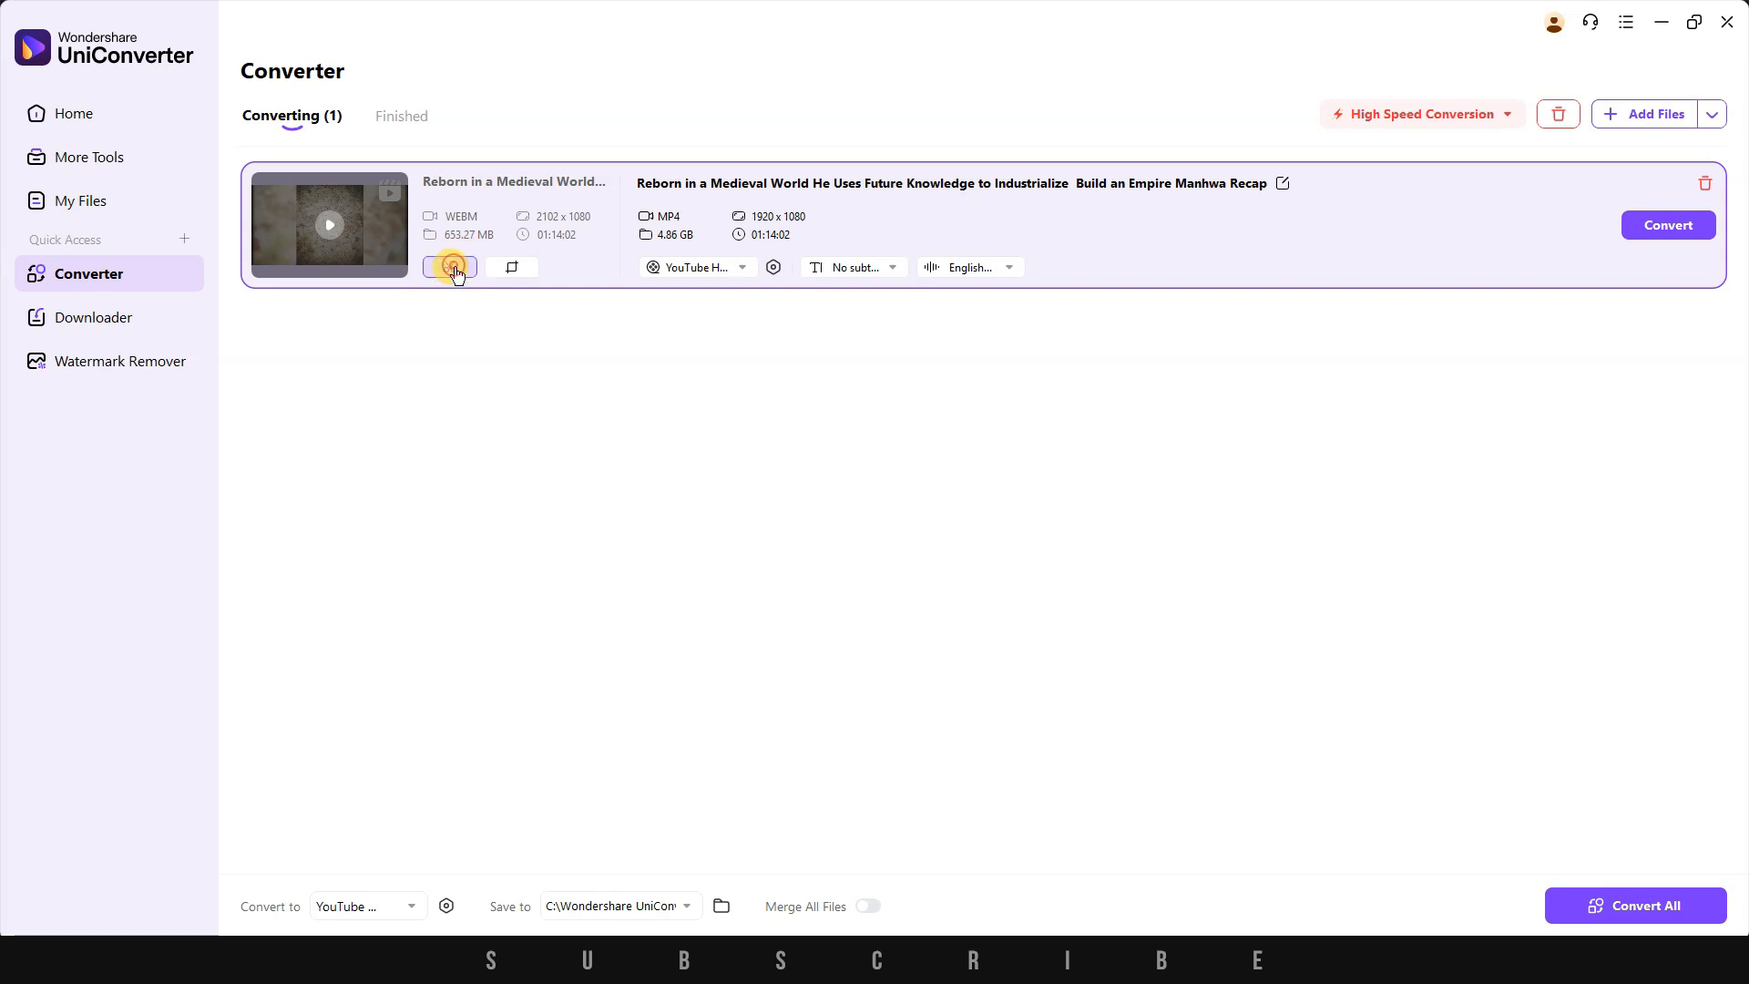
click(451, 267)
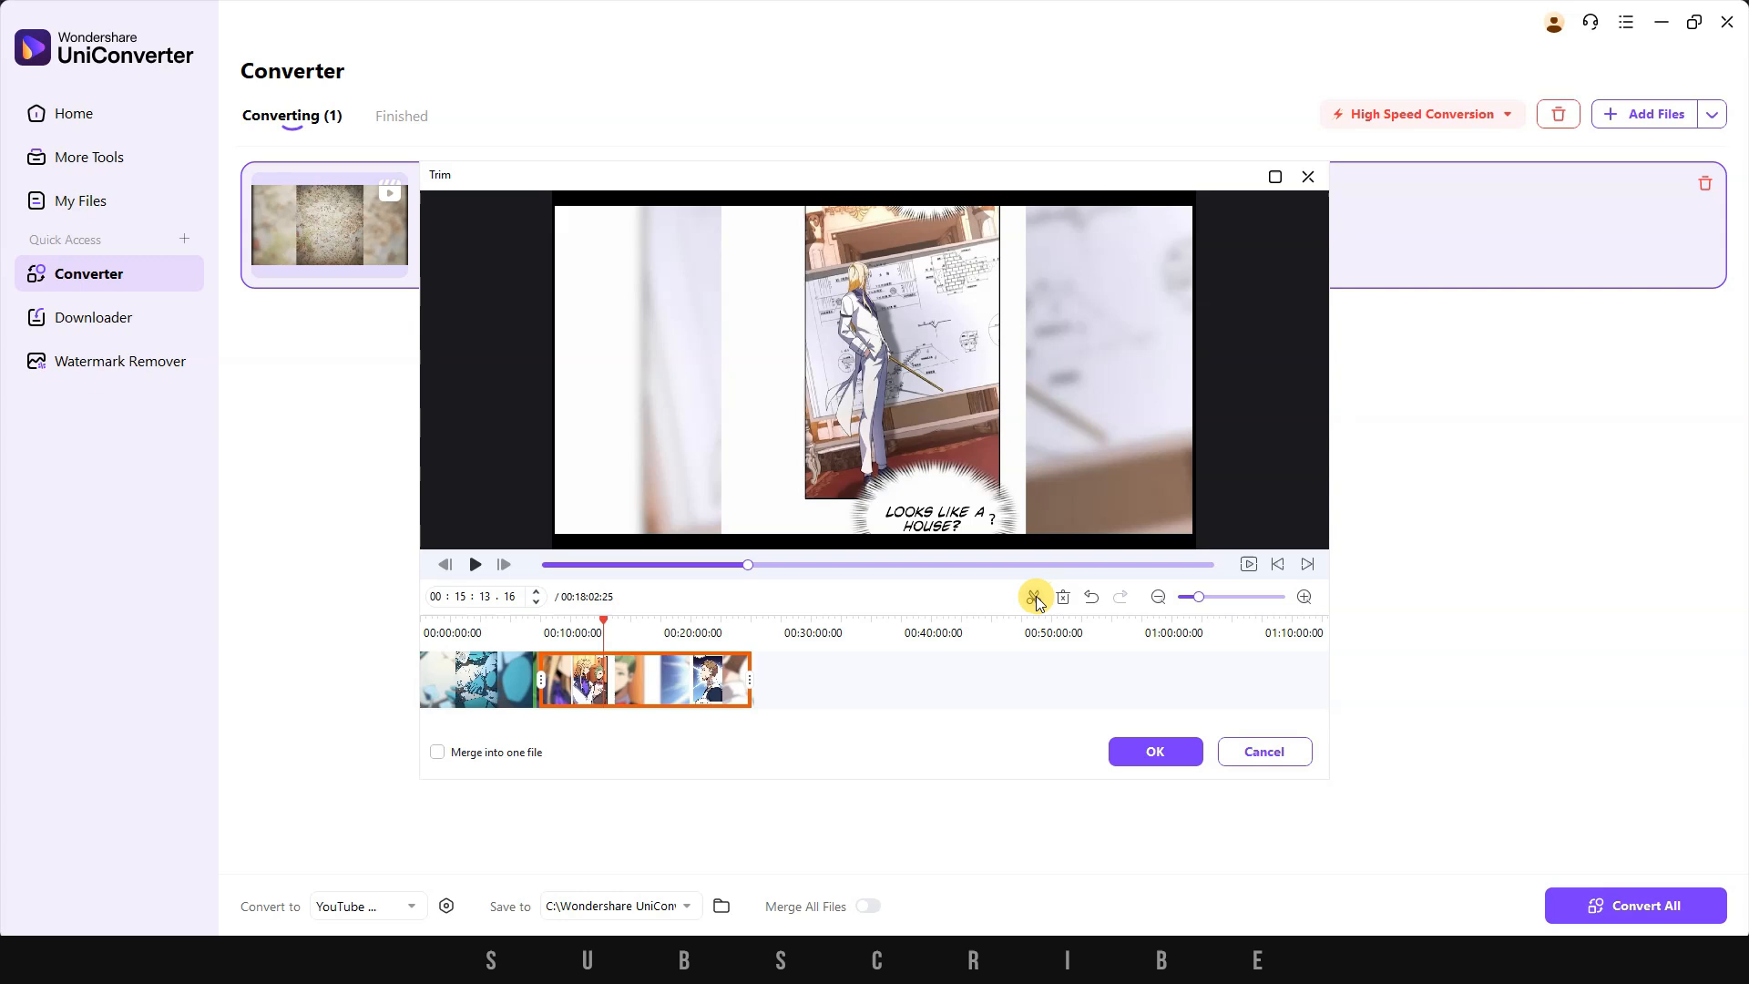
click(1033, 597)
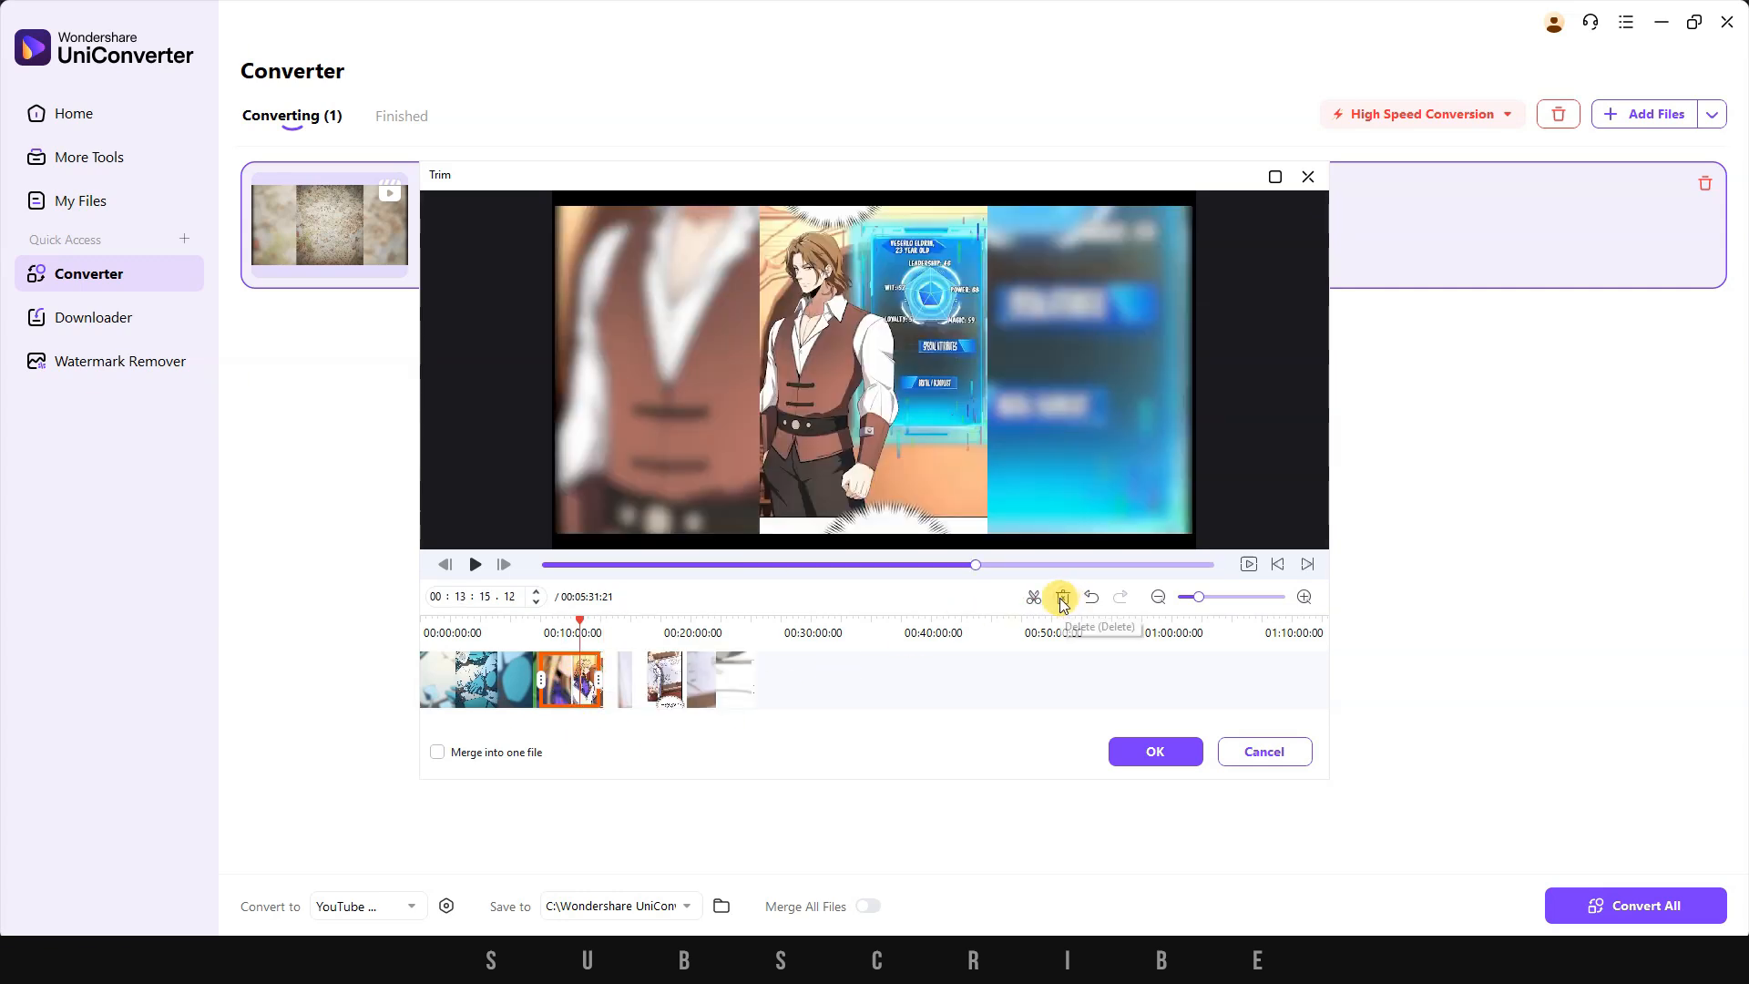
click(1060, 597)
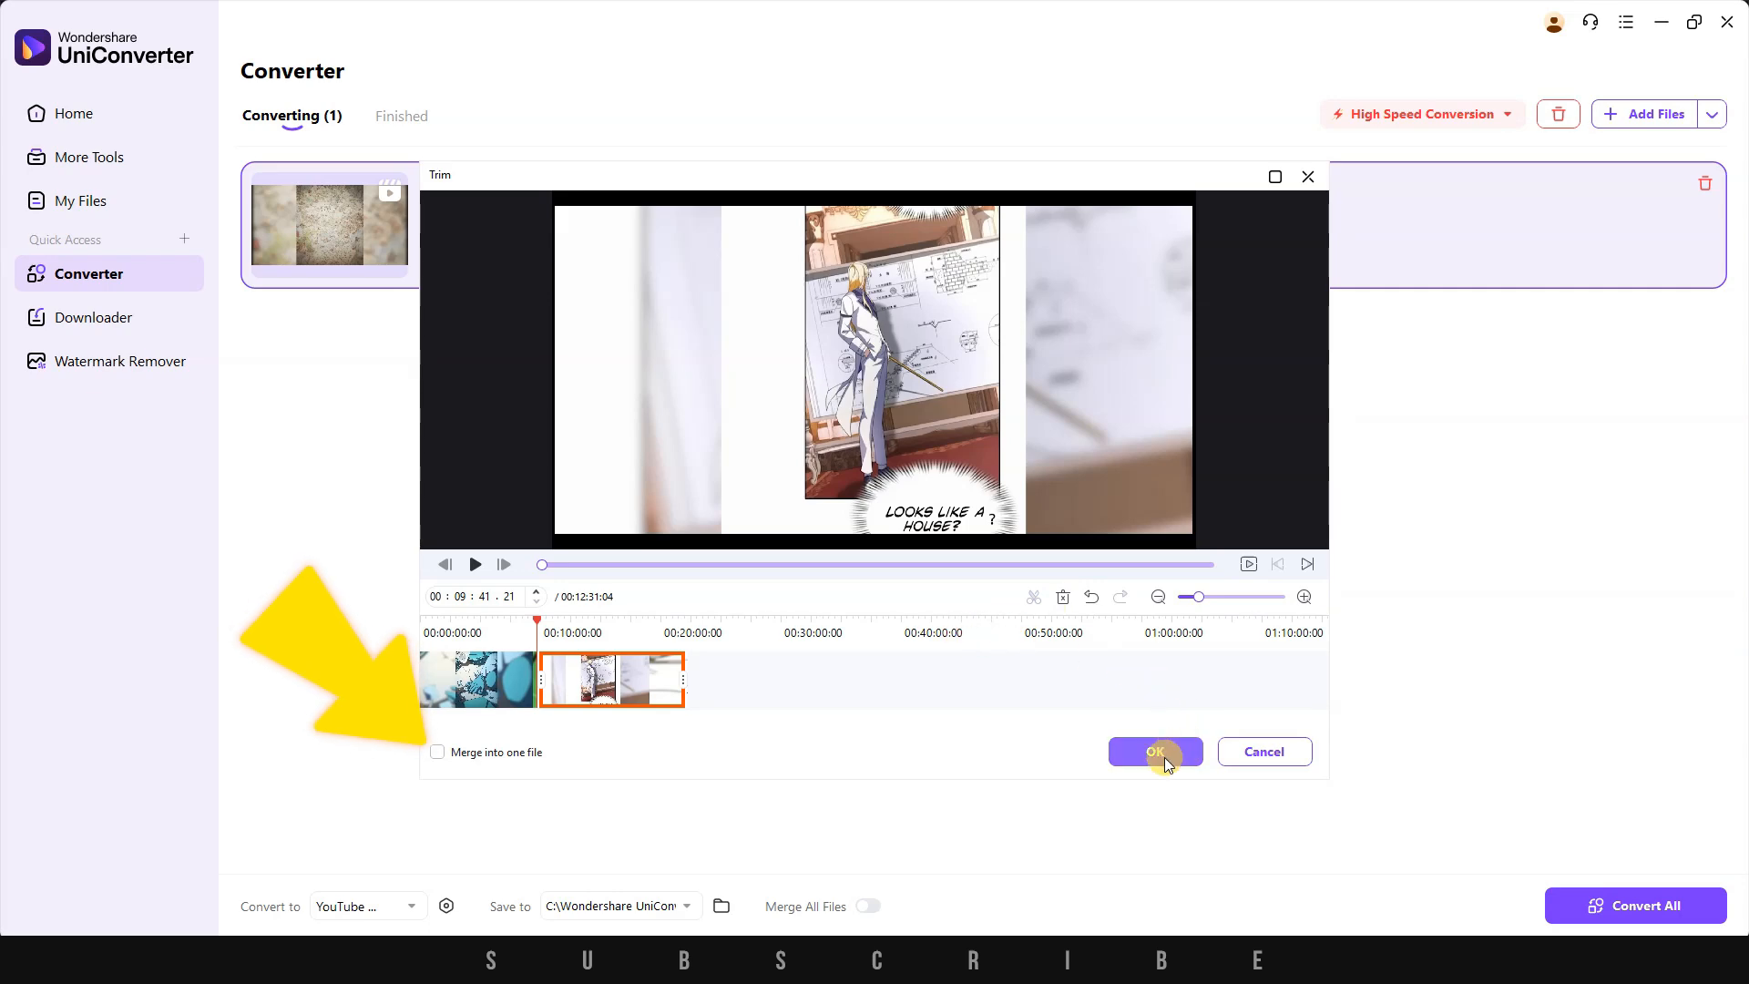
click(1154, 750)
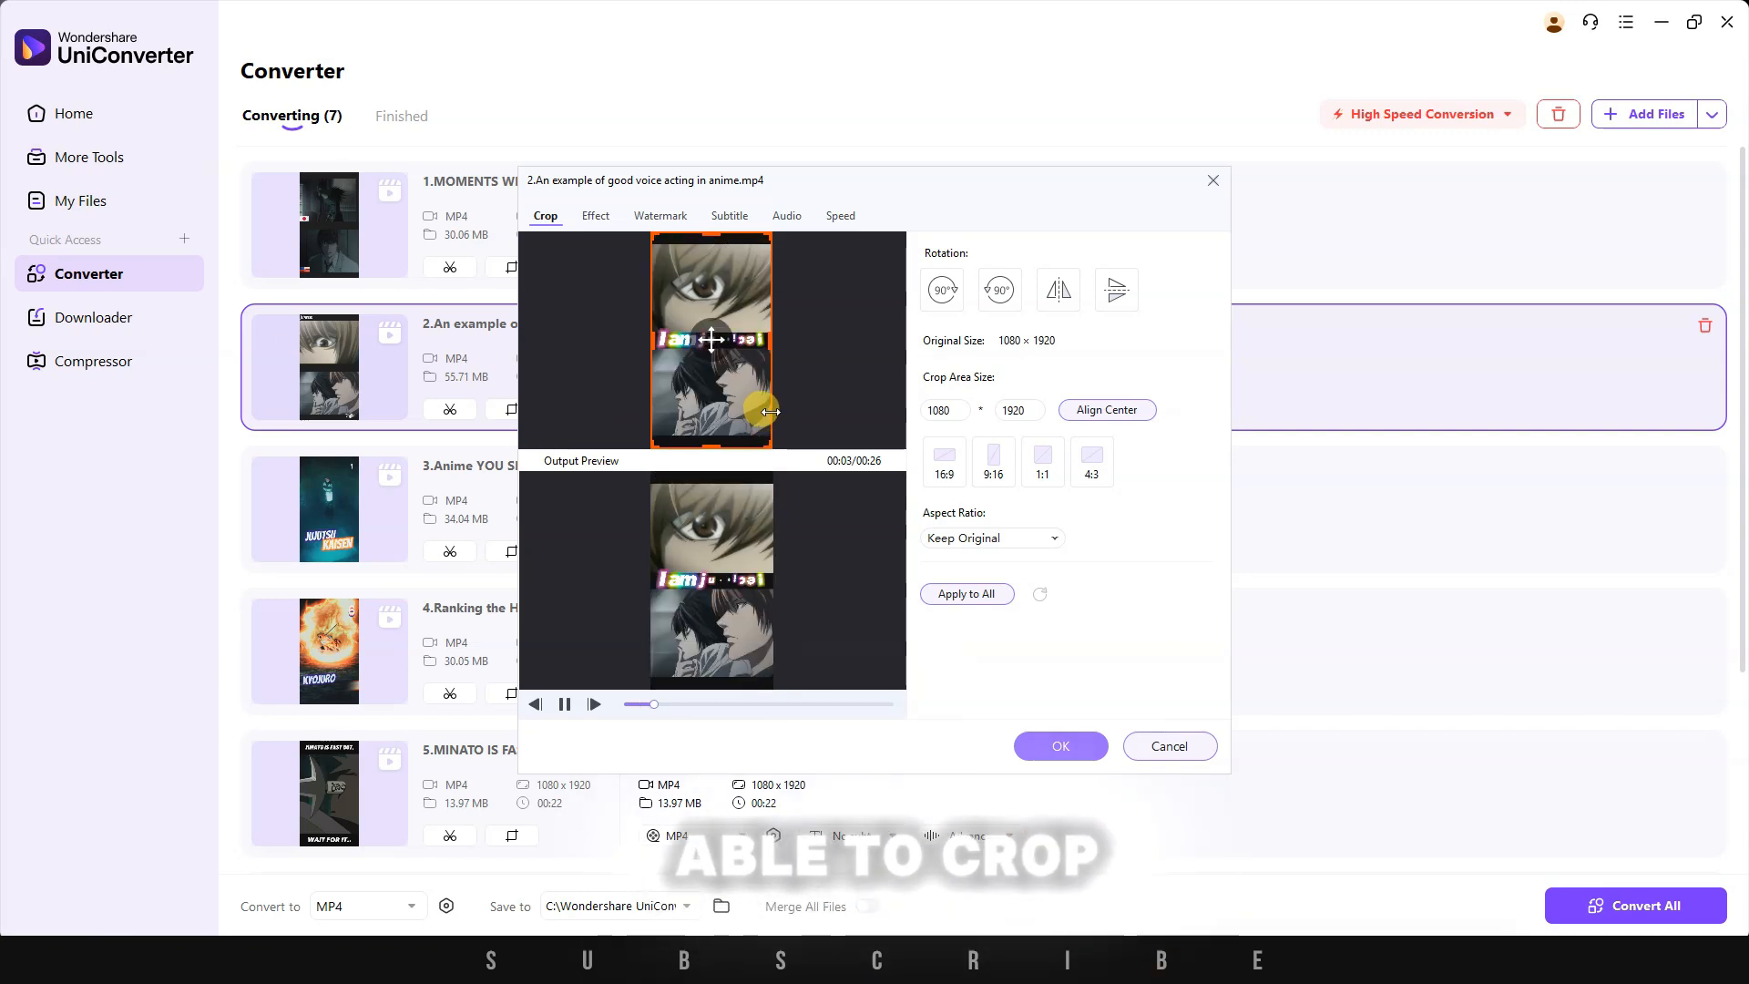
- Try rotating the clip and back upright, then set a square 1080 × 1080 crop with the 1:1 preset
click(1040, 461)
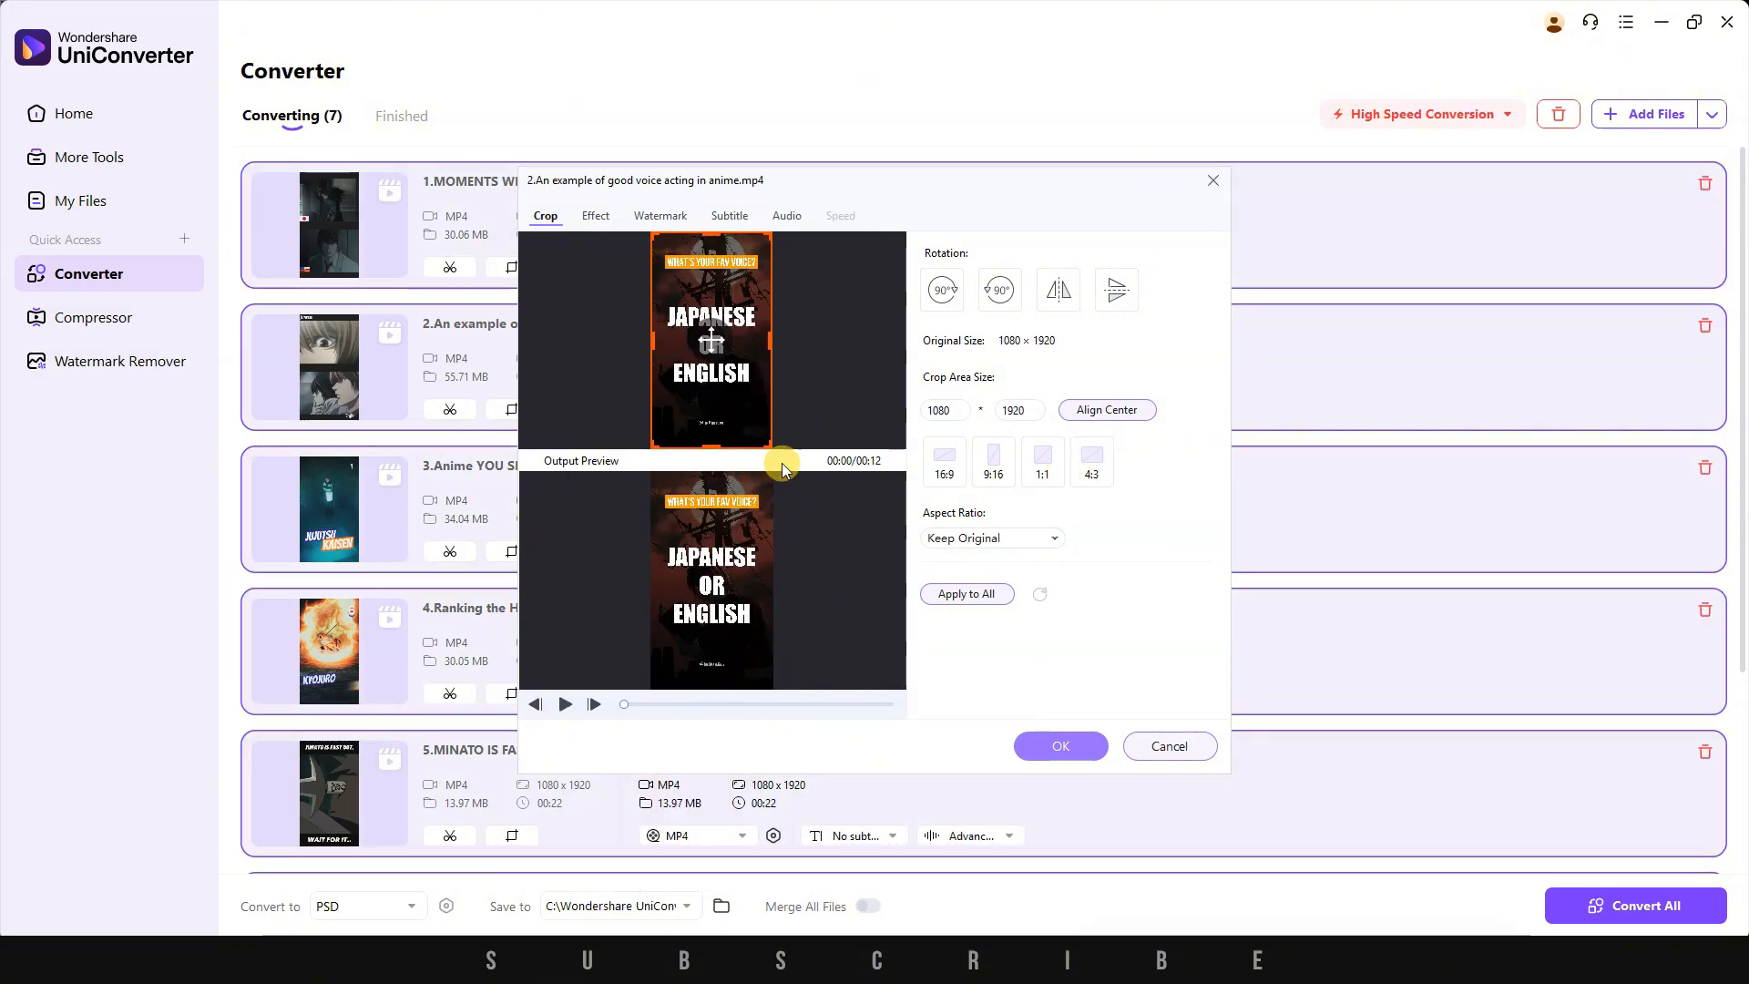
mouse_move(1136, 243)
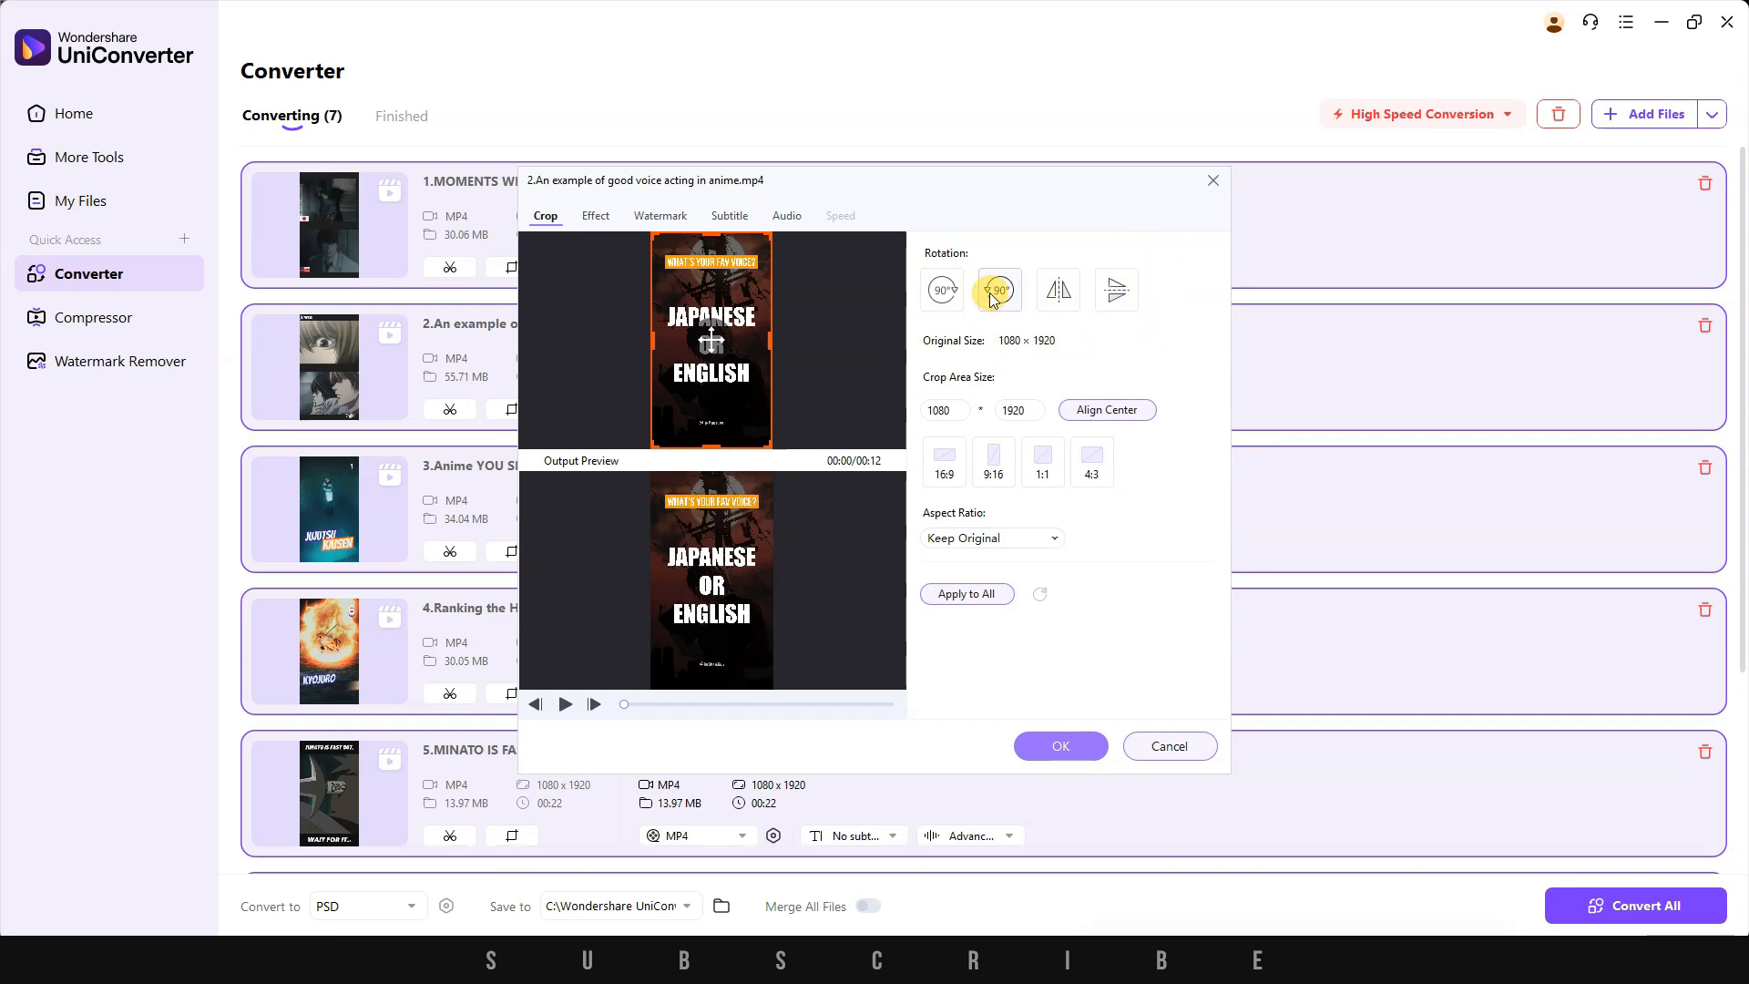
click(942, 288)
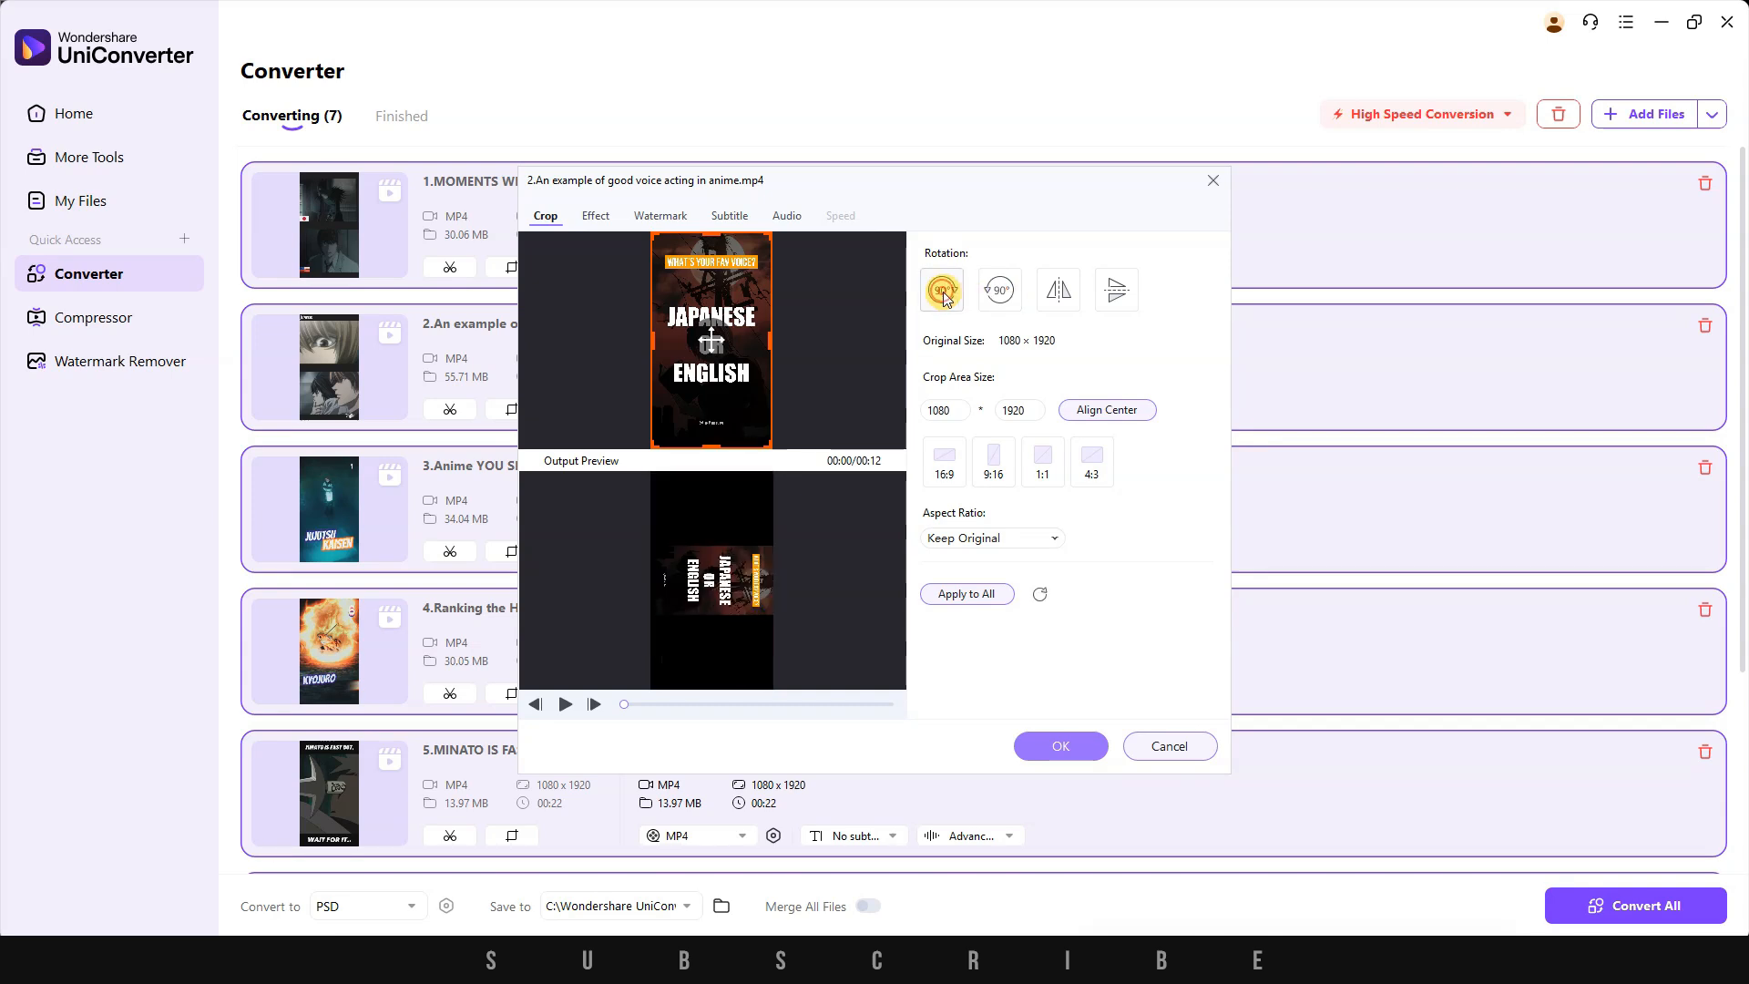
click(941, 289)
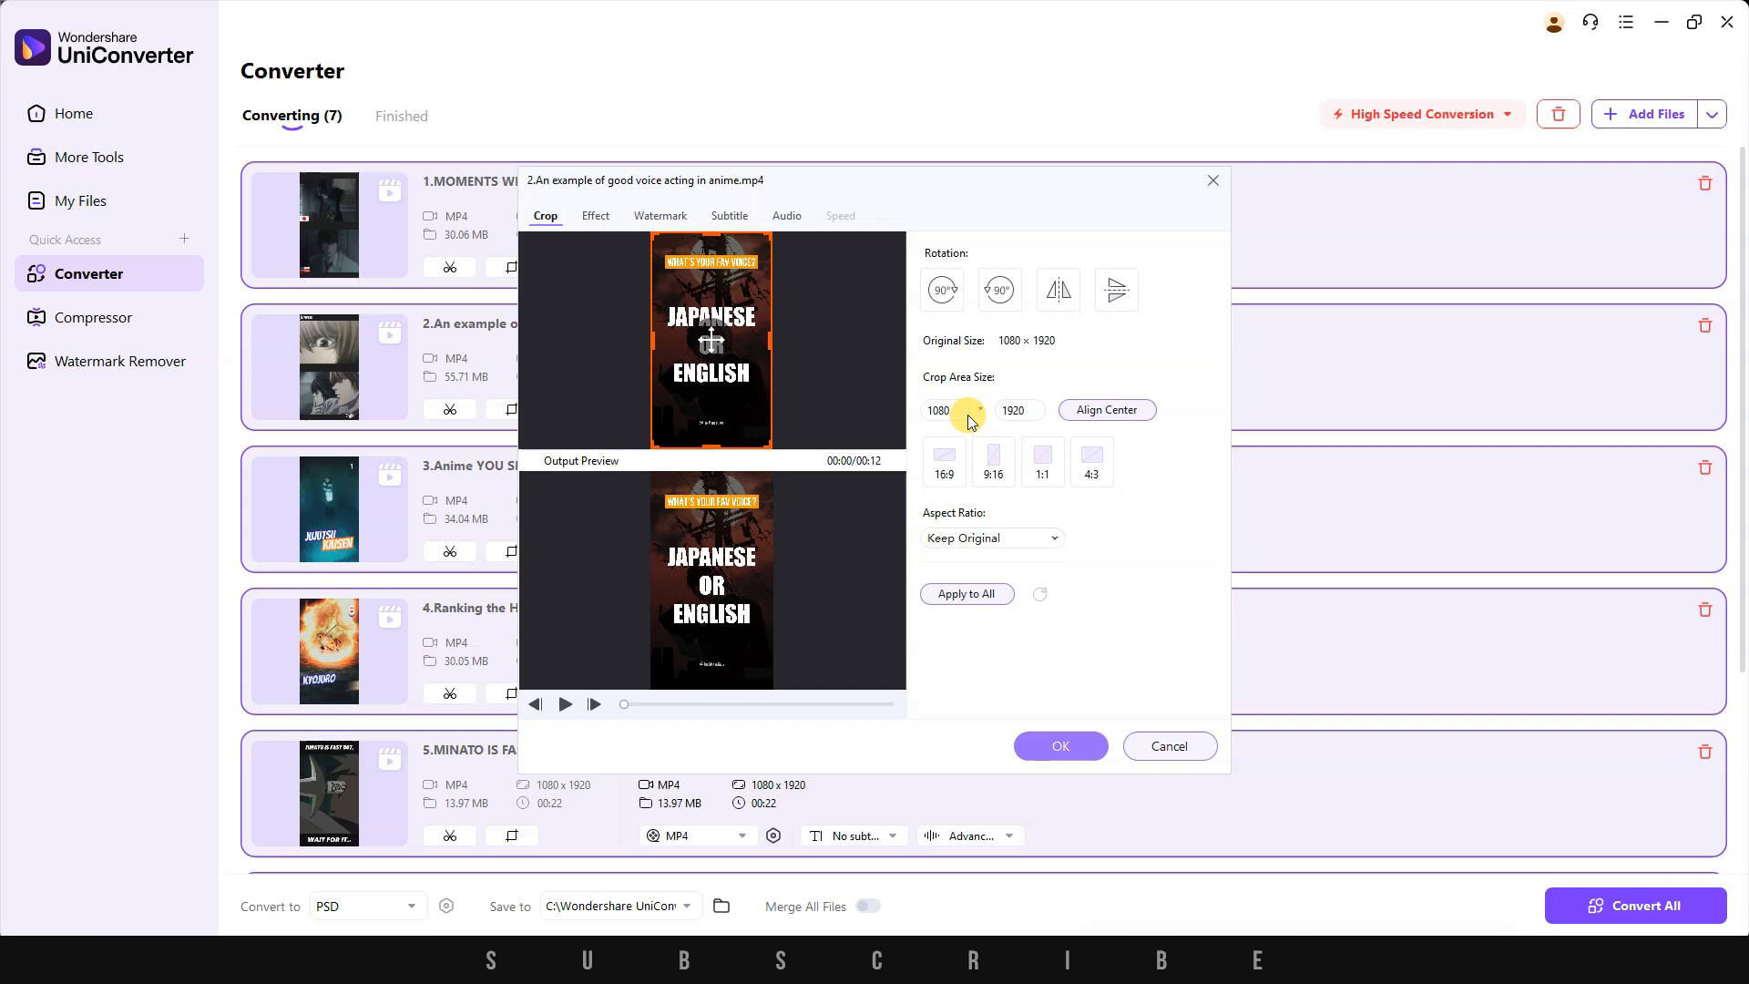
click(991, 461)
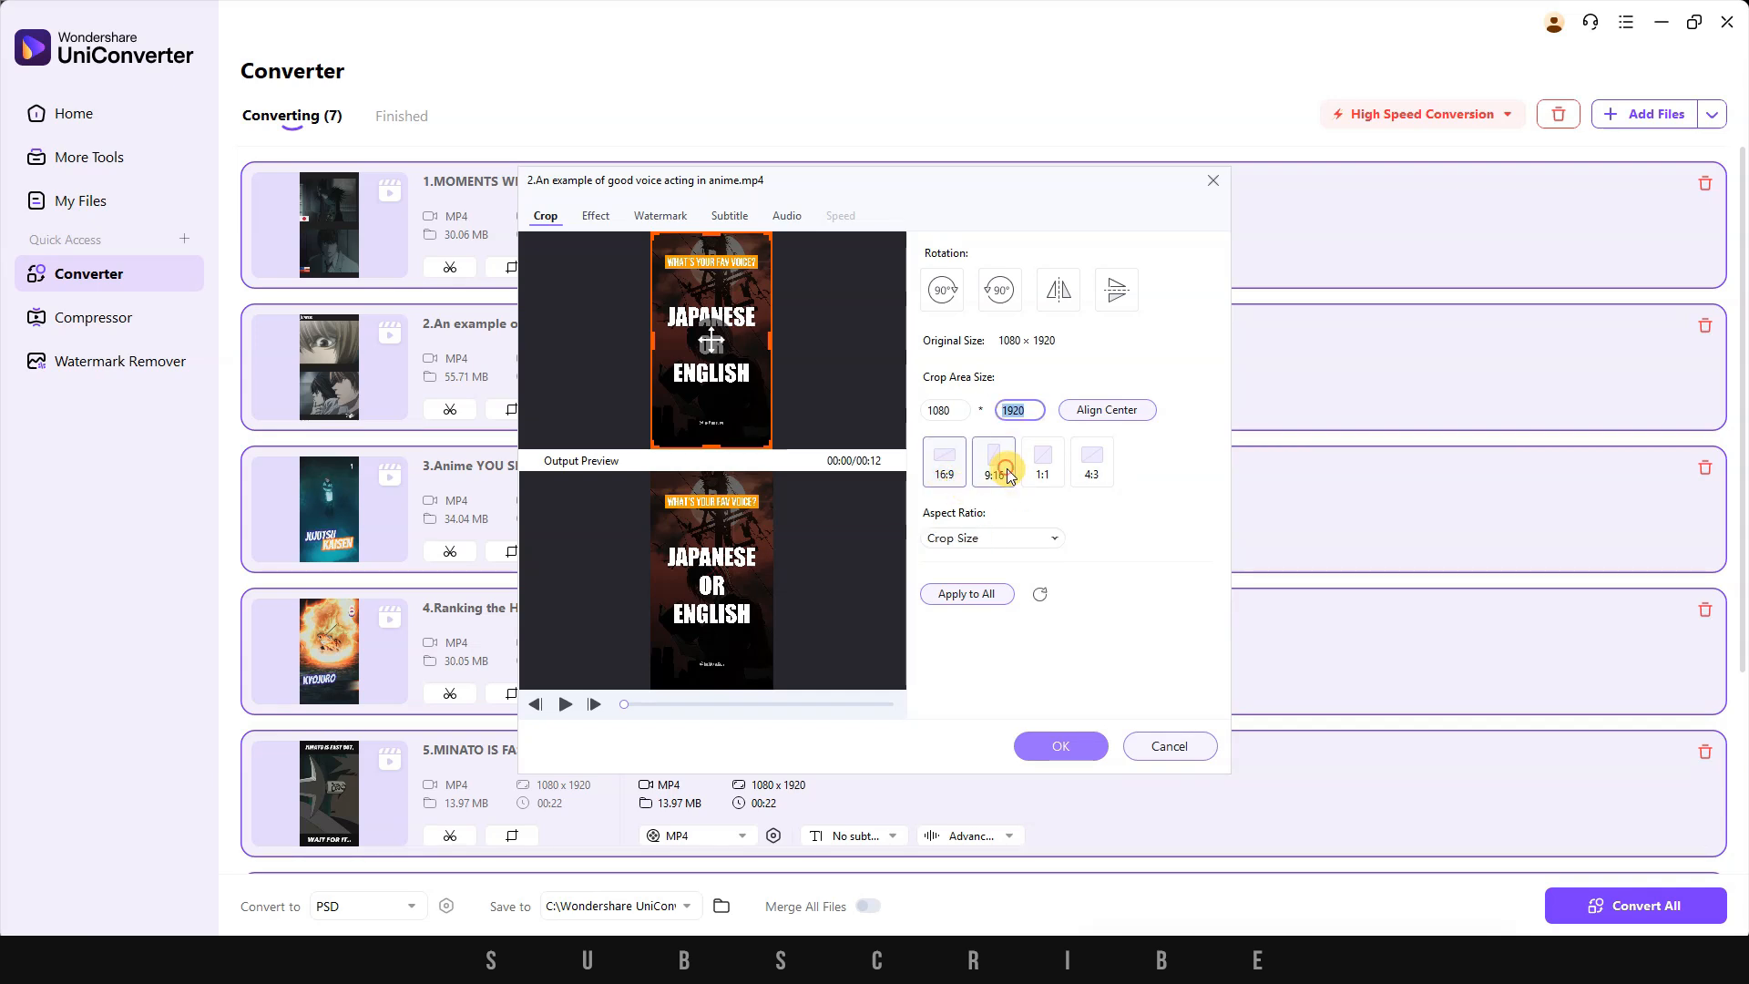
click(1040, 459)
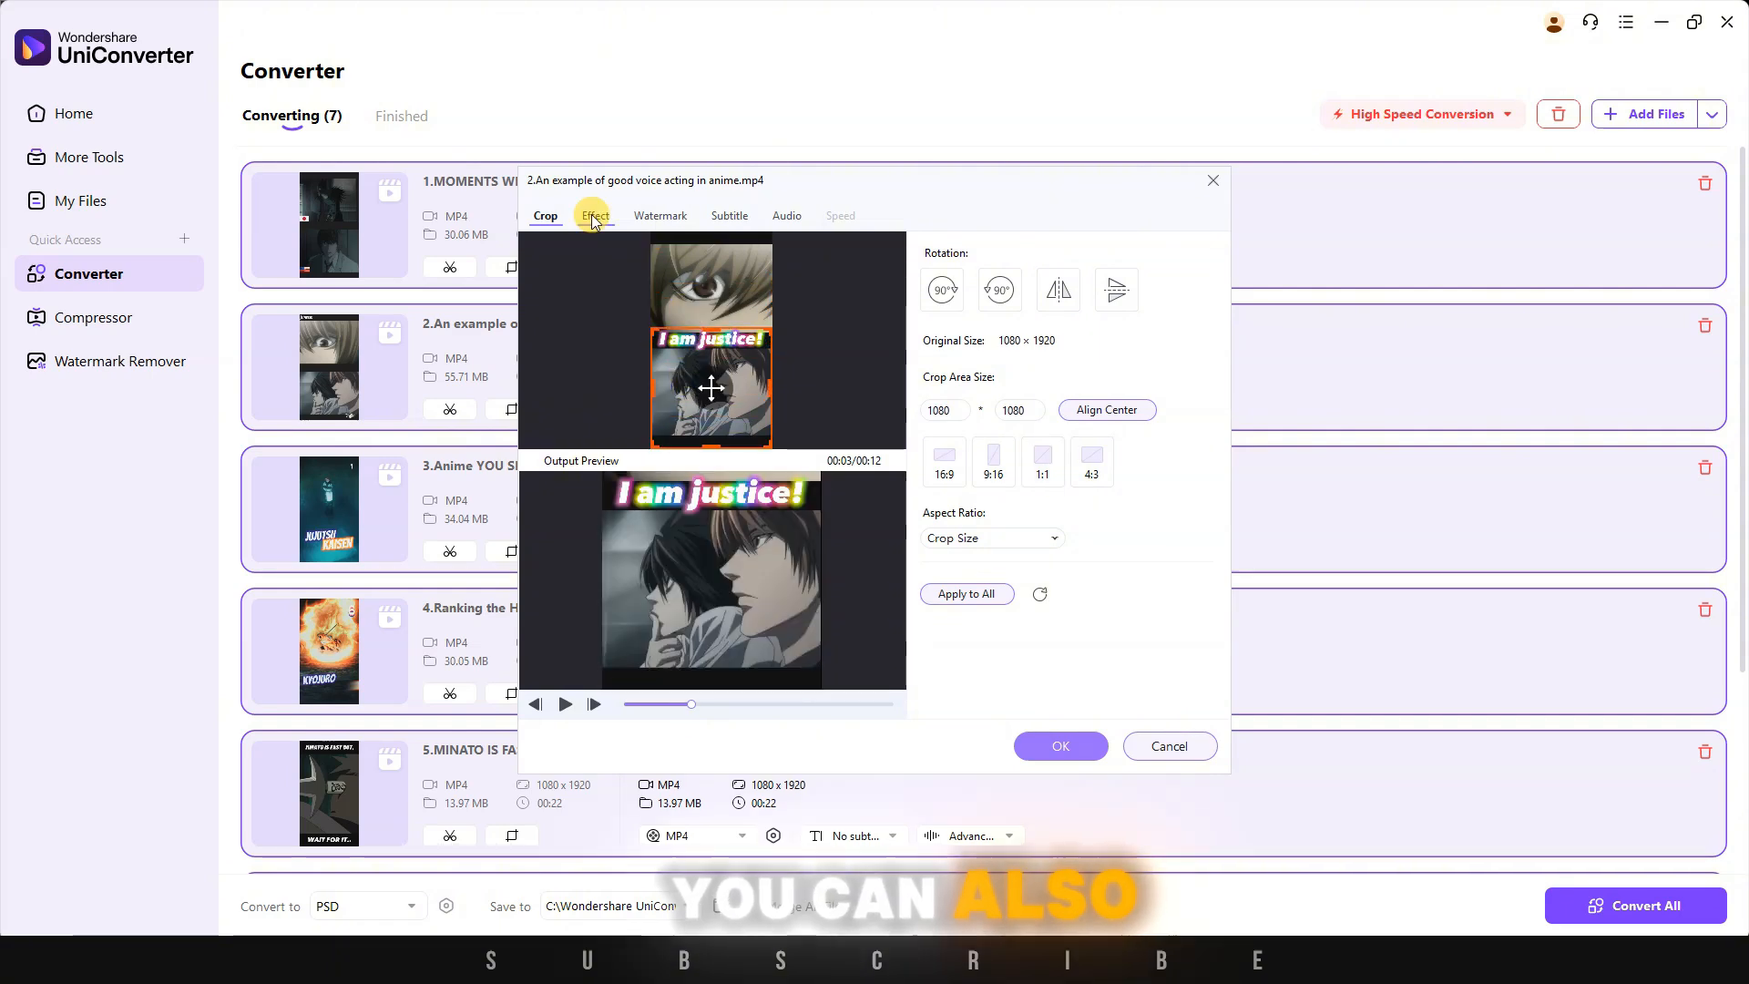
- Give the clip a colour filter in the Effect settings and apply the edits to all clips
click(593, 215)
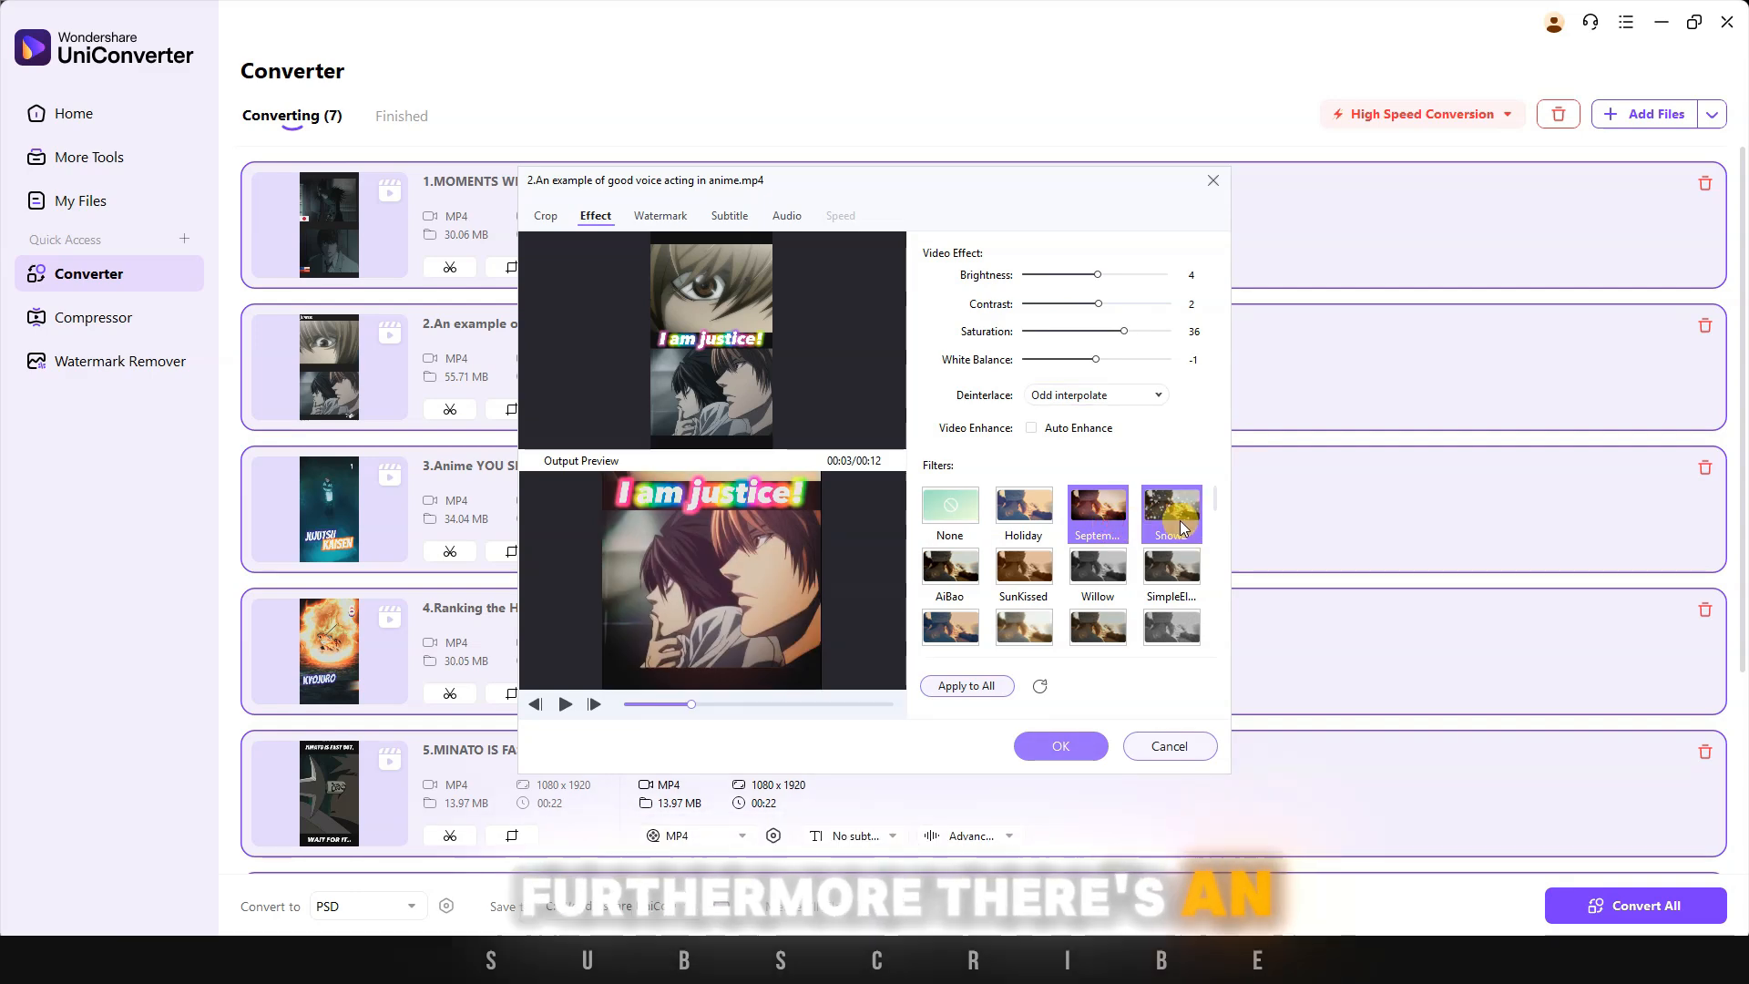
click(659, 215)
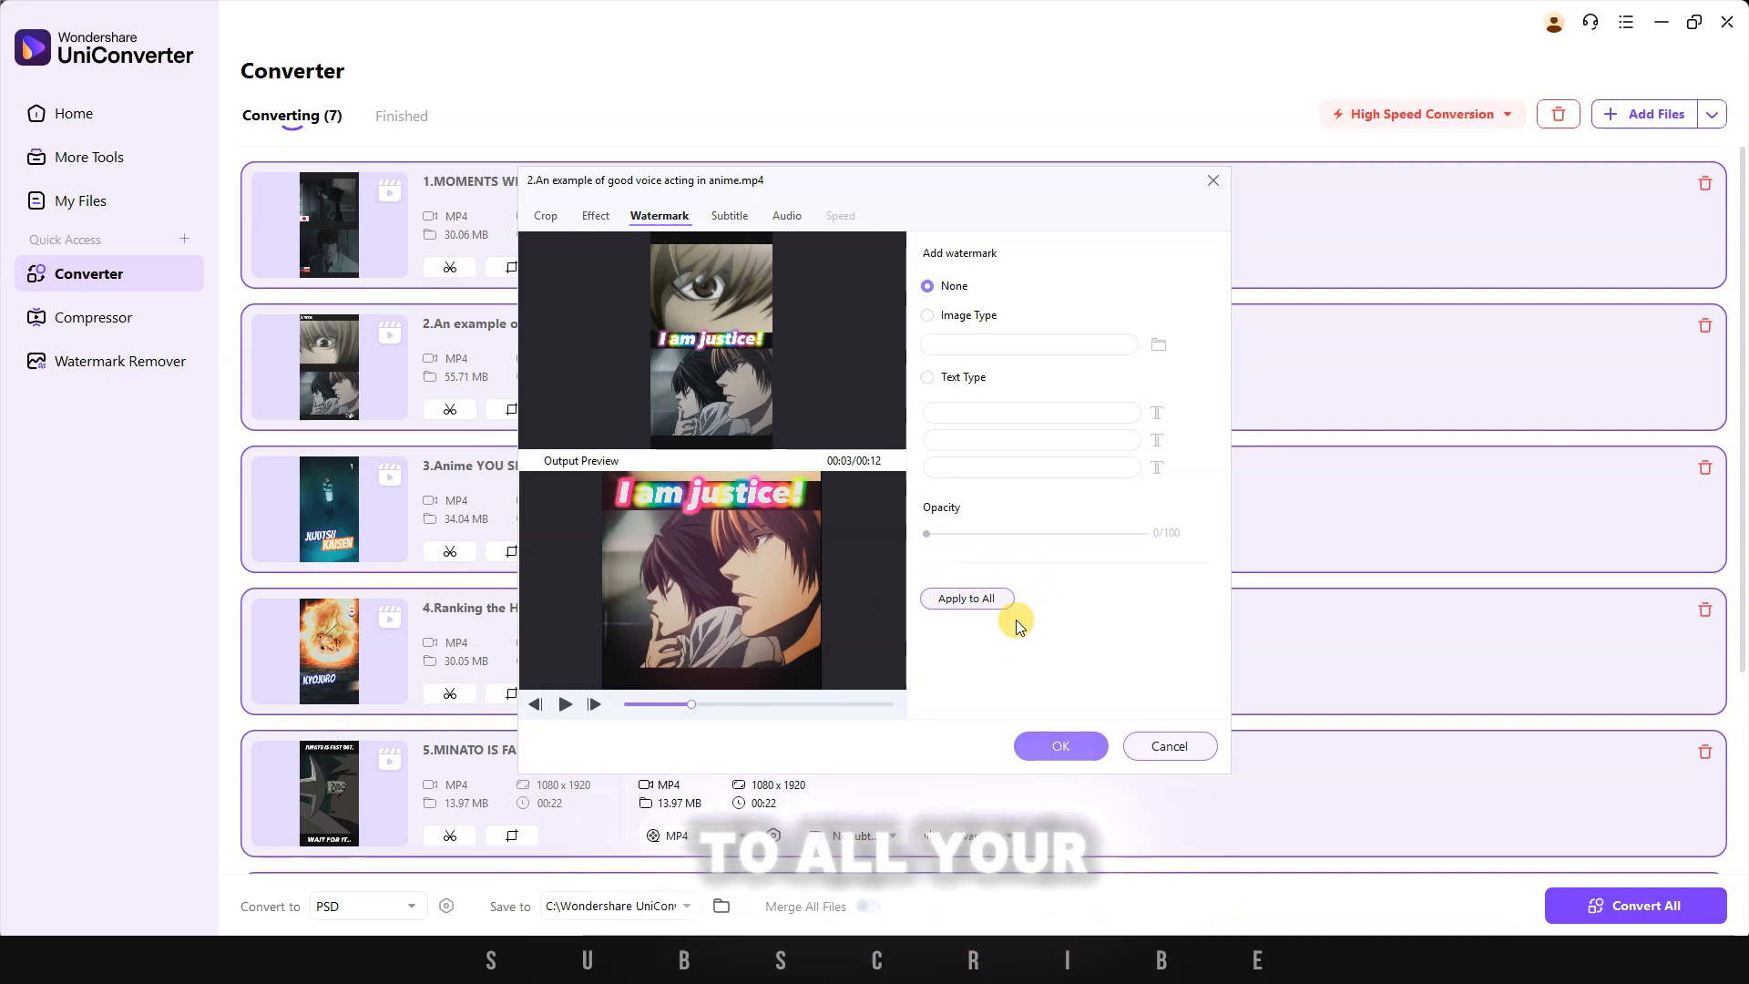
click(546, 215)
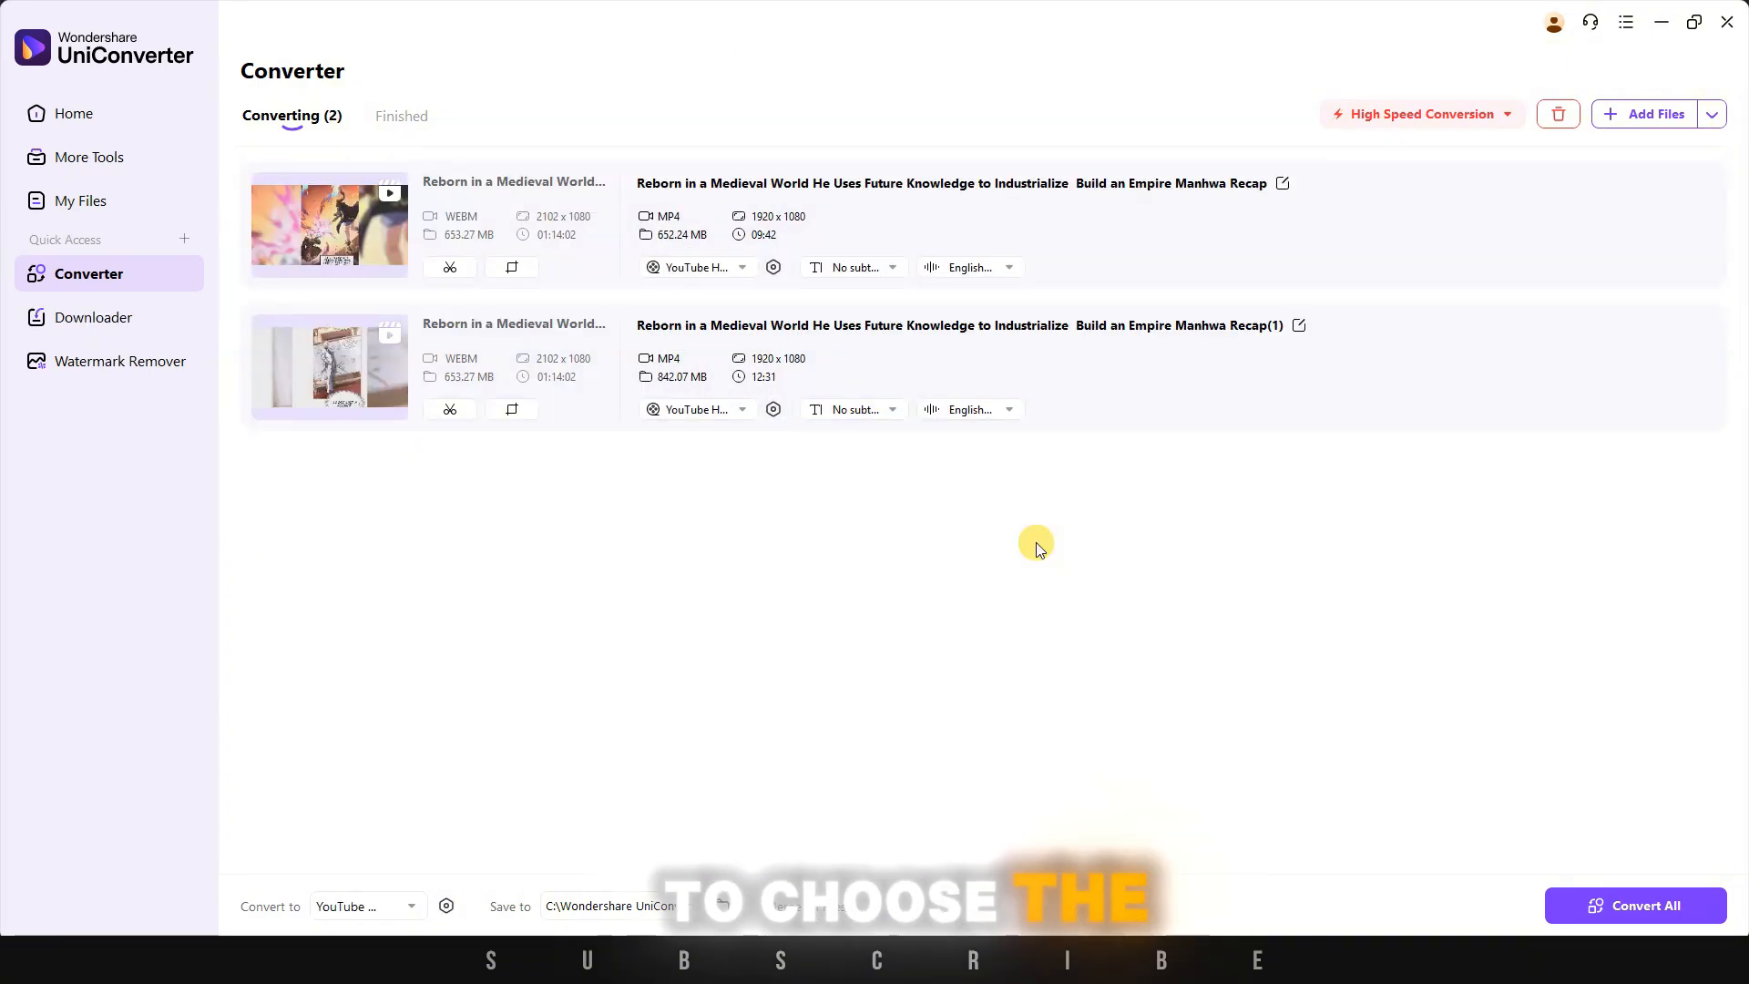
mouse_move(703, 330)
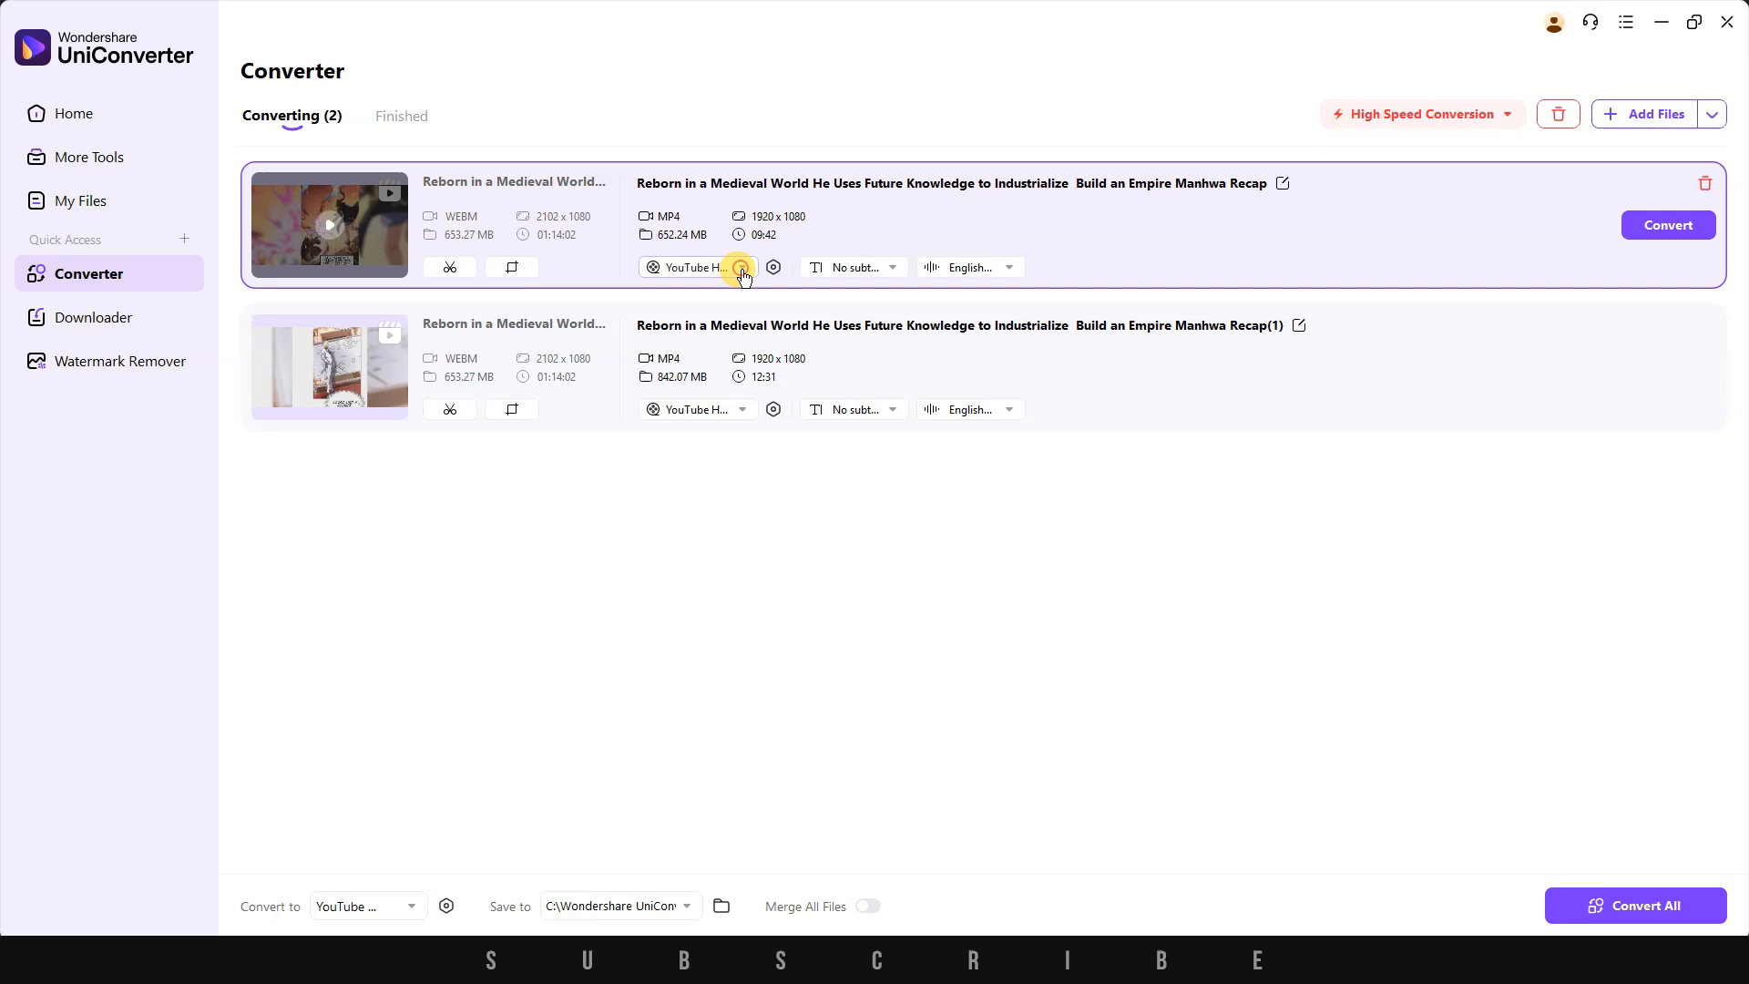
- Browse the Video, Device and Web Video output presets and show the Instagram presets for the first clip
click(741, 266)
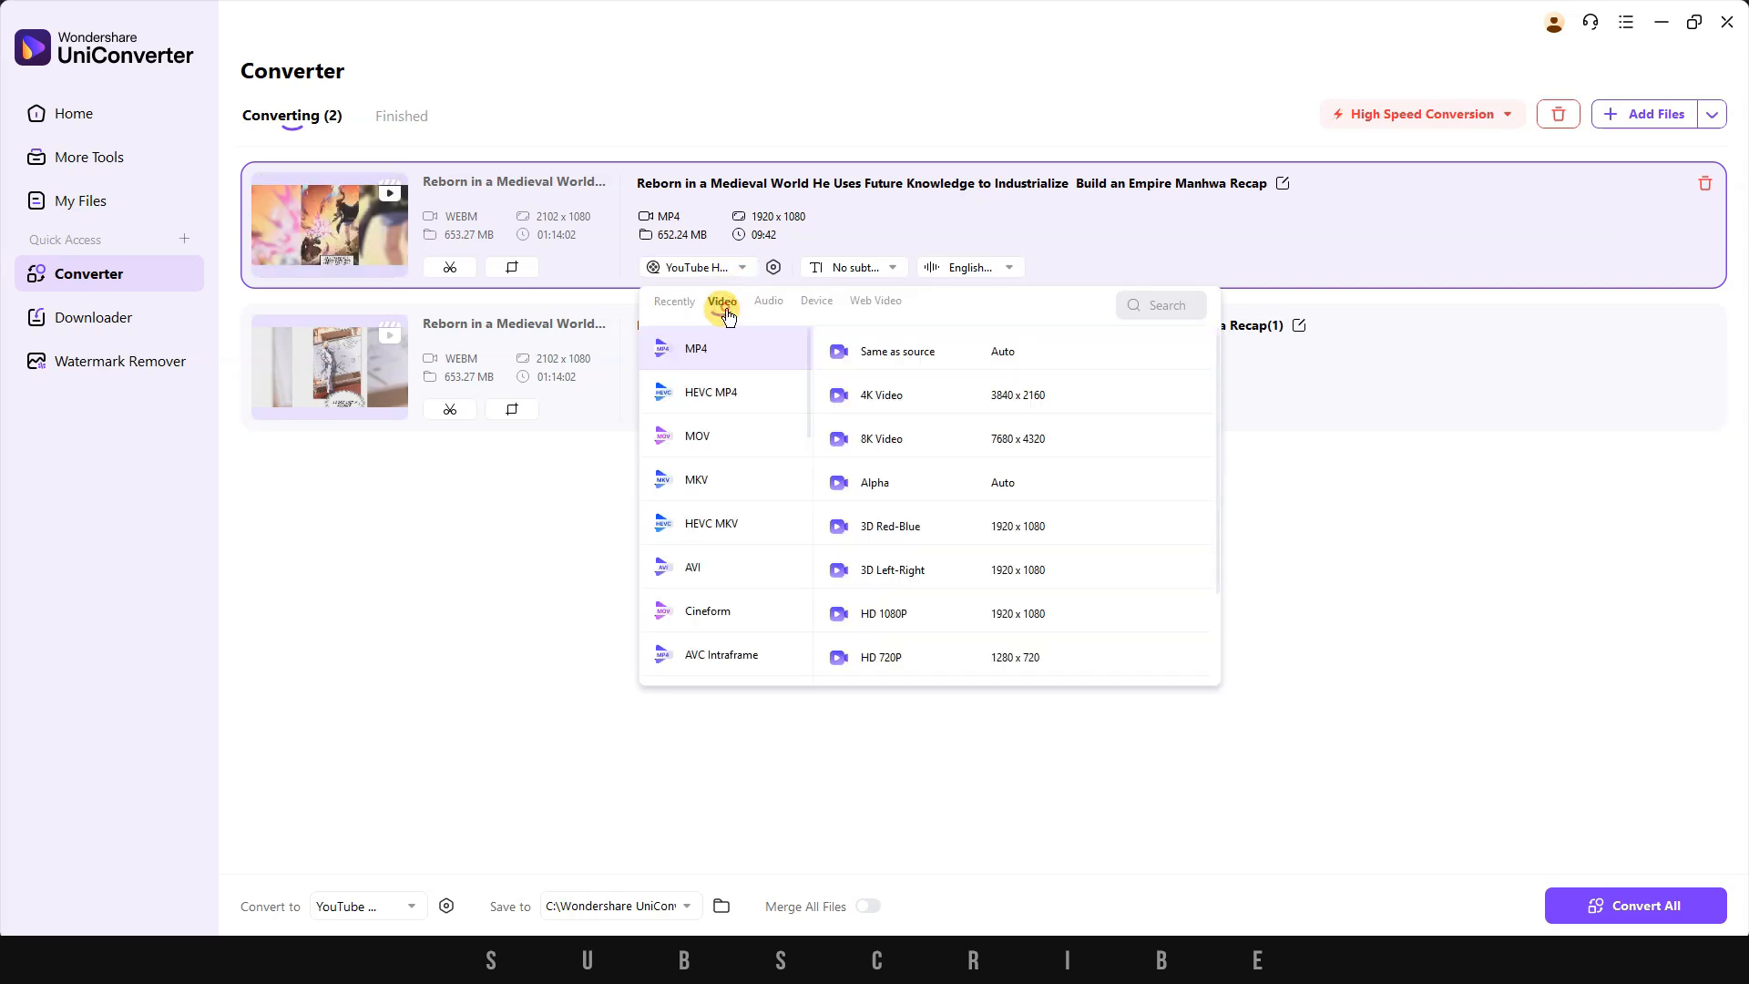
scroll(down, 3)
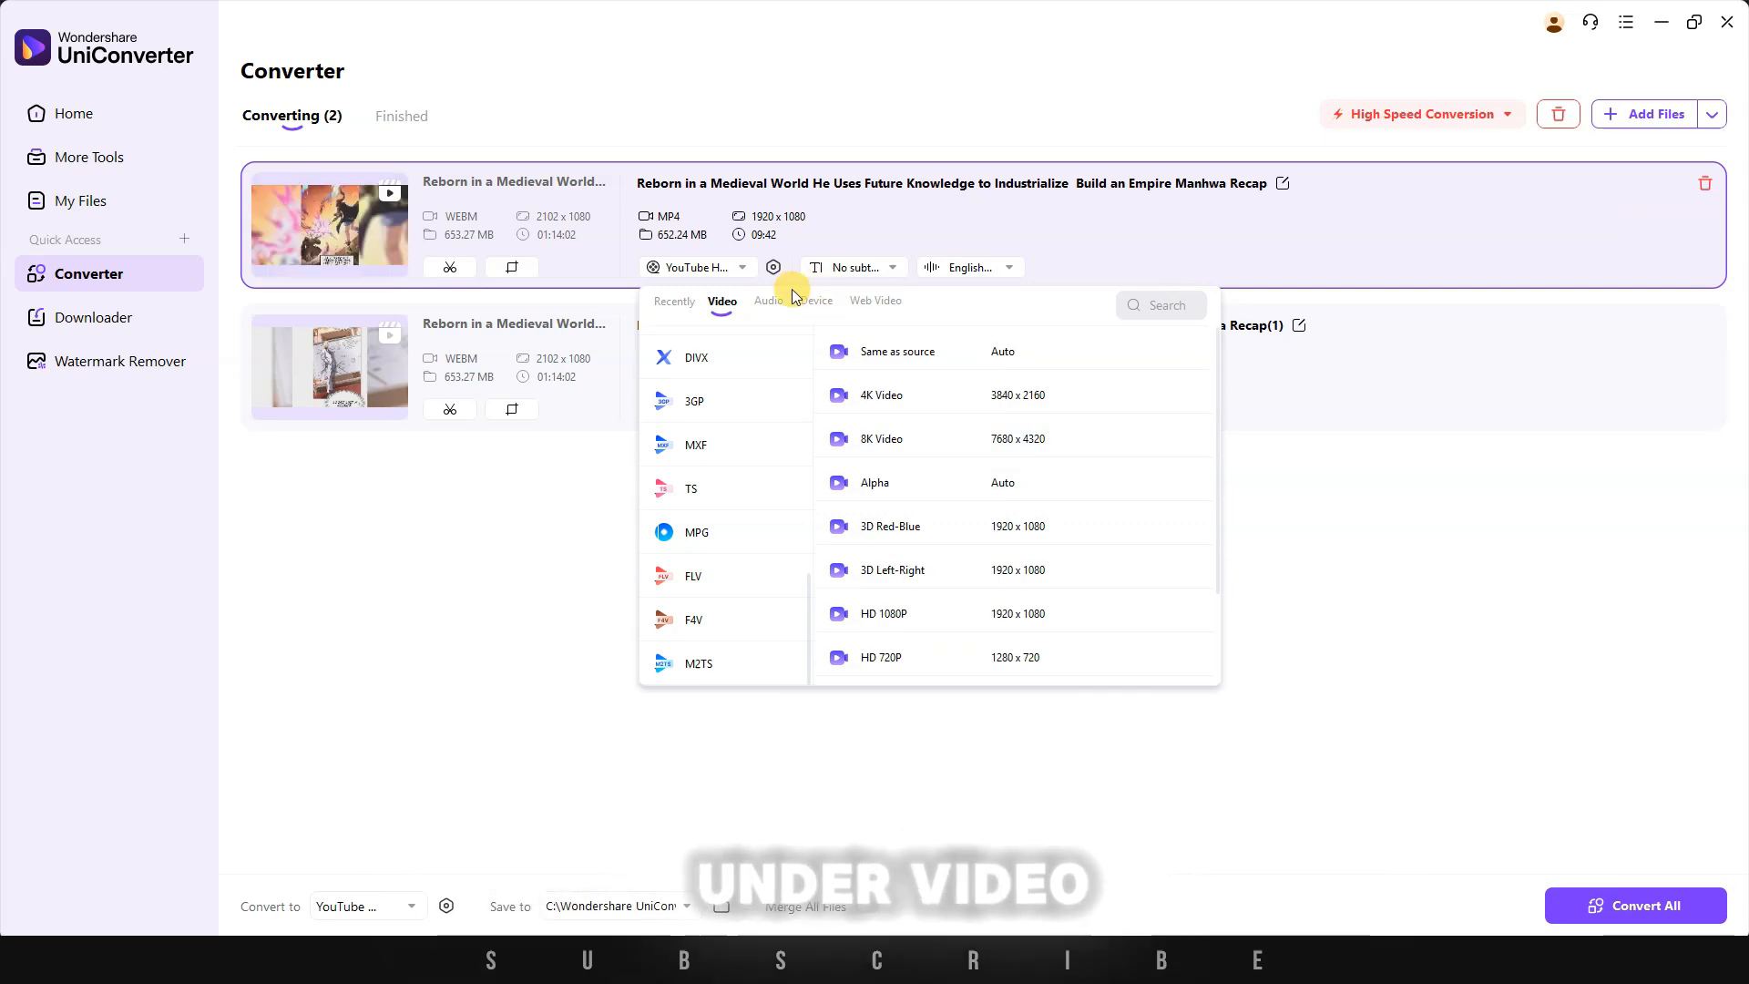
click(818, 301)
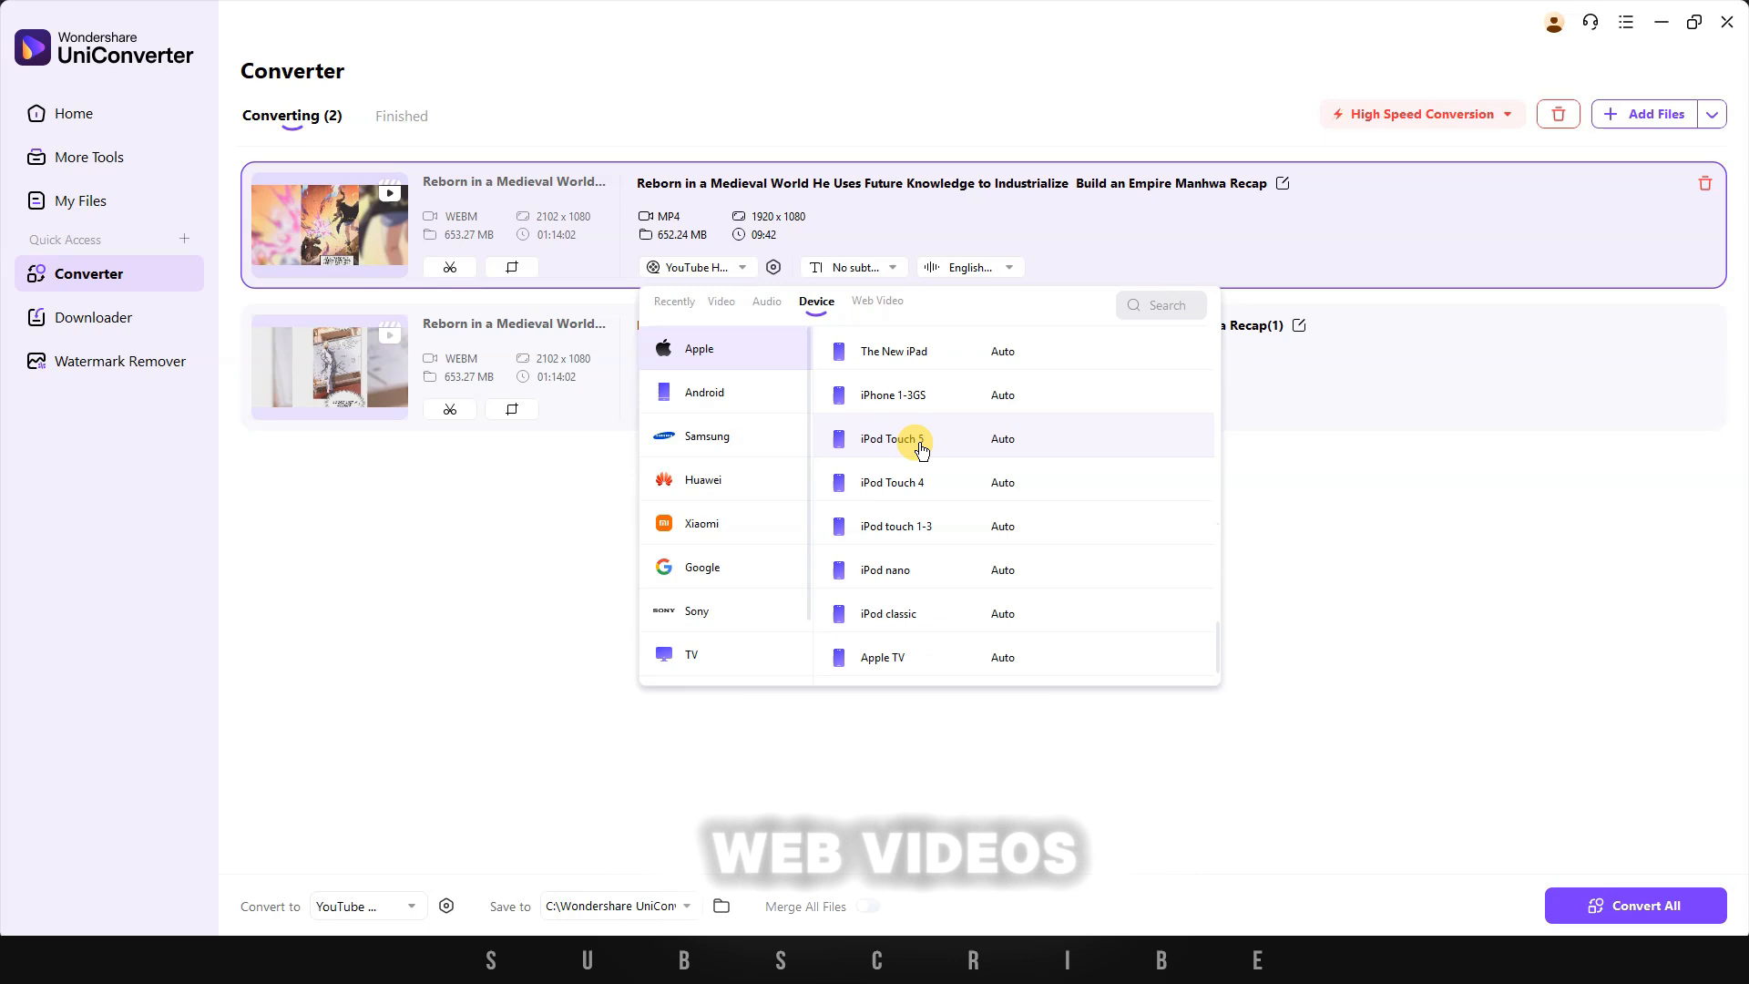
click(876, 301)
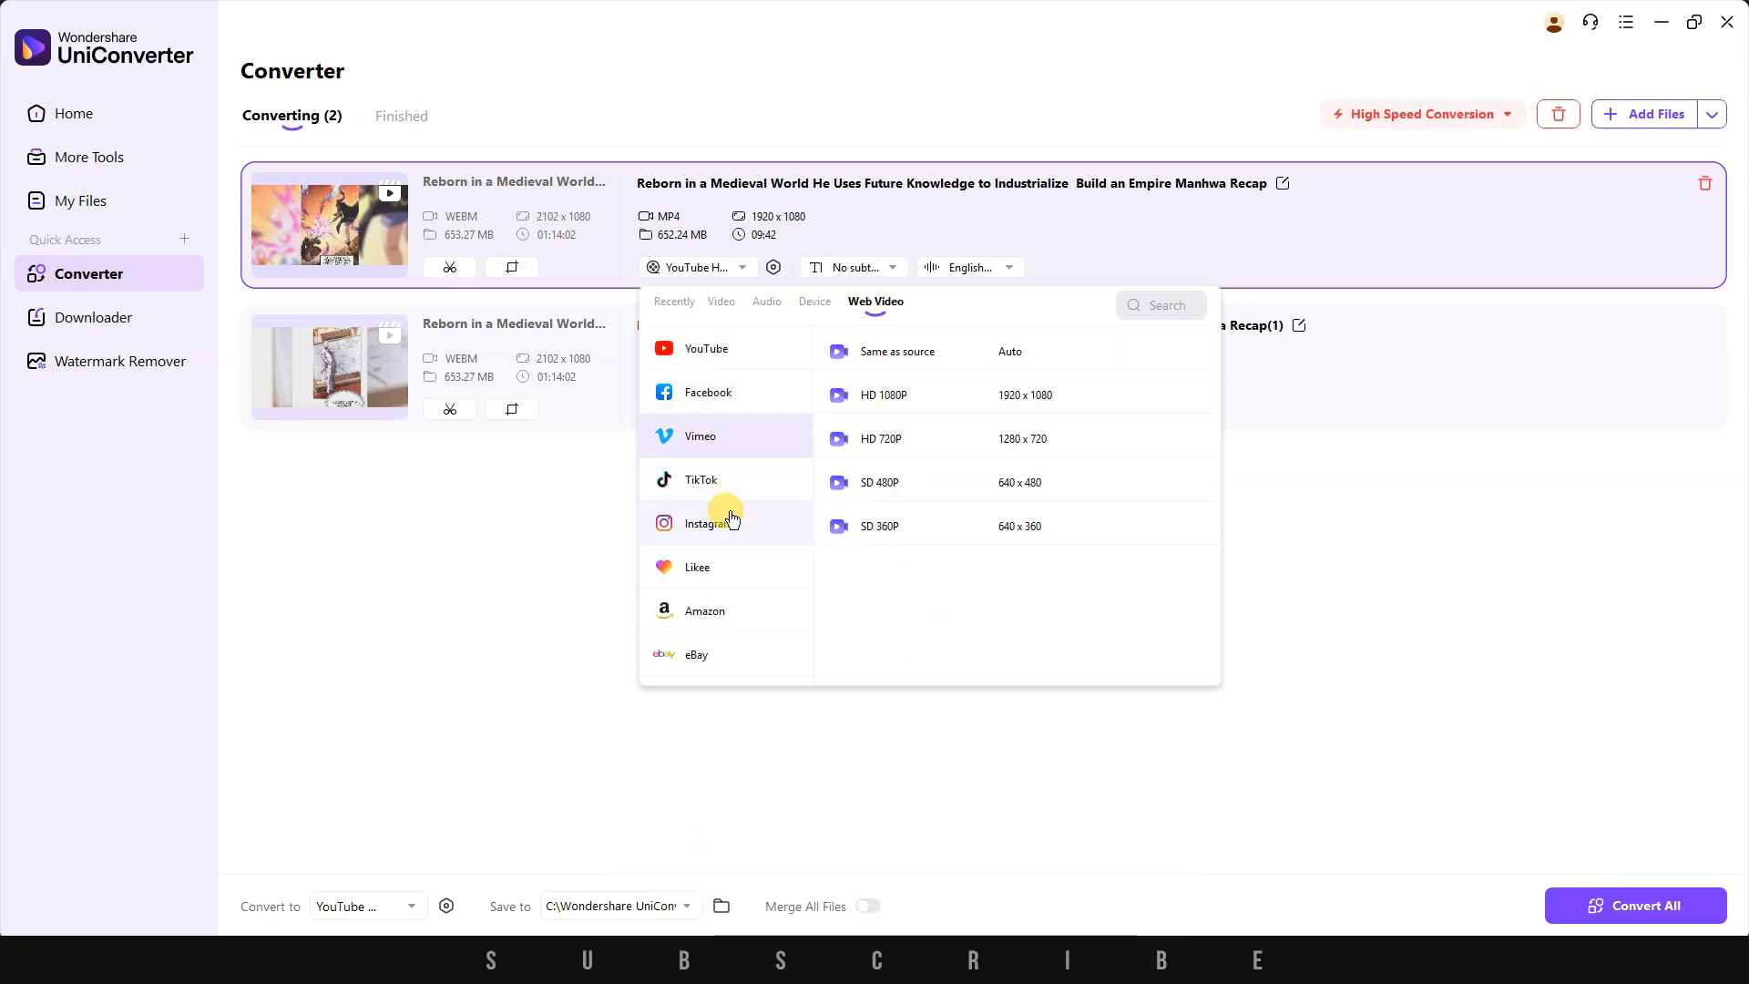
click(708, 522)
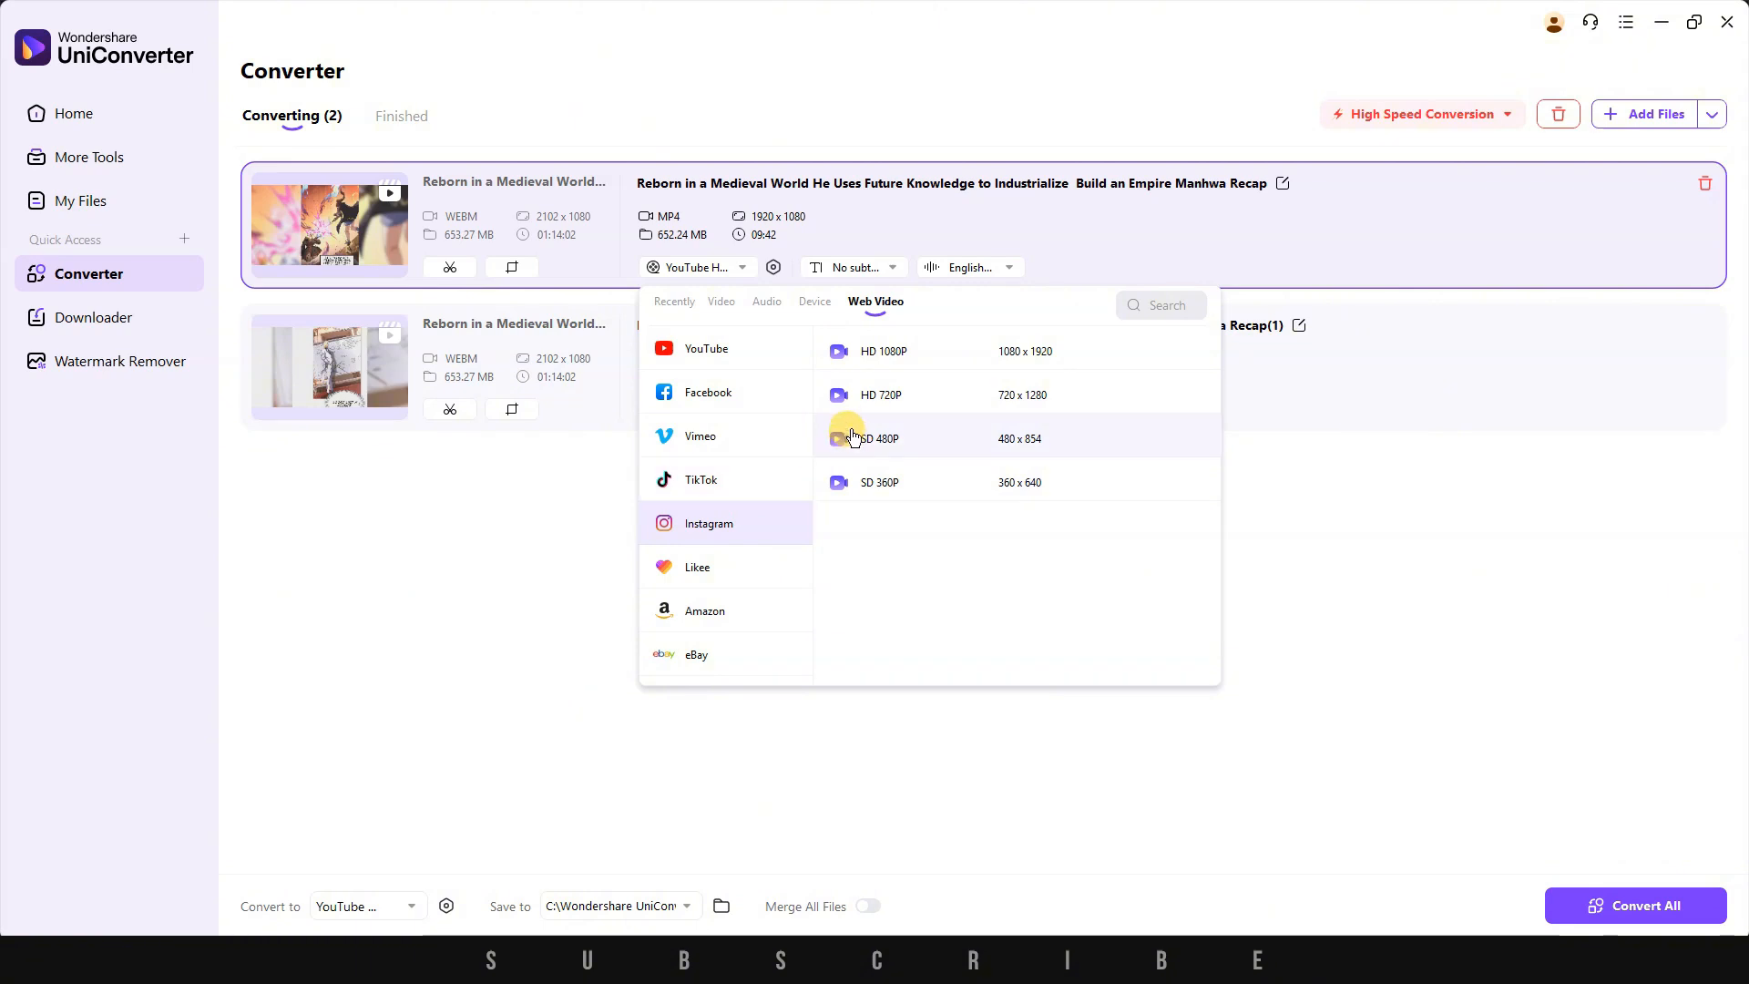
mouse_move(1421, 565)
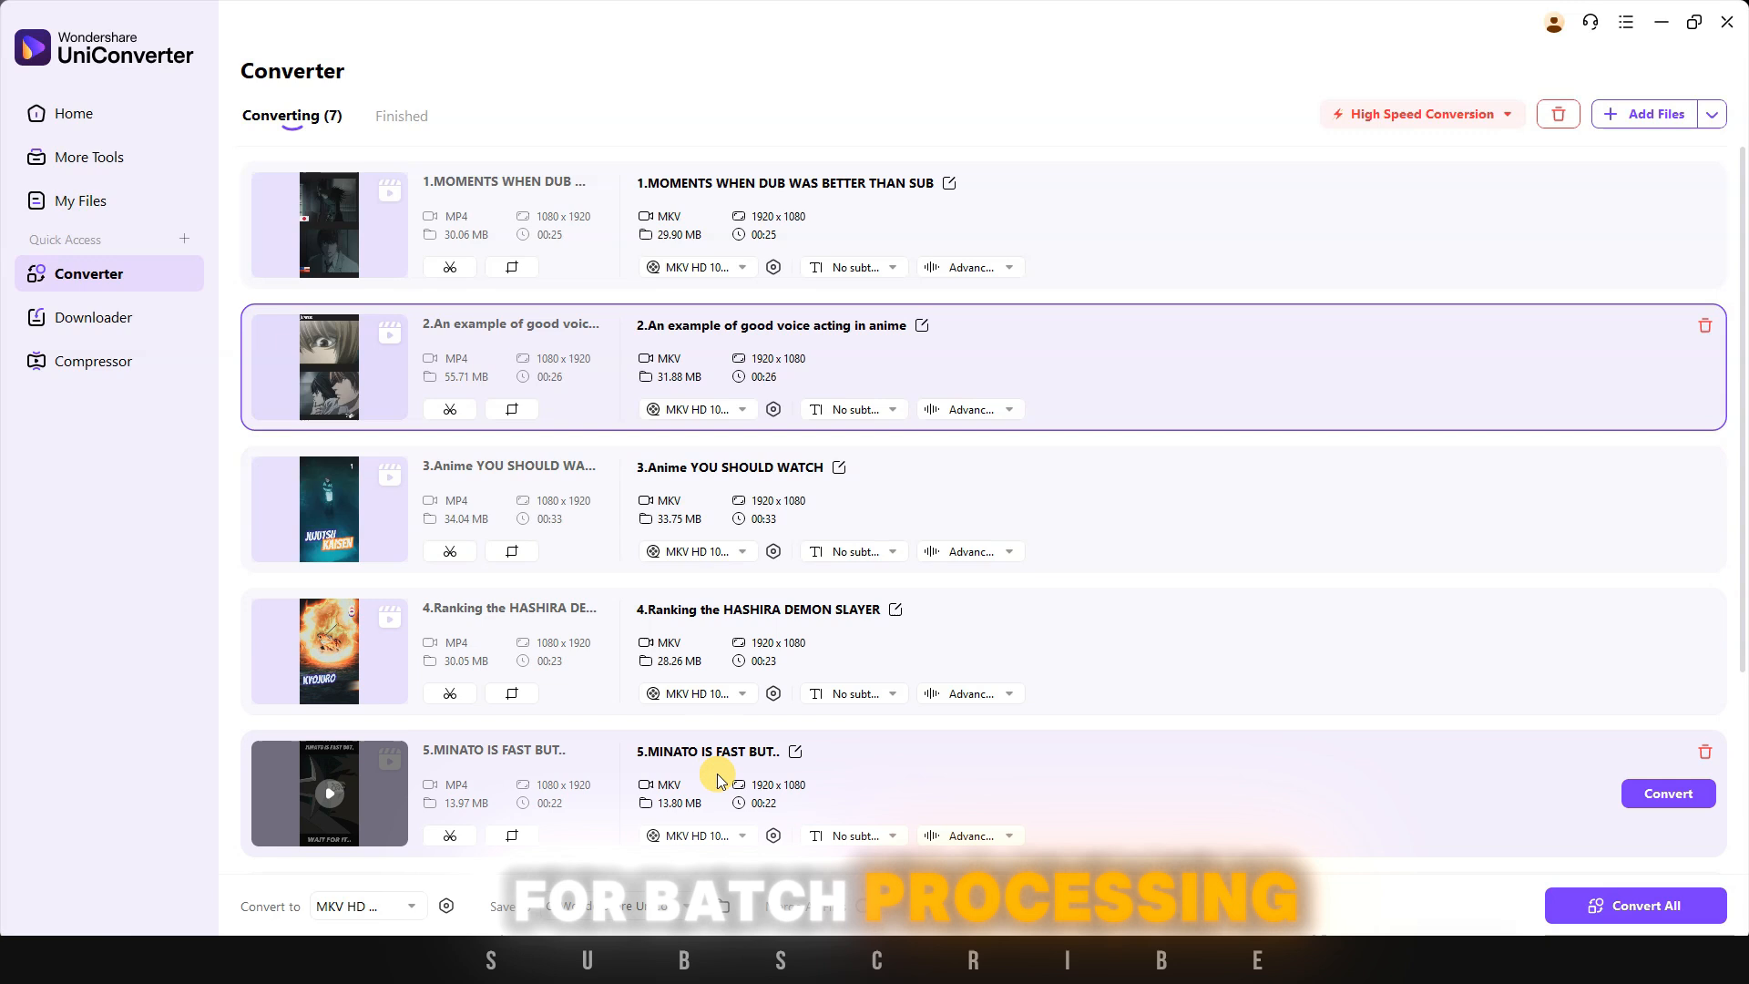
- Set every clip's output to MP3 High Quality (320 kbps) and start converting all files
click(412, 905)
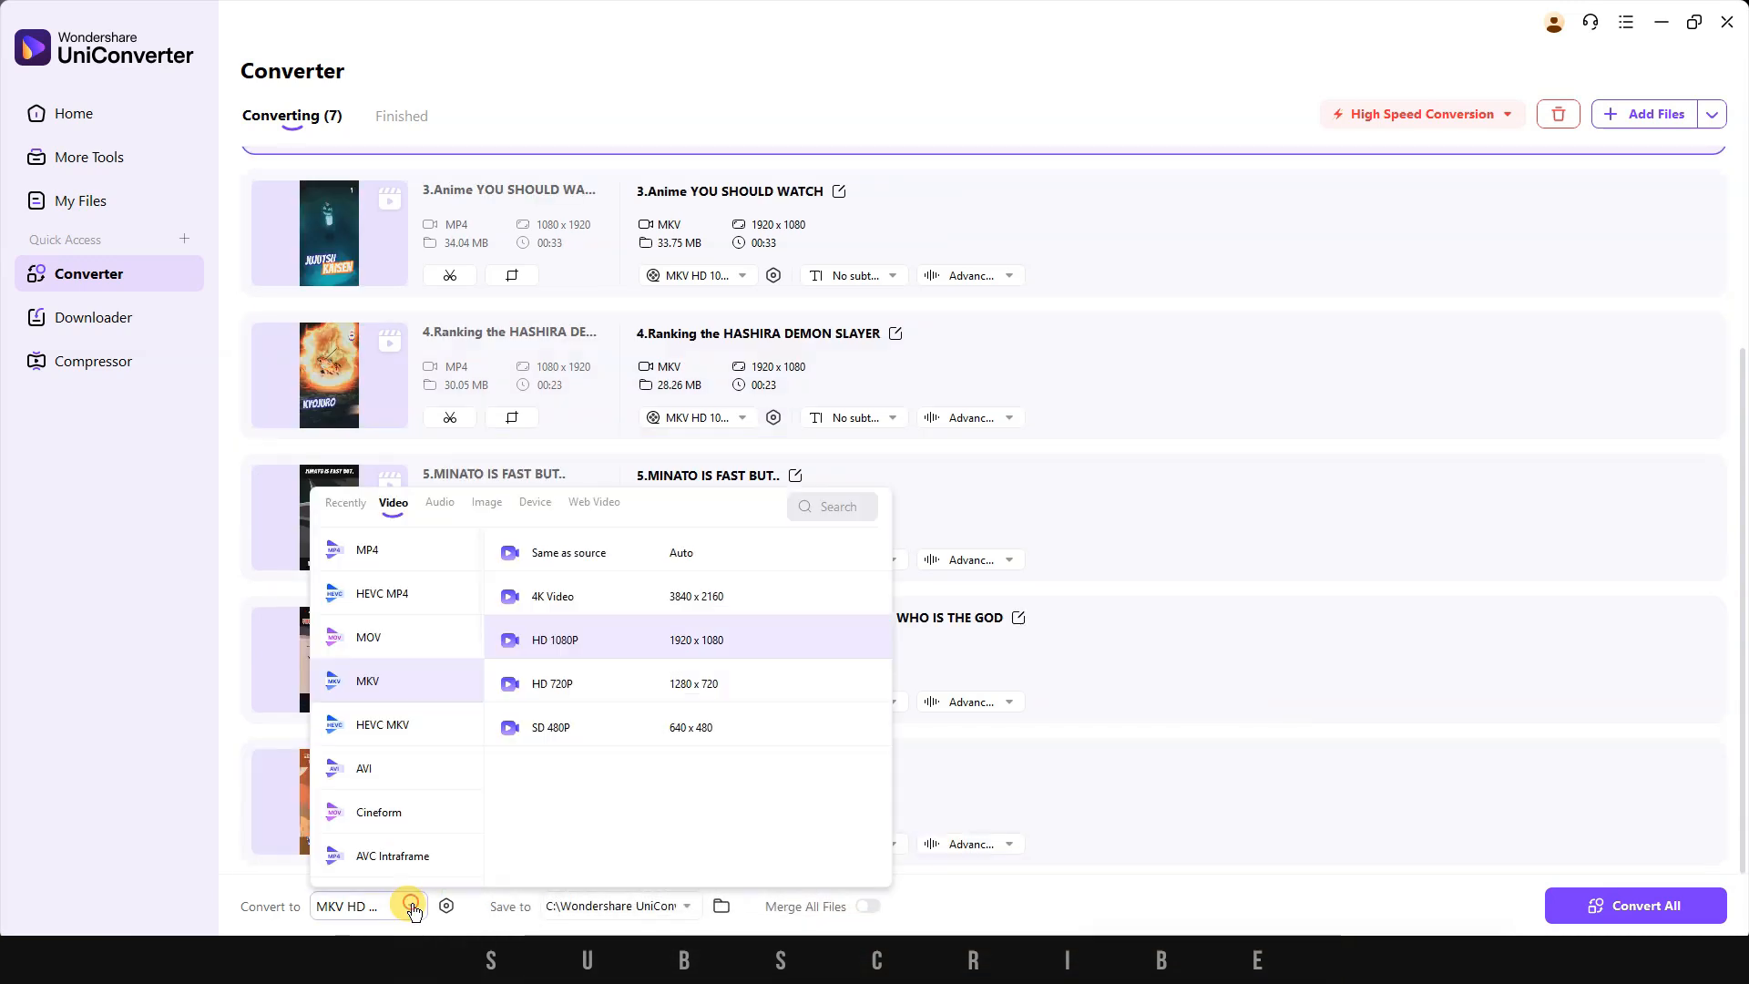
click(437, 502)
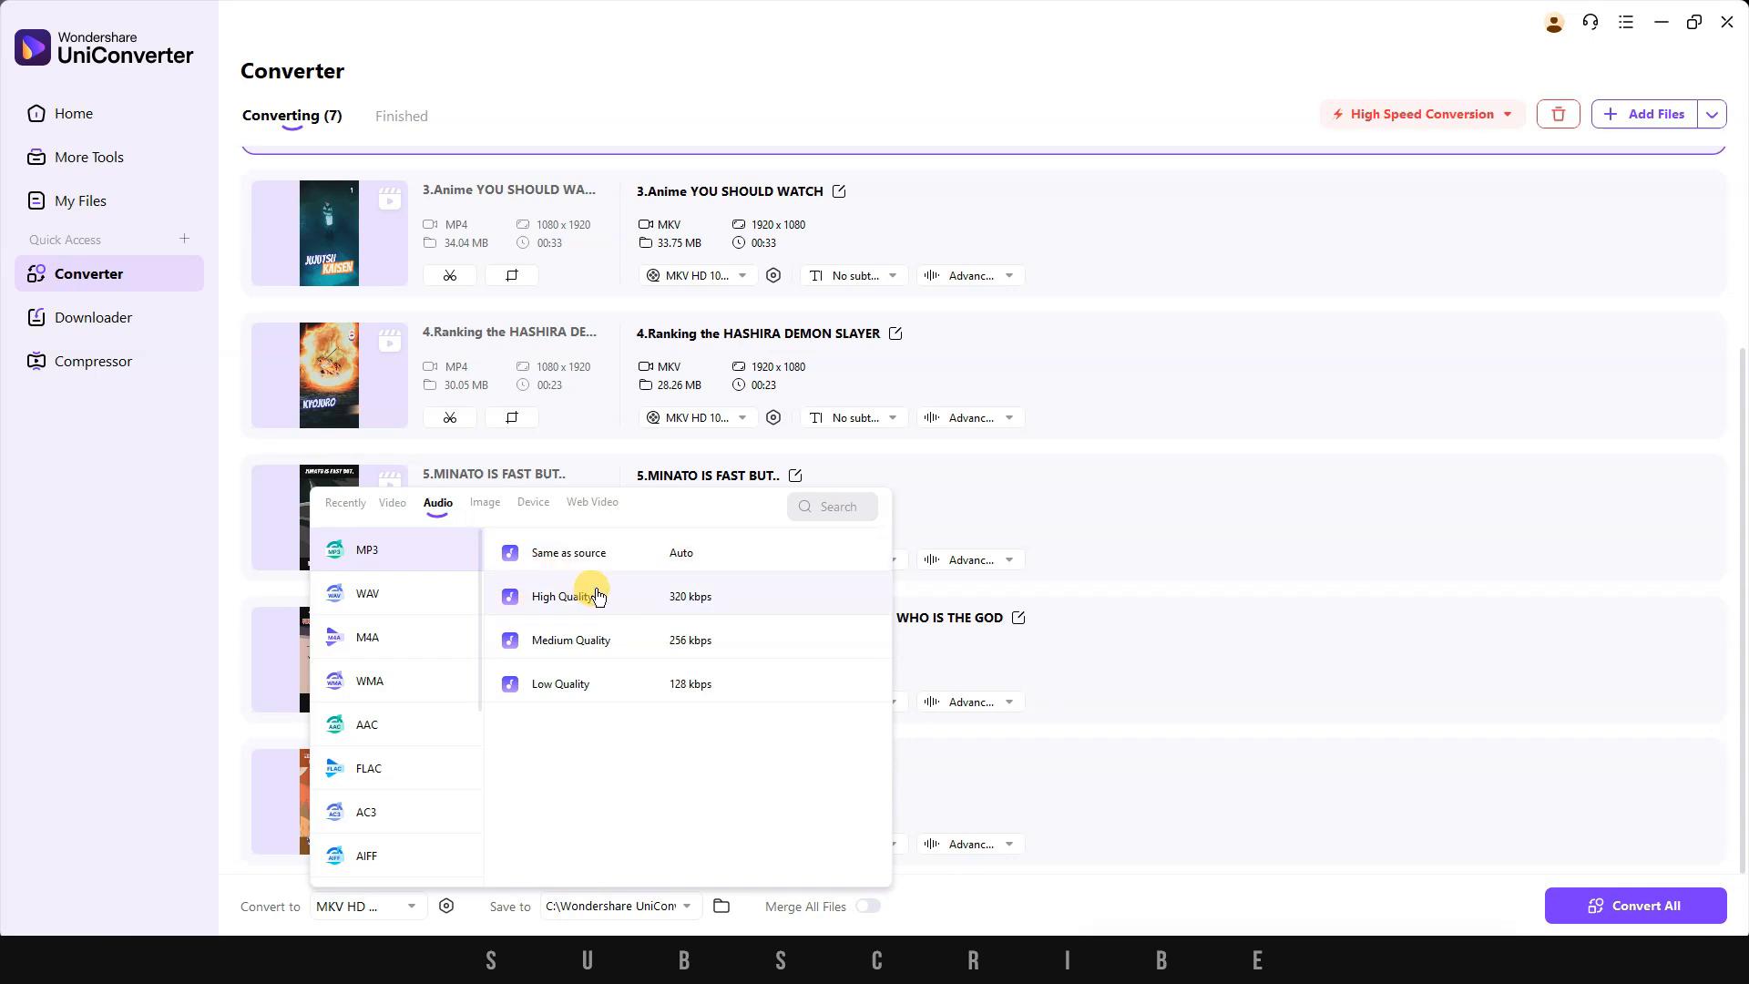
click(568, 596)
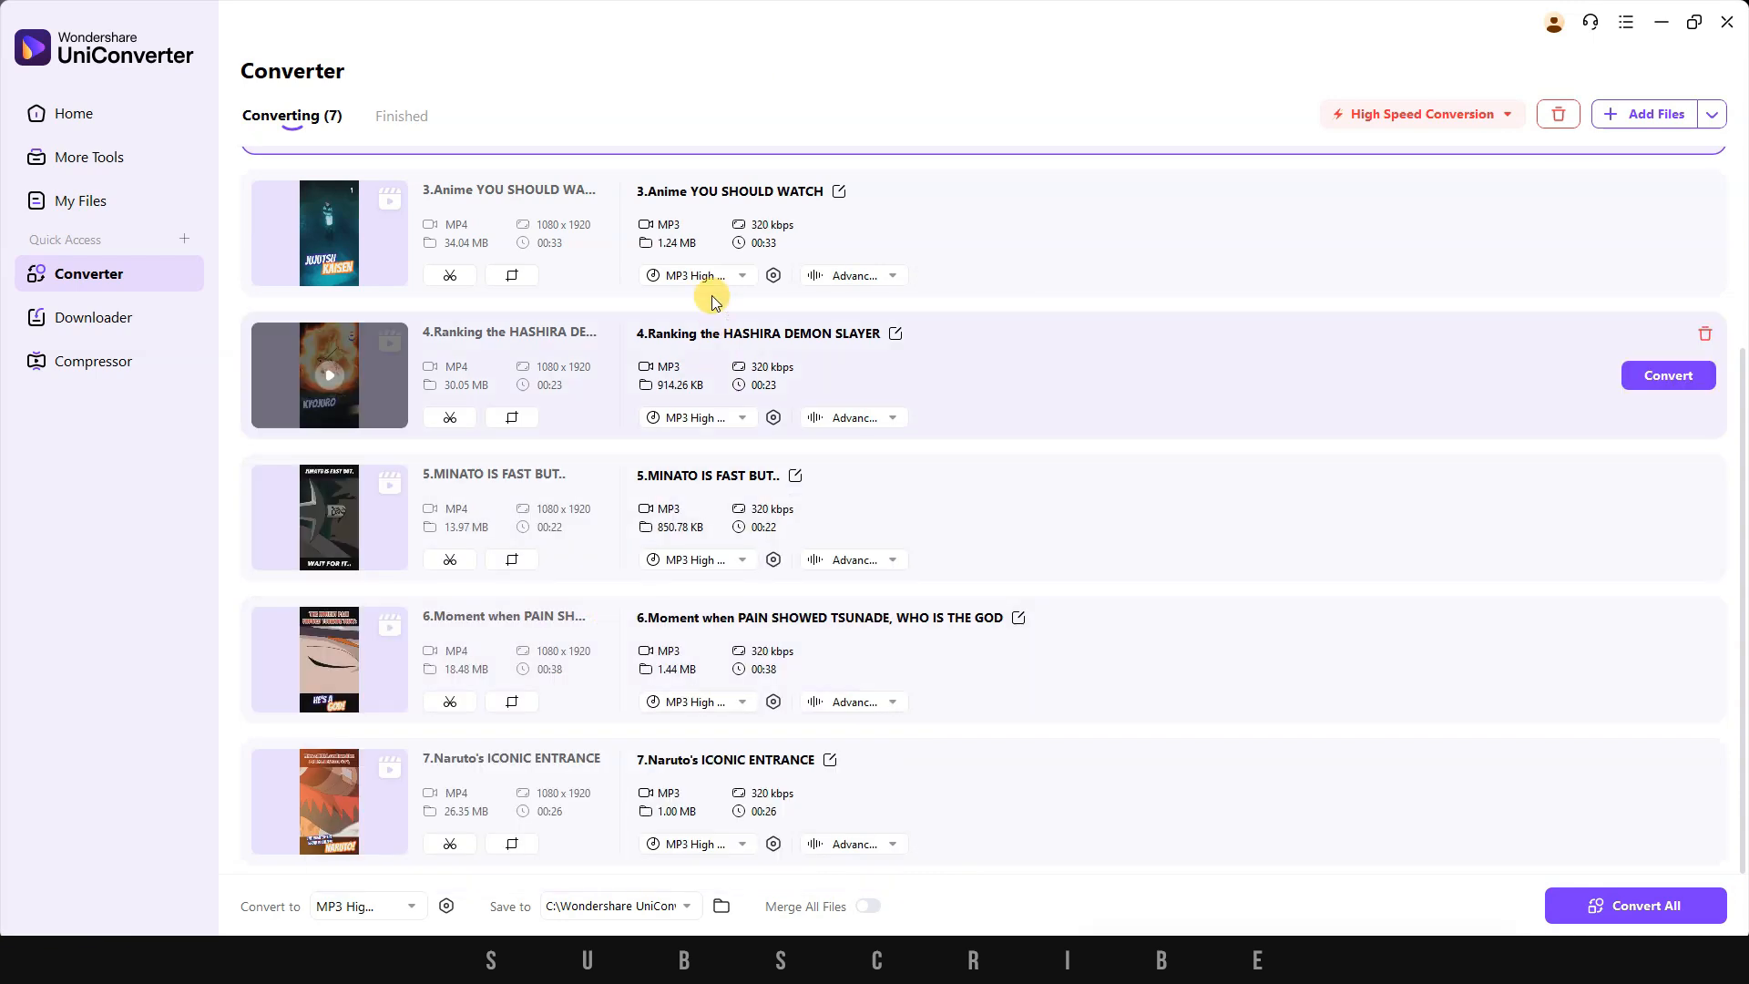
mouse_move(726, 732)
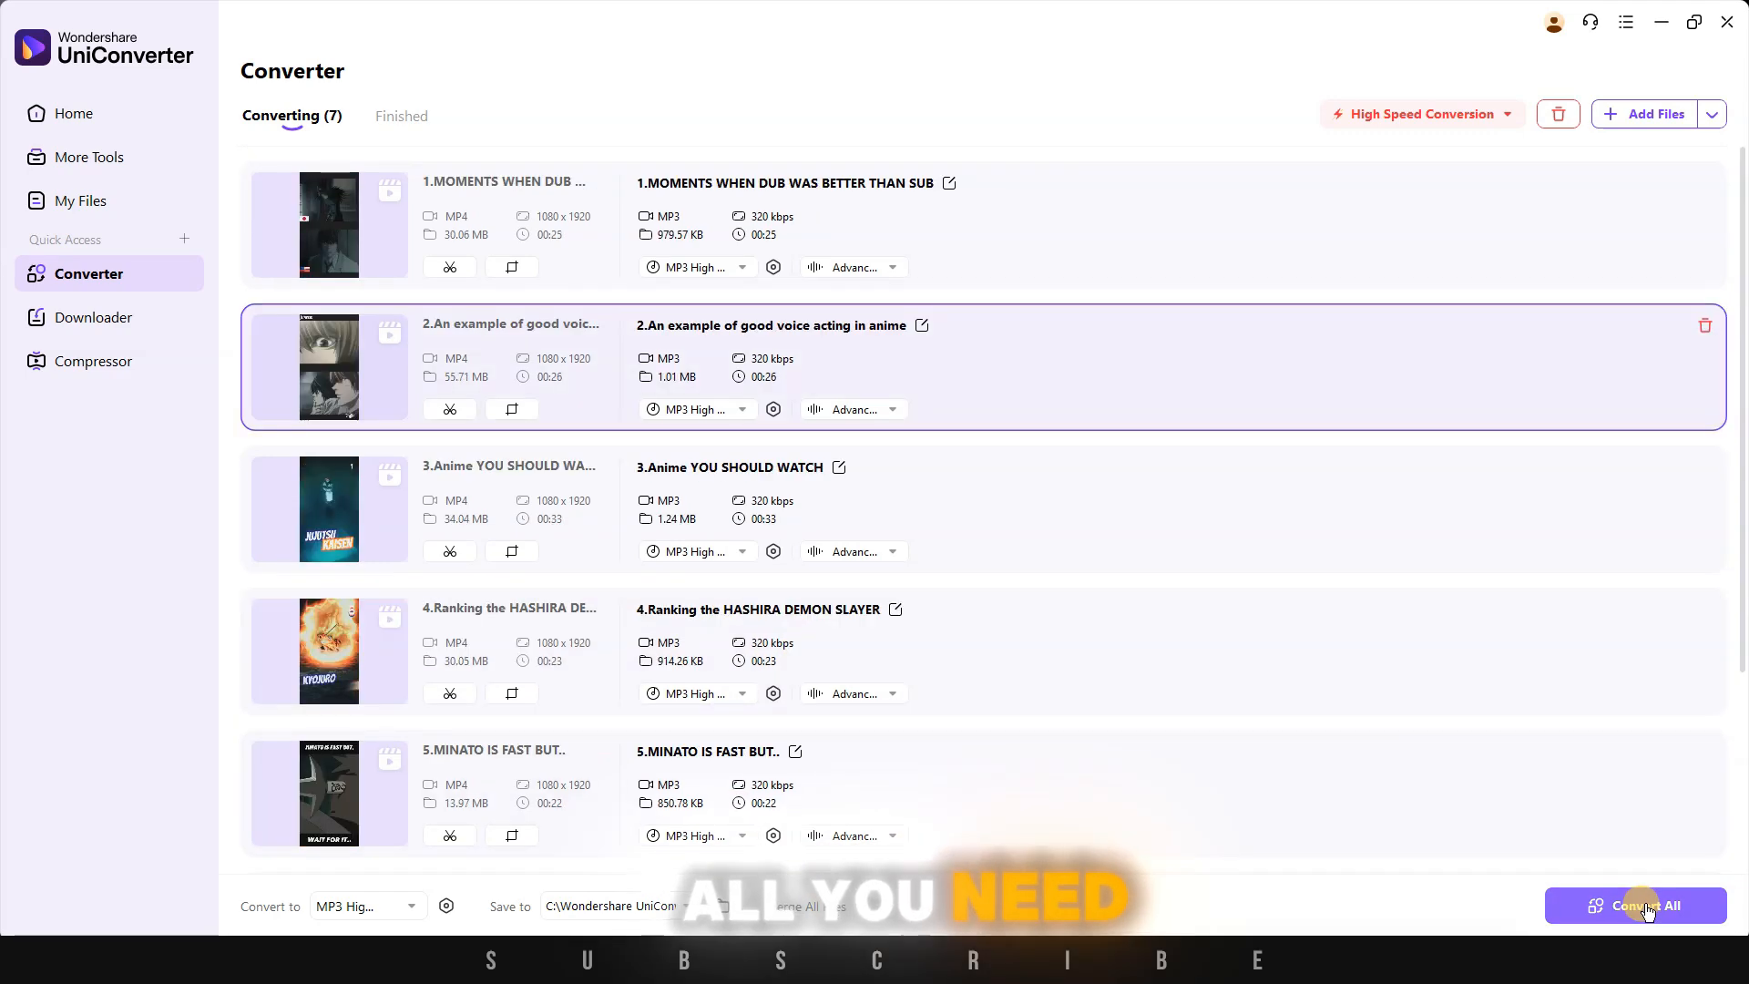
click(1633, 904)
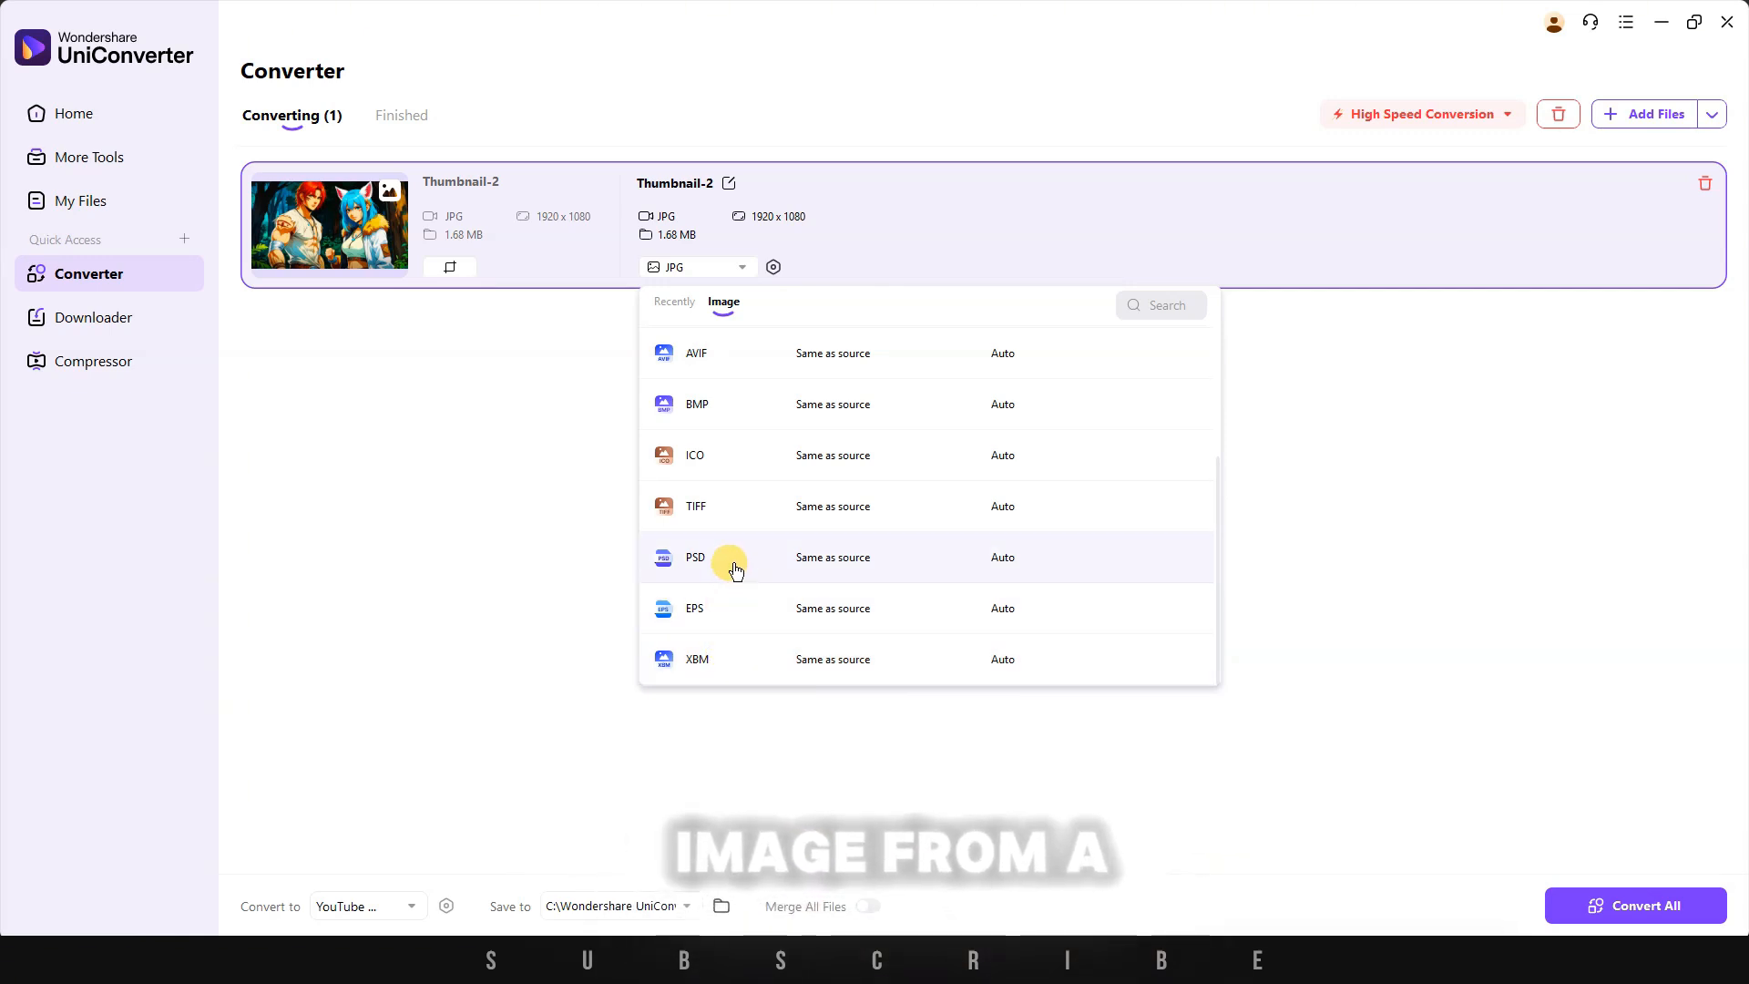
- Choose PSD as the Thumbnail-2 JPG's output format, then return to the home screen
click(694, 557)
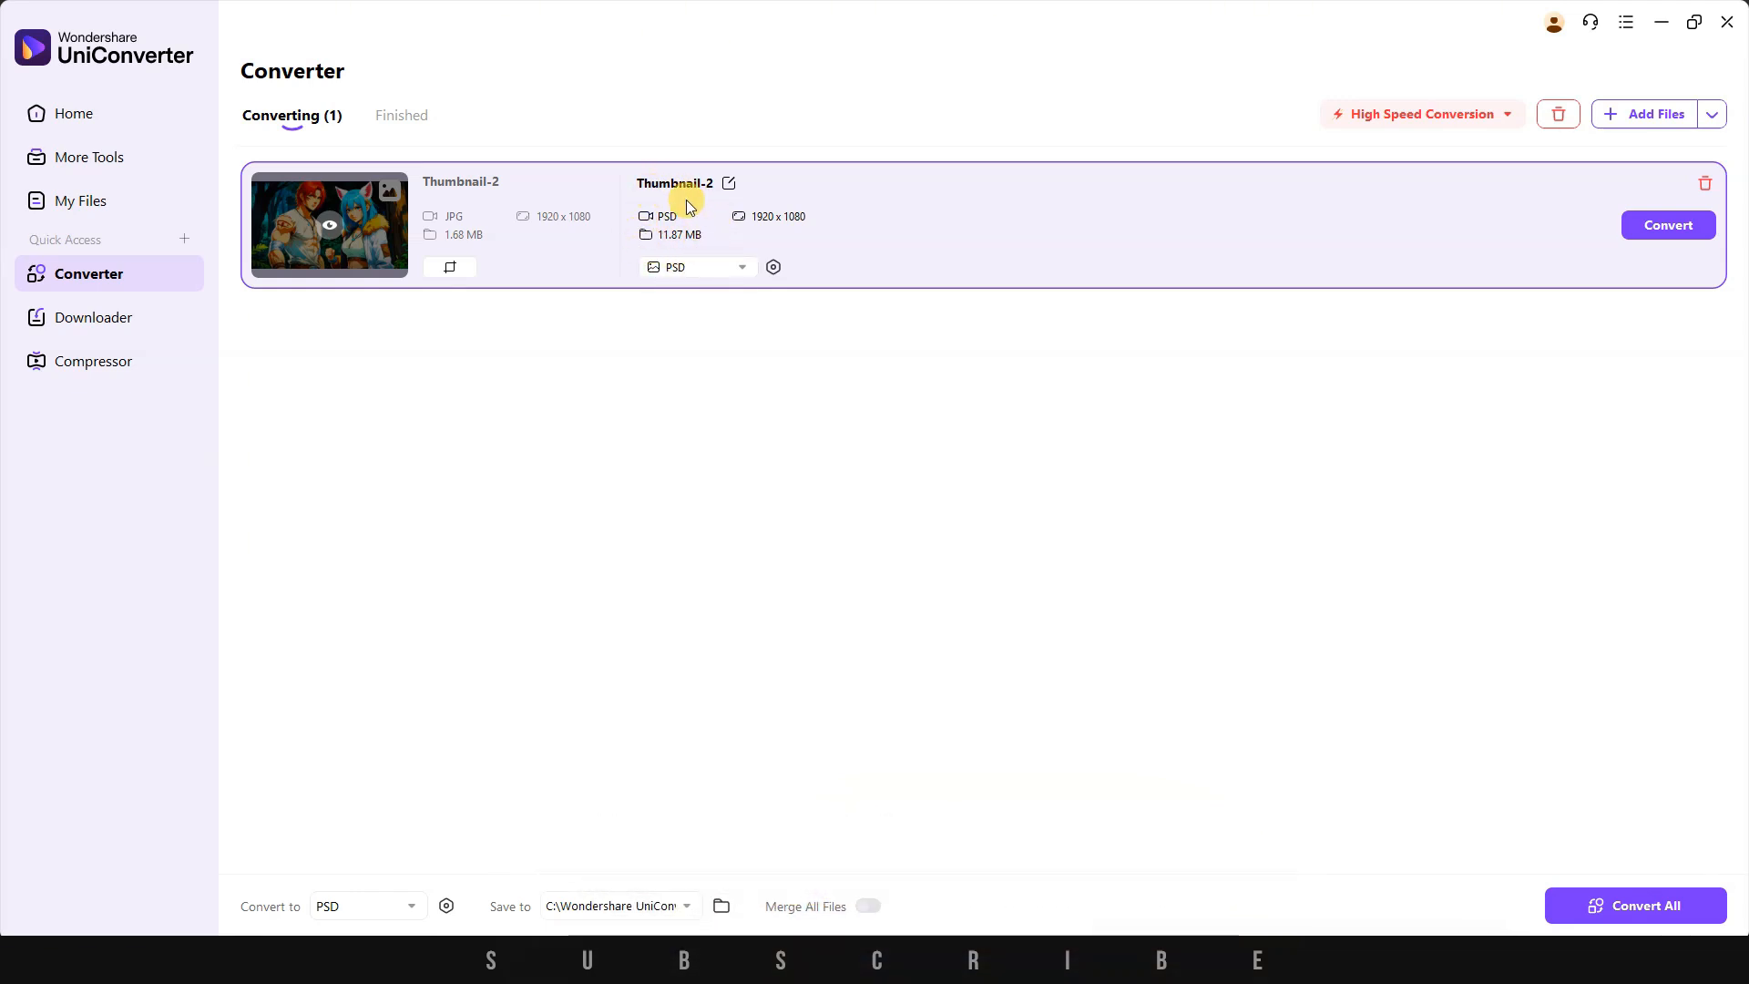
click(74, 113)
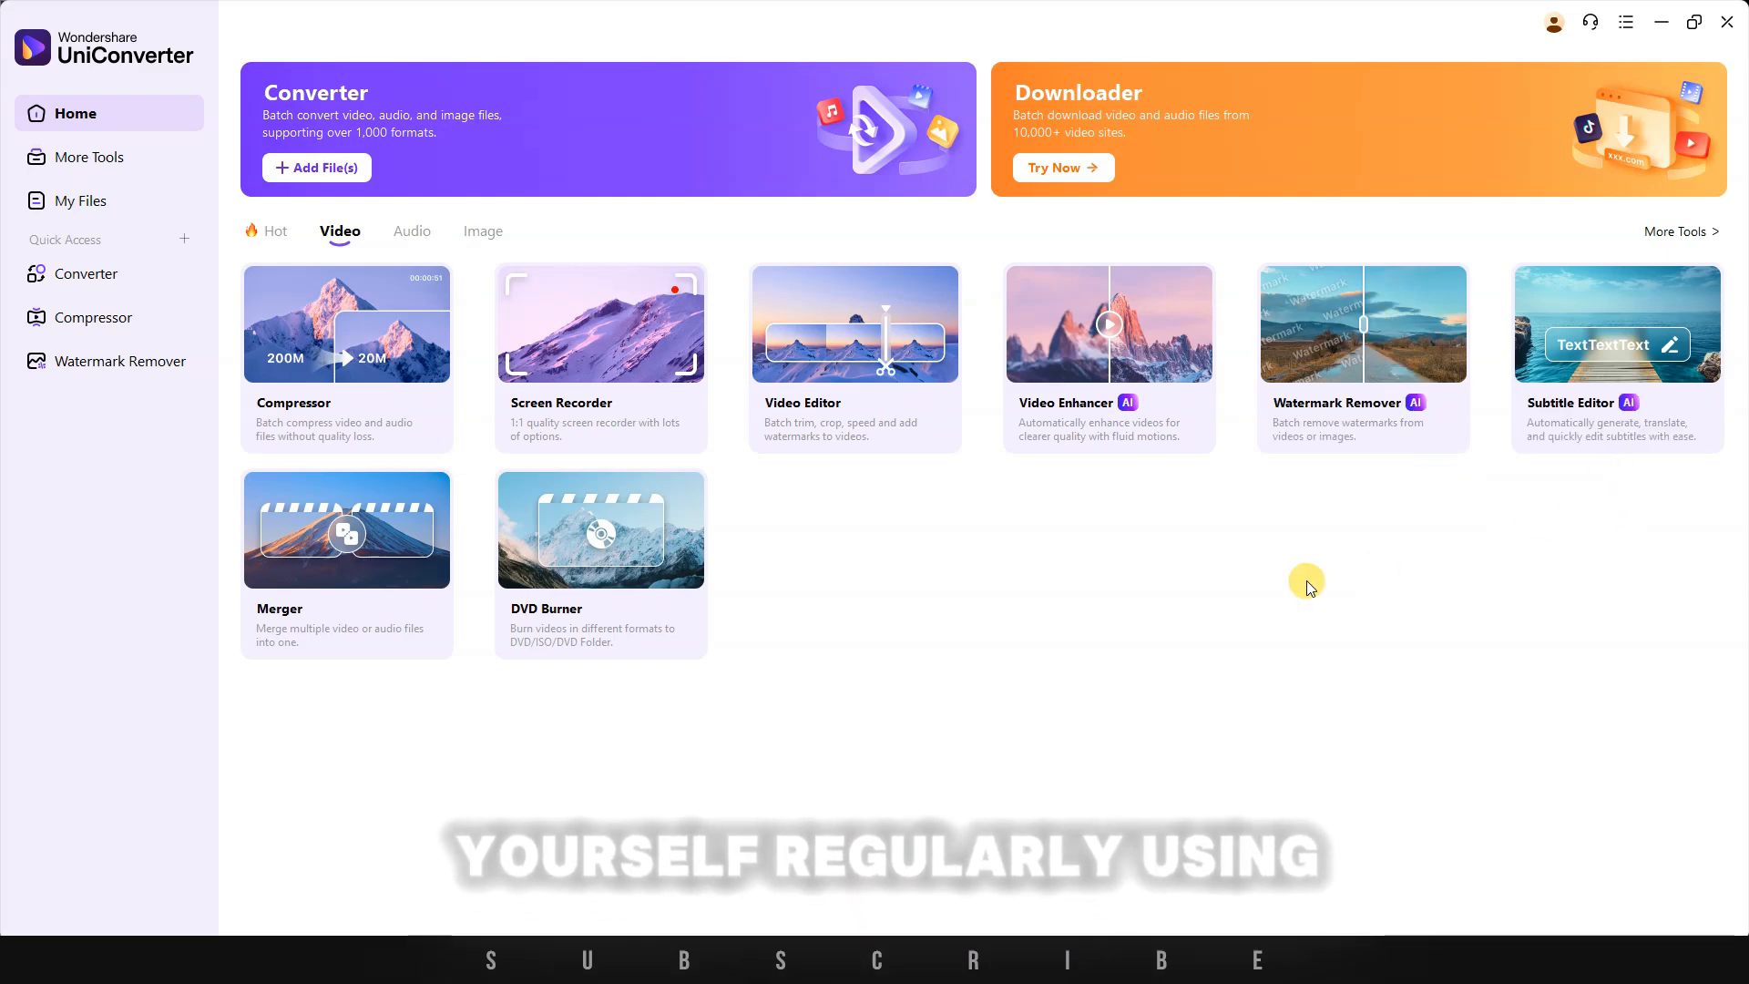
- Switch the home tools list to Audio, revealing Vocal Remover, Noise Remover and Voice Changer
click(409, 230)
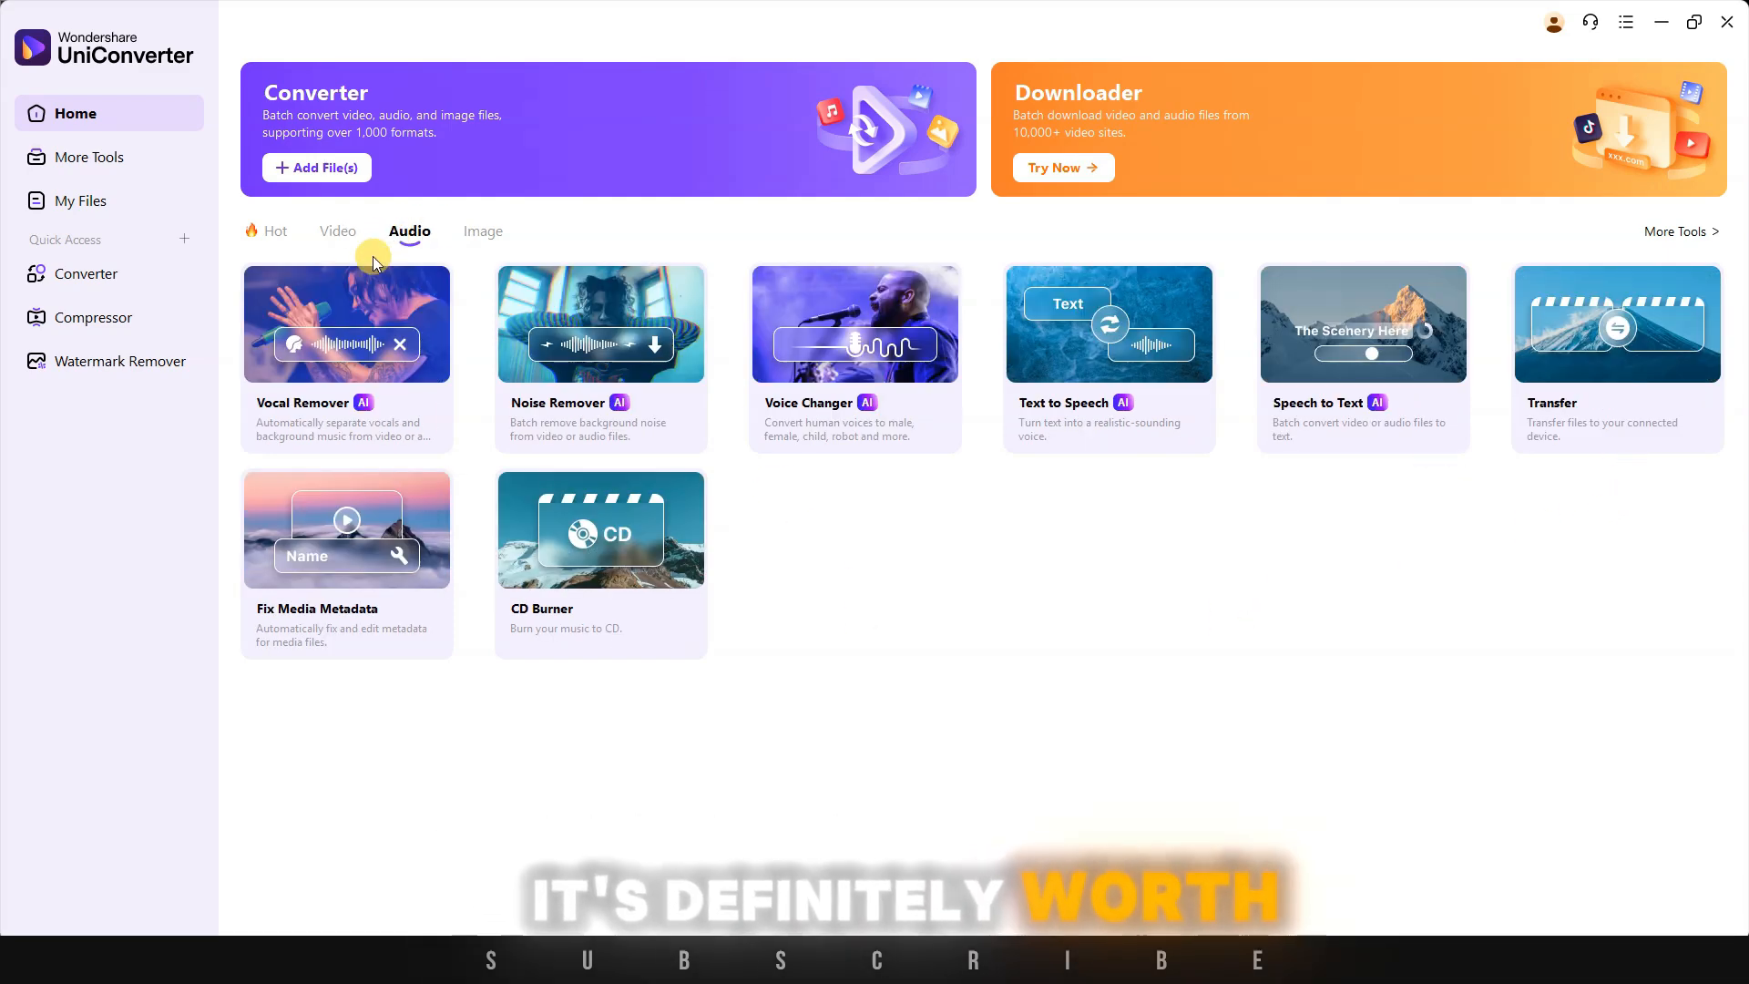